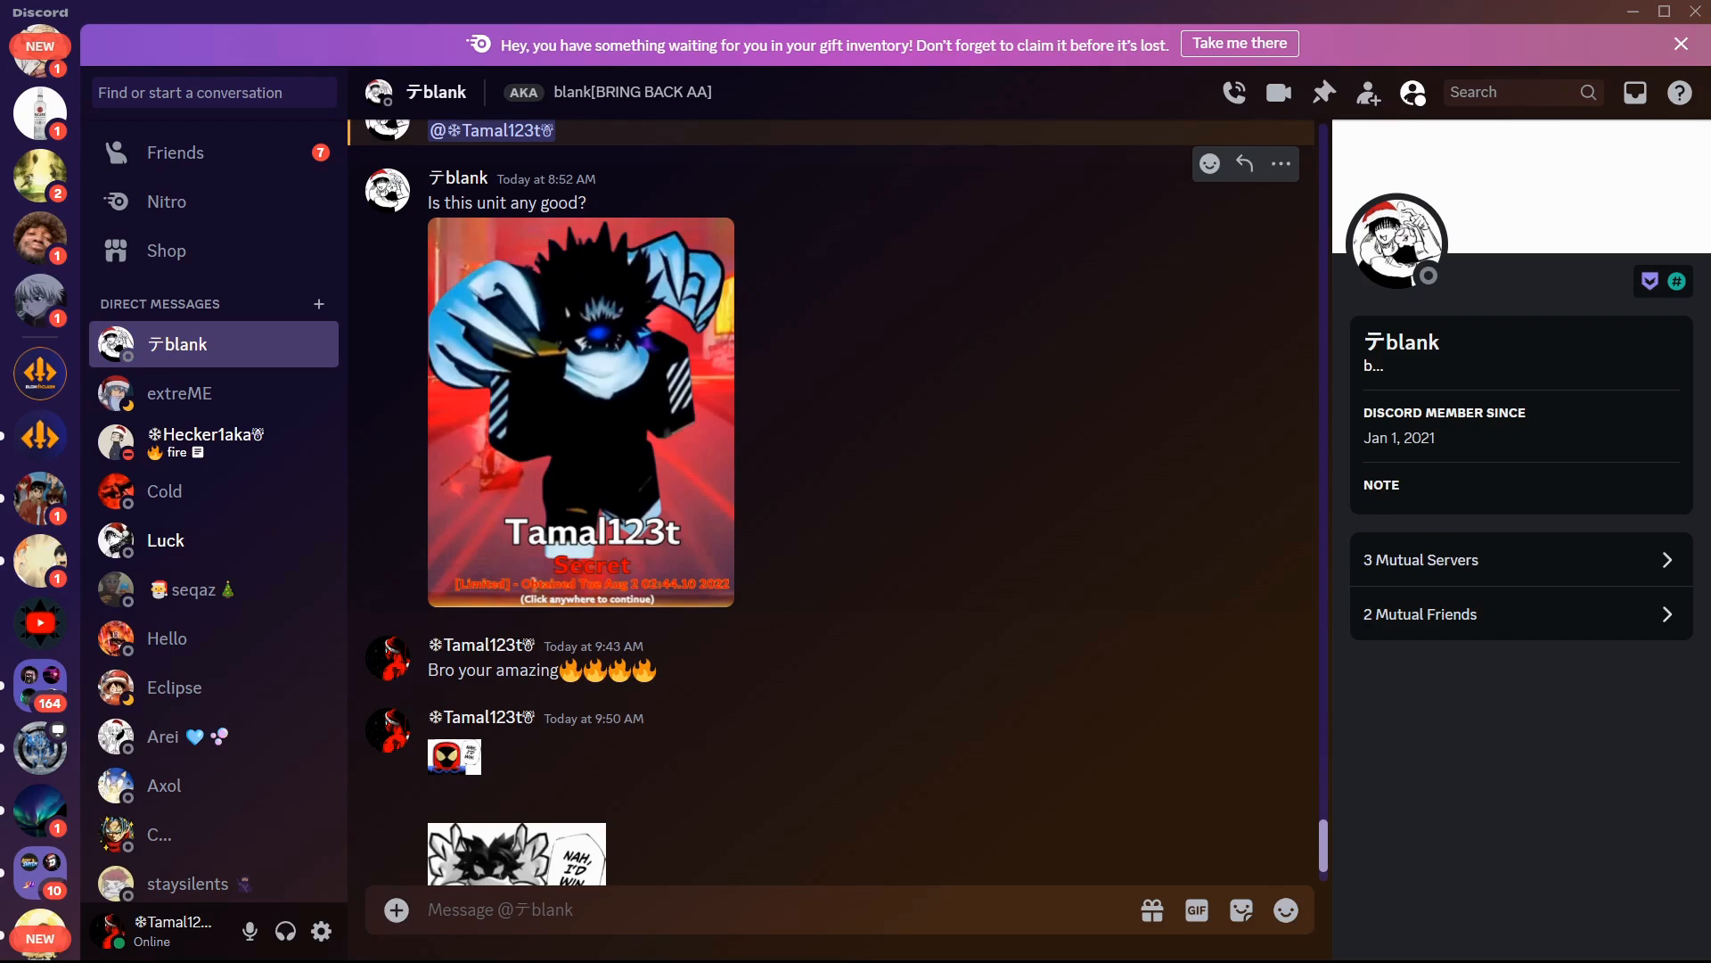
Step: Switch from direct messages to Tamal's Crib!!! and open #aa-memes at its start
scroll(down, 3)
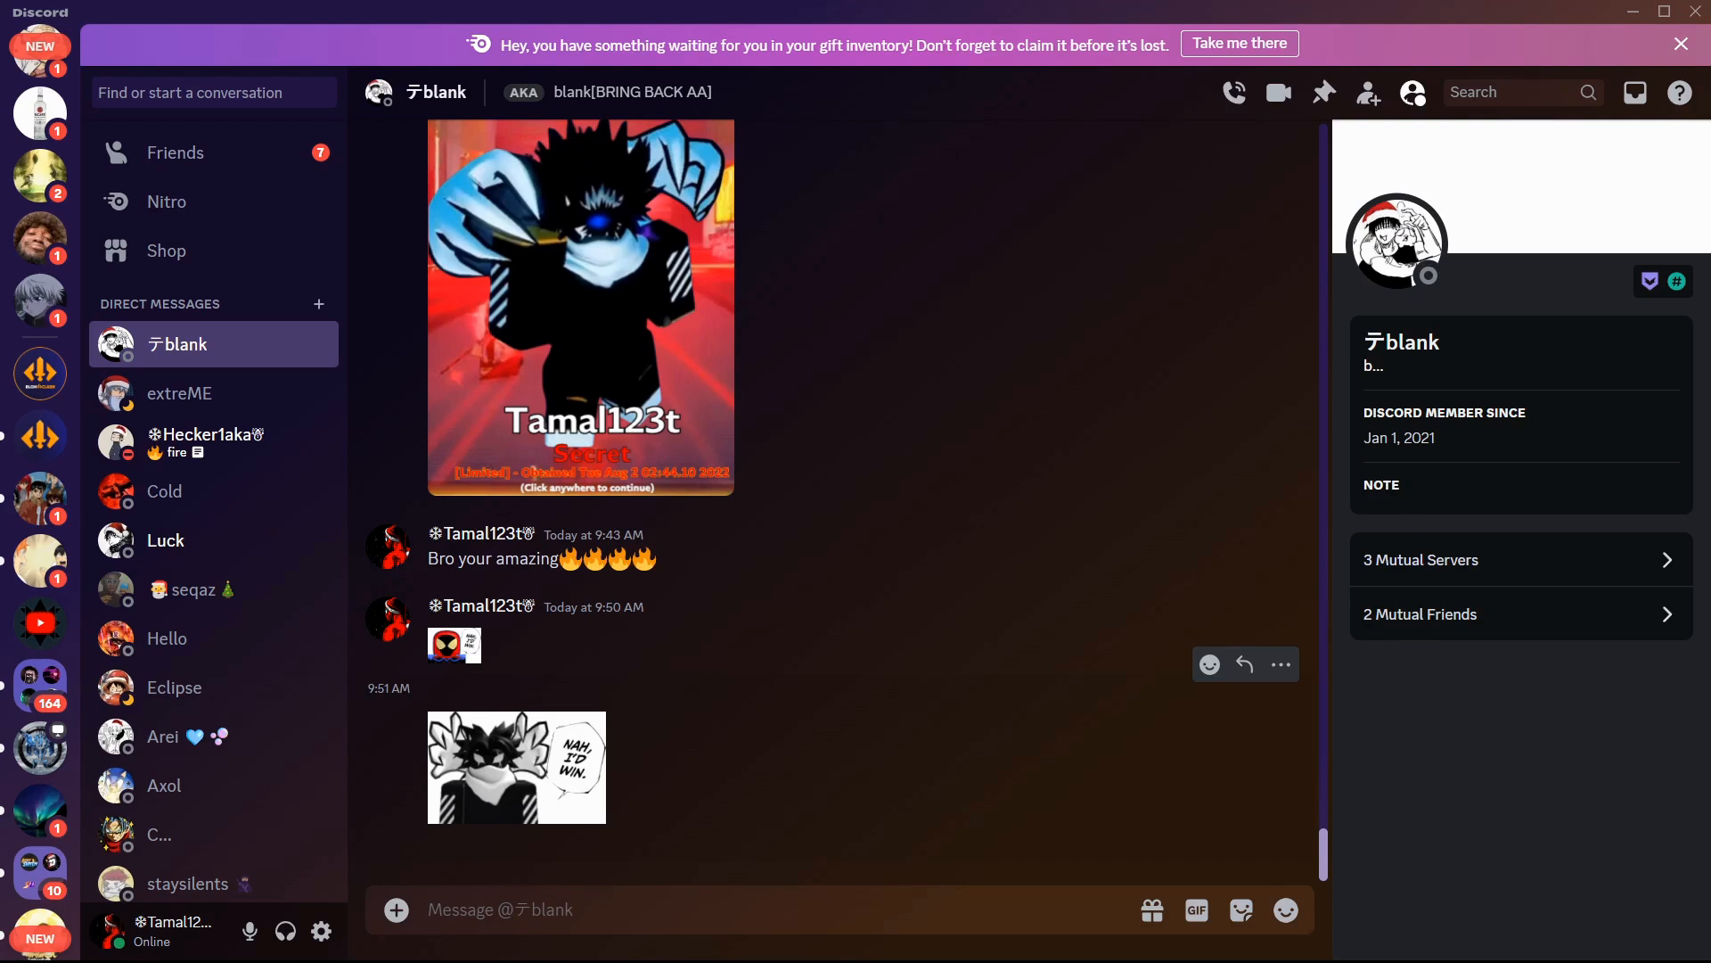
click(579, 305)
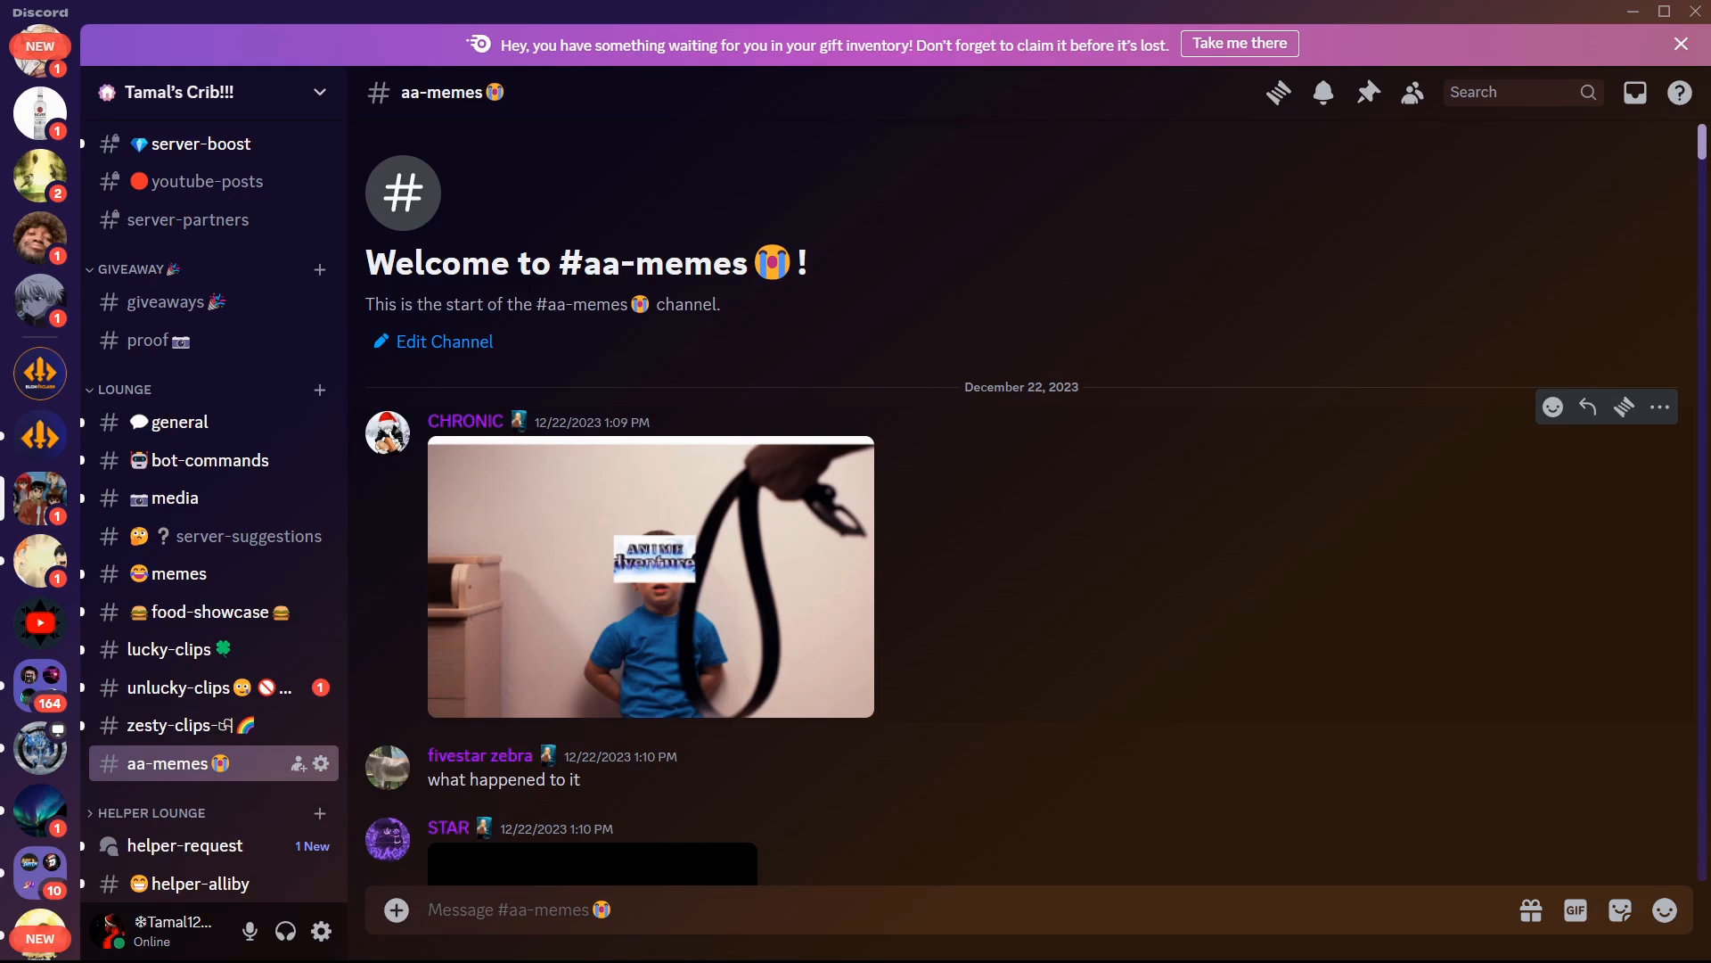
Step: Enlarge the shutdown announcement tweet, then play the robux meme video fullscreen
click(651, 576)
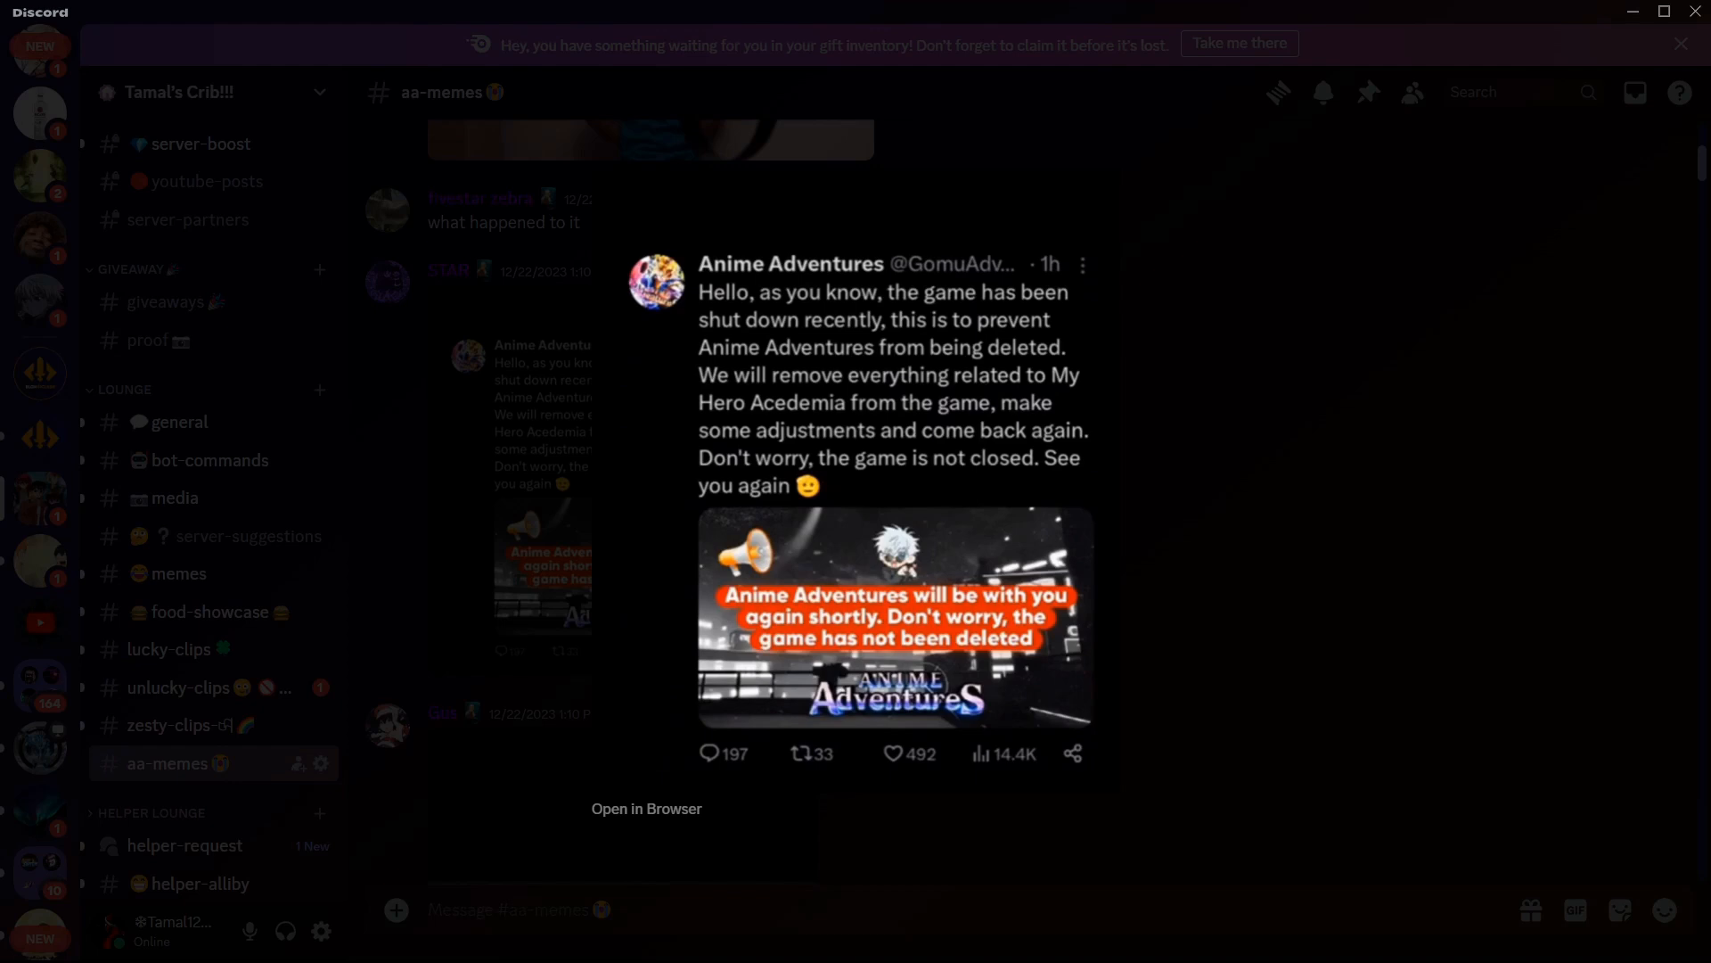
scroll(down, 3)
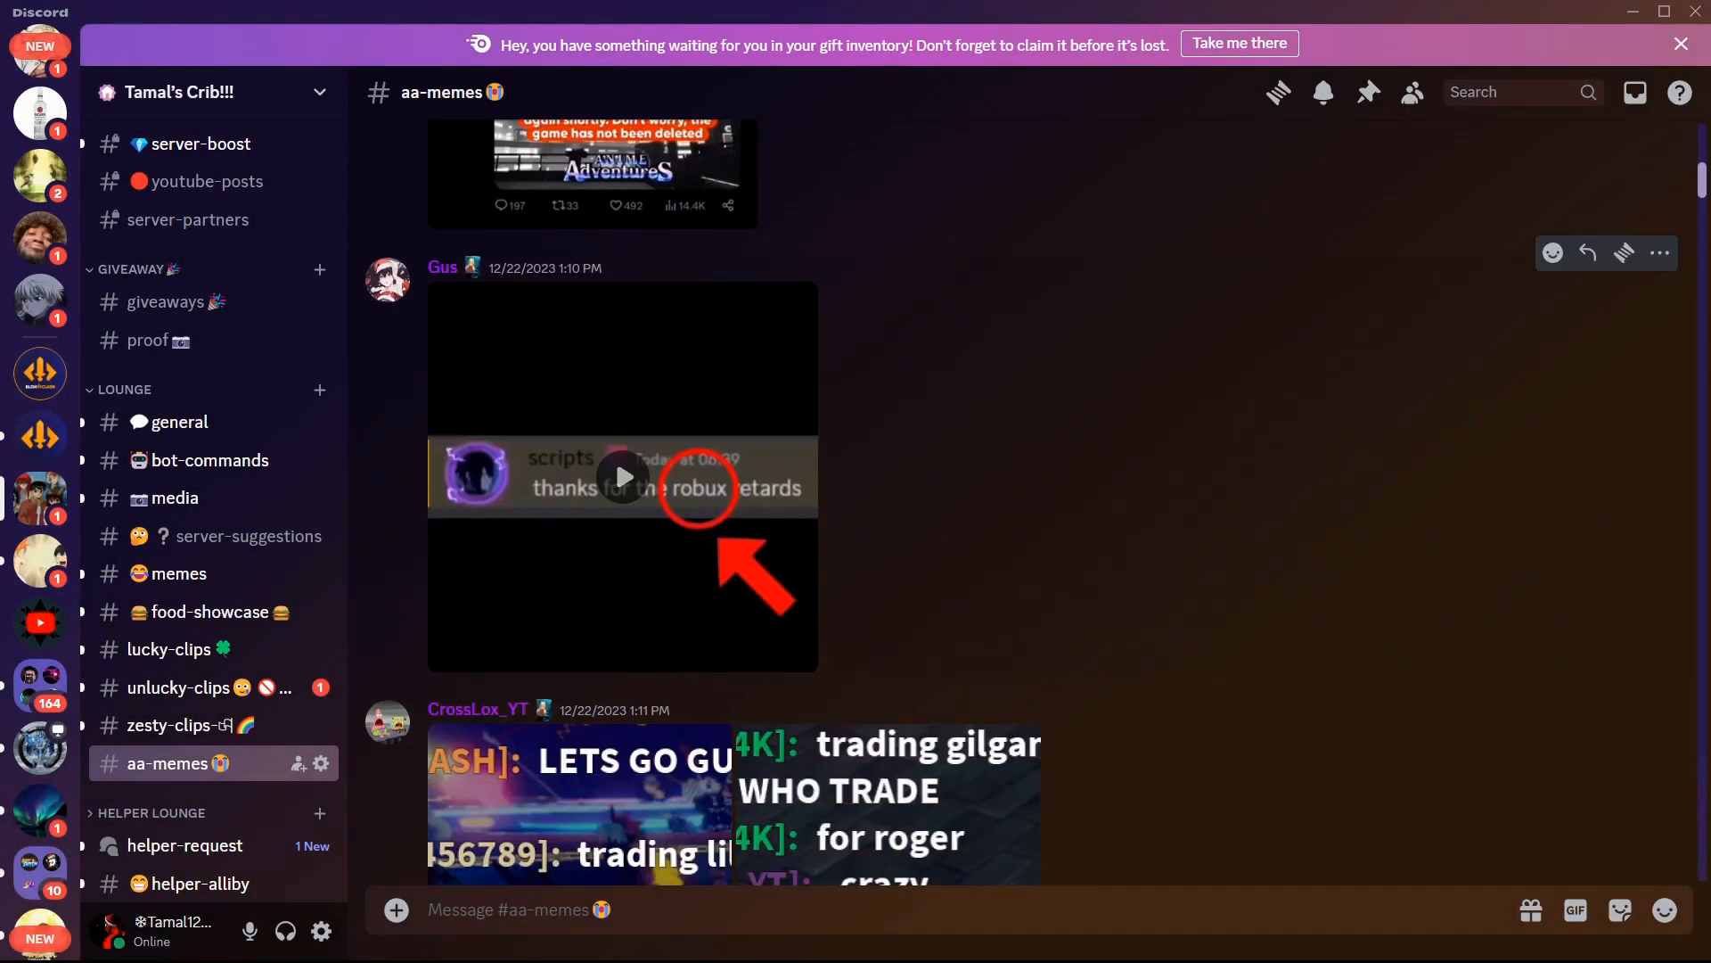
click(623, 477)
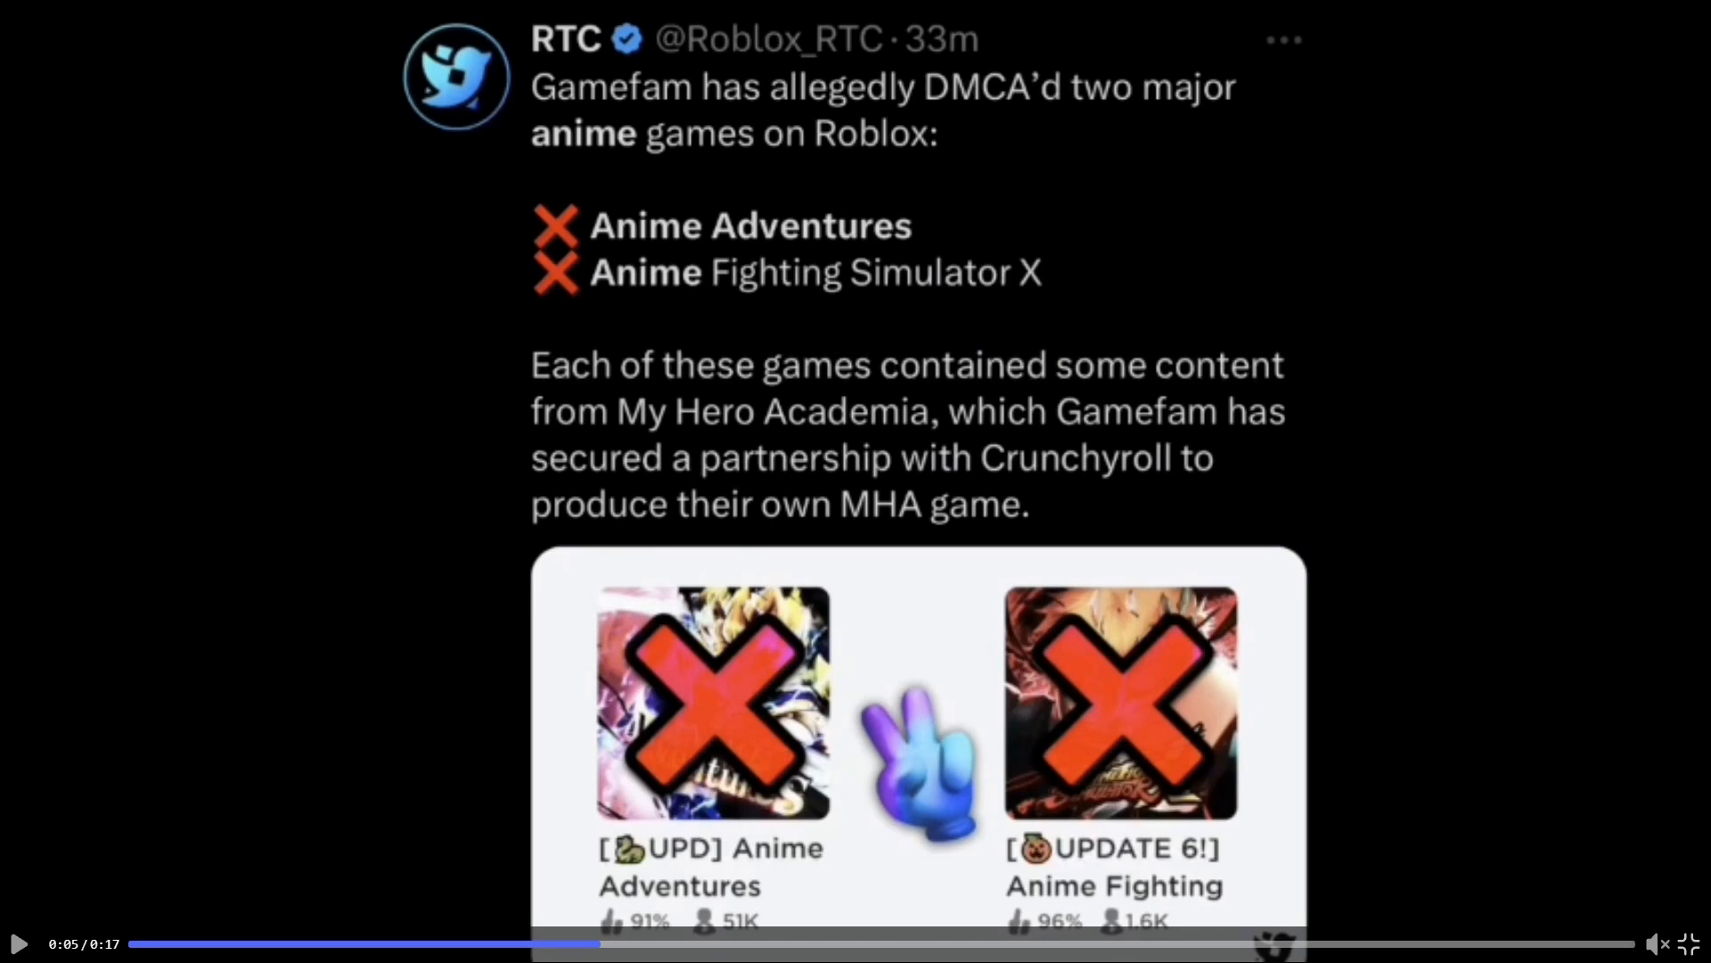
Step: Exit fullscreen once the robux meme video finishes playing
click(20, 943)
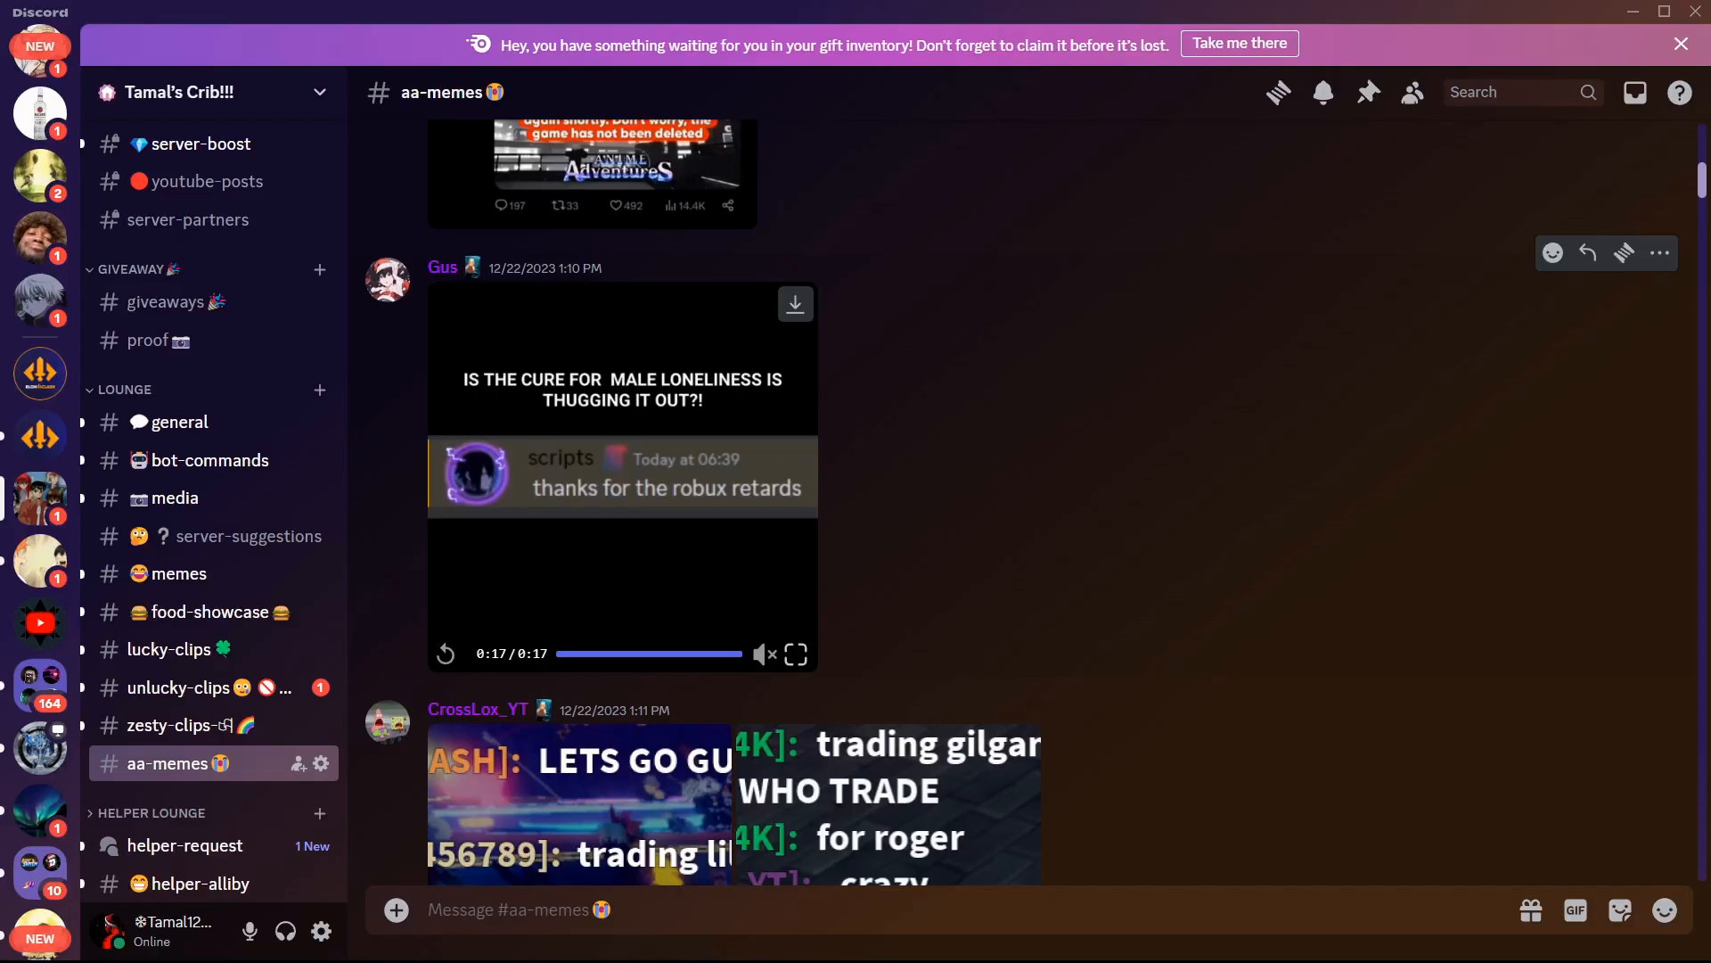
Step: Play Gus's 12-second anime shutdown clip through, adjusting its volume
scroll(down, 3)
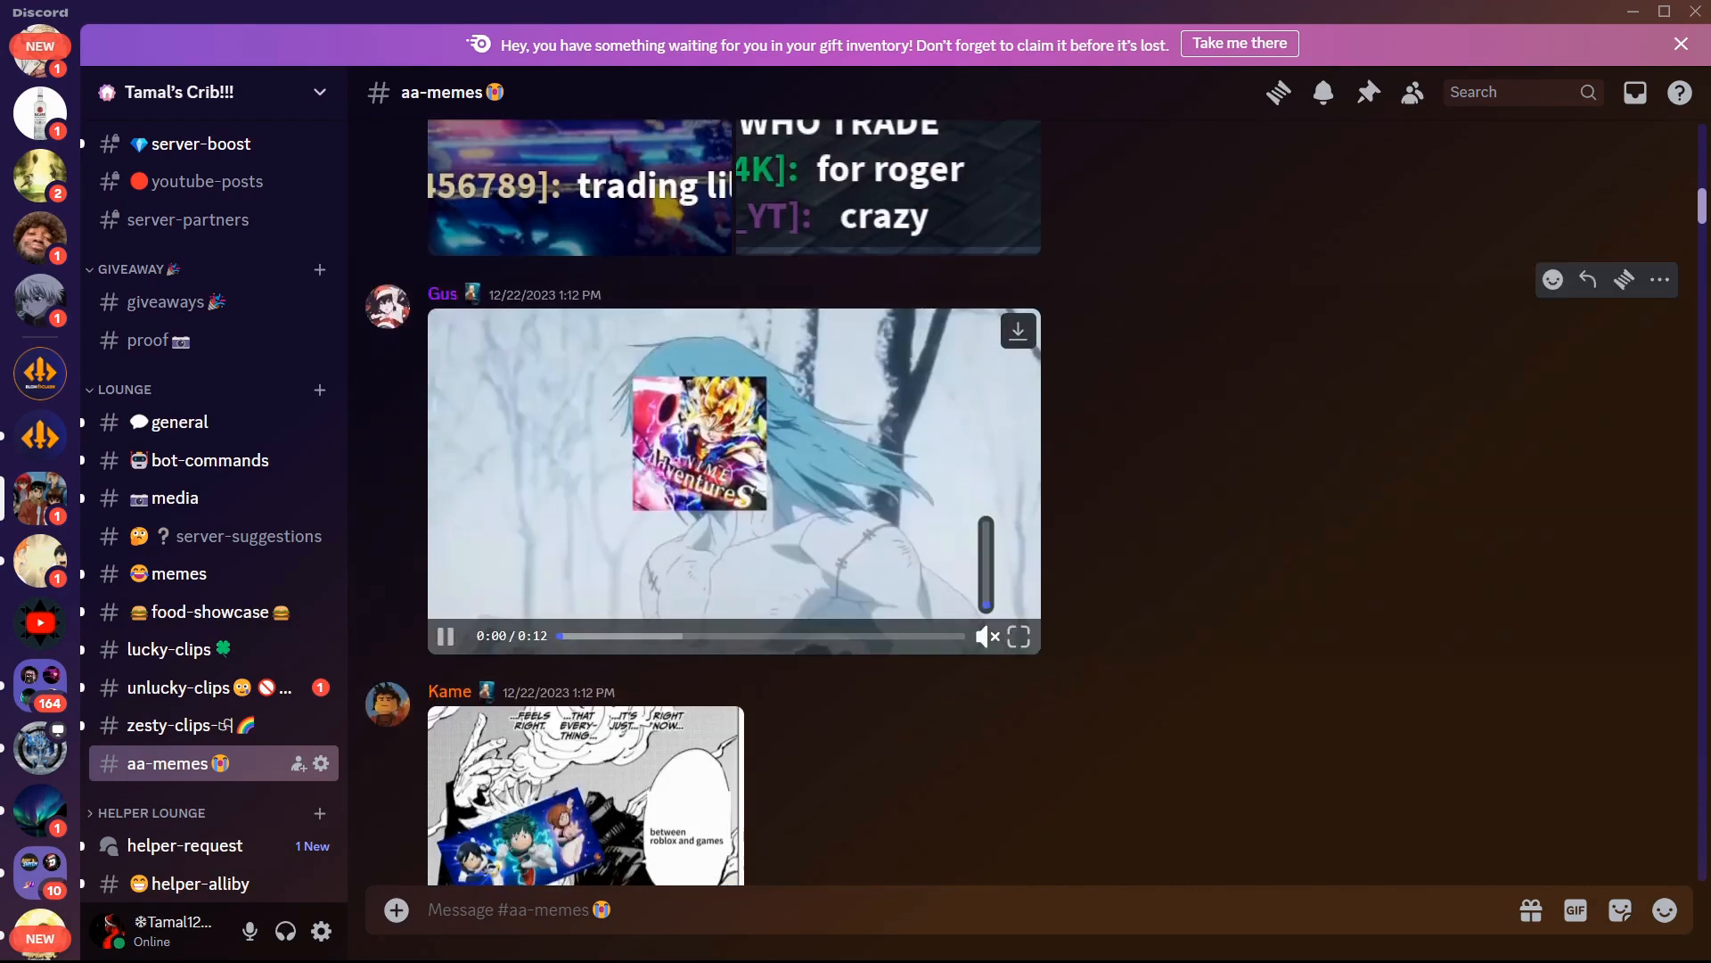
click(1016, 636)
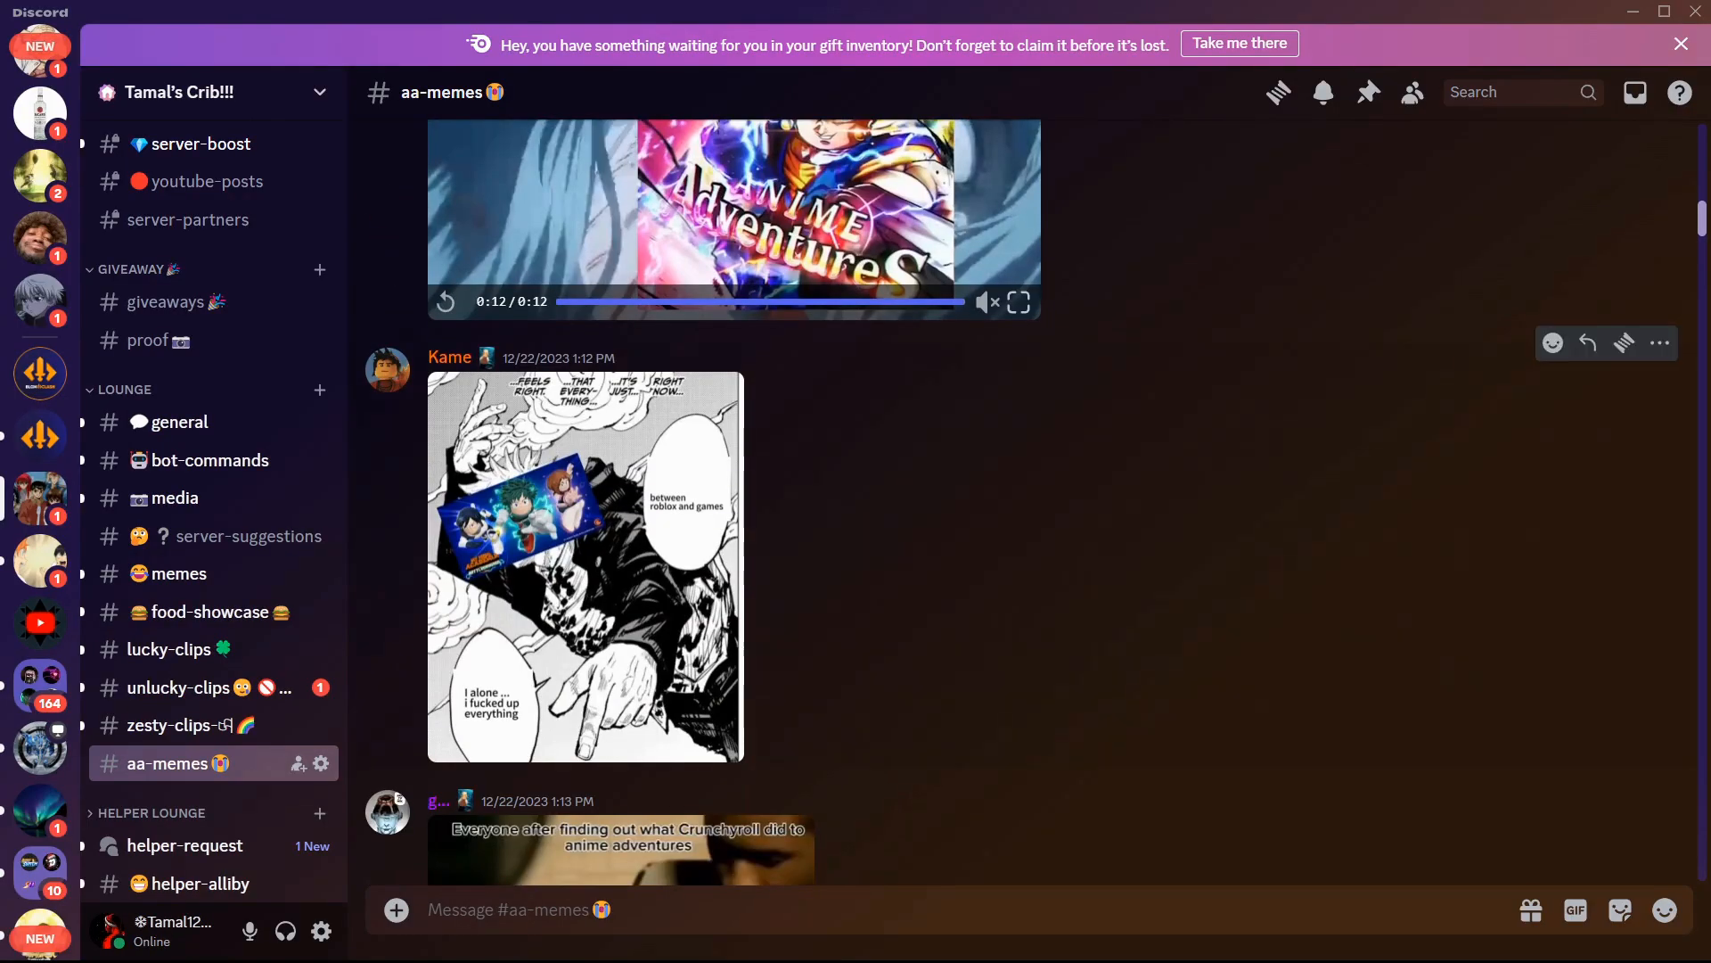
click(584, 564)
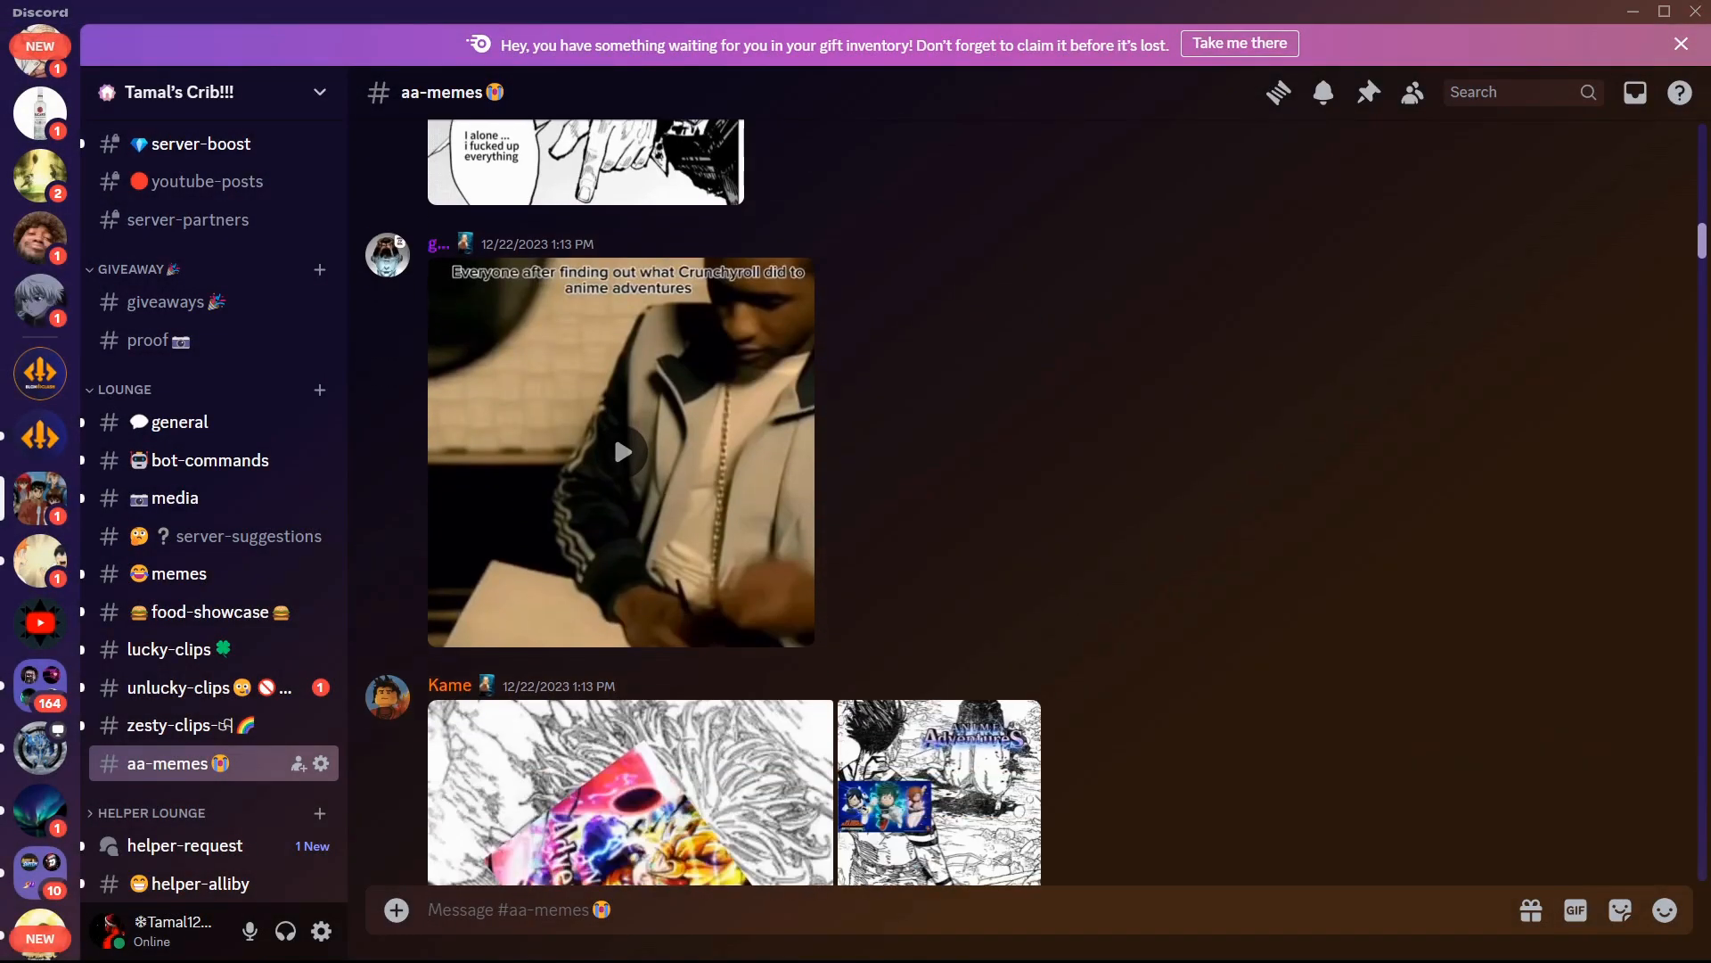
Step: Watch the Crunchyroll reaction video fullscreen, then scroll past Kame's manga panels to vuz's post
click(621, 451)
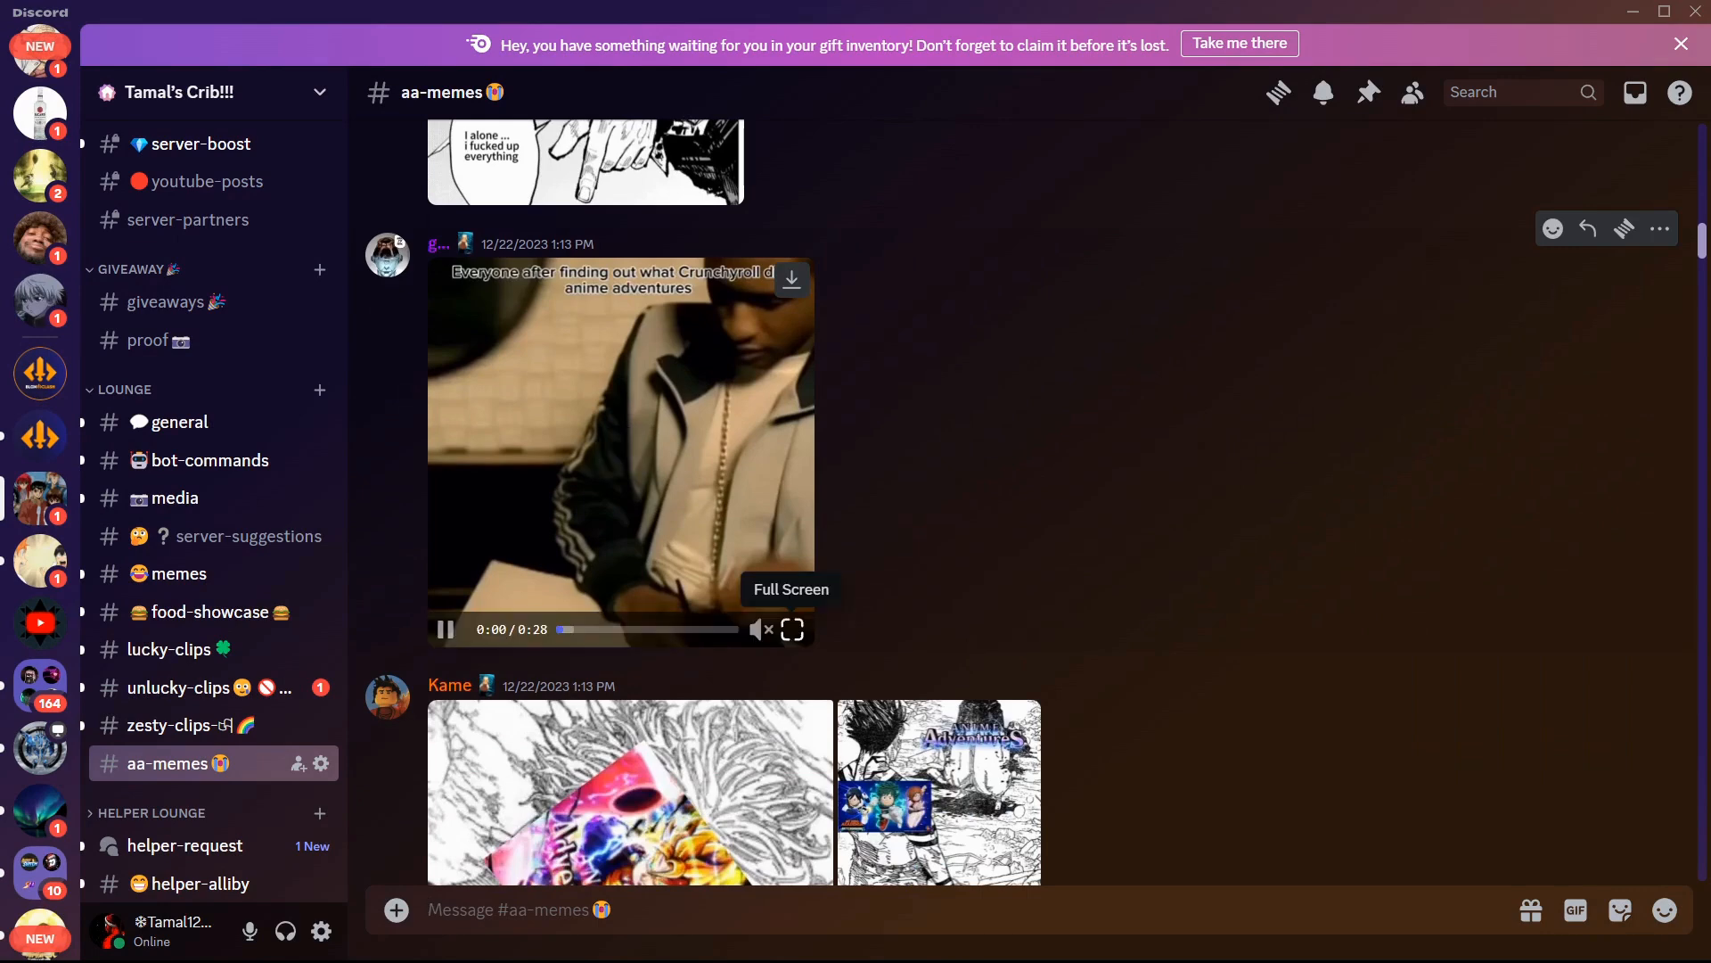
click(793, 629)
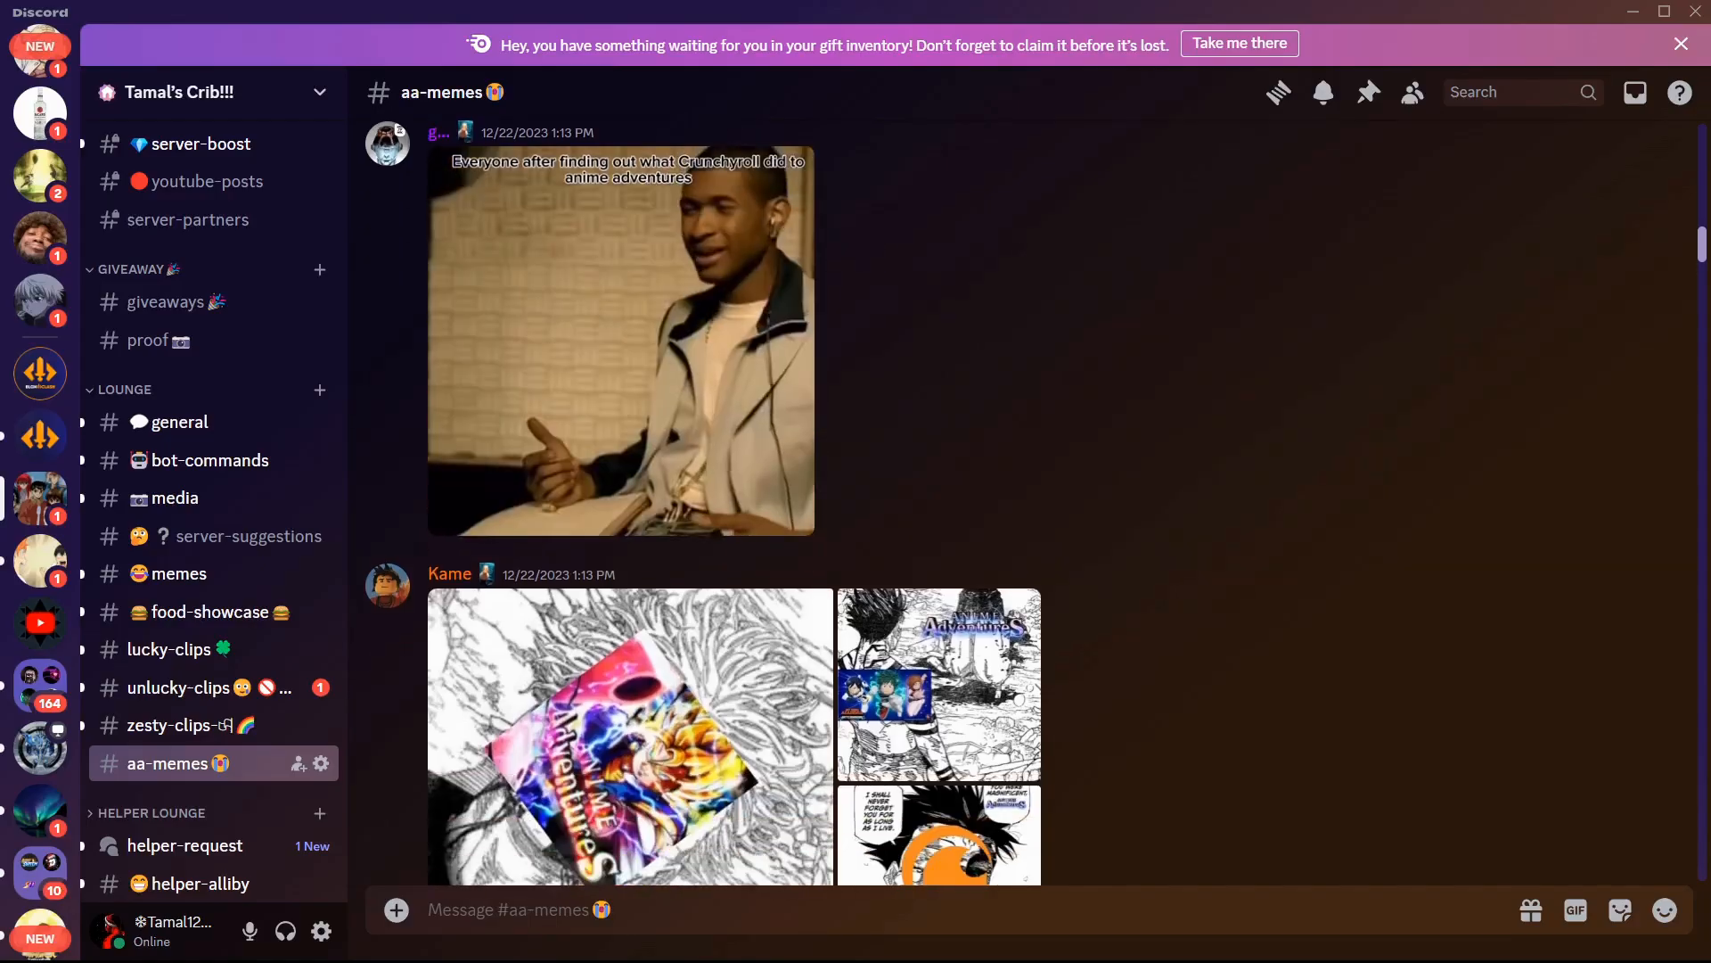
scroll(down, 3)
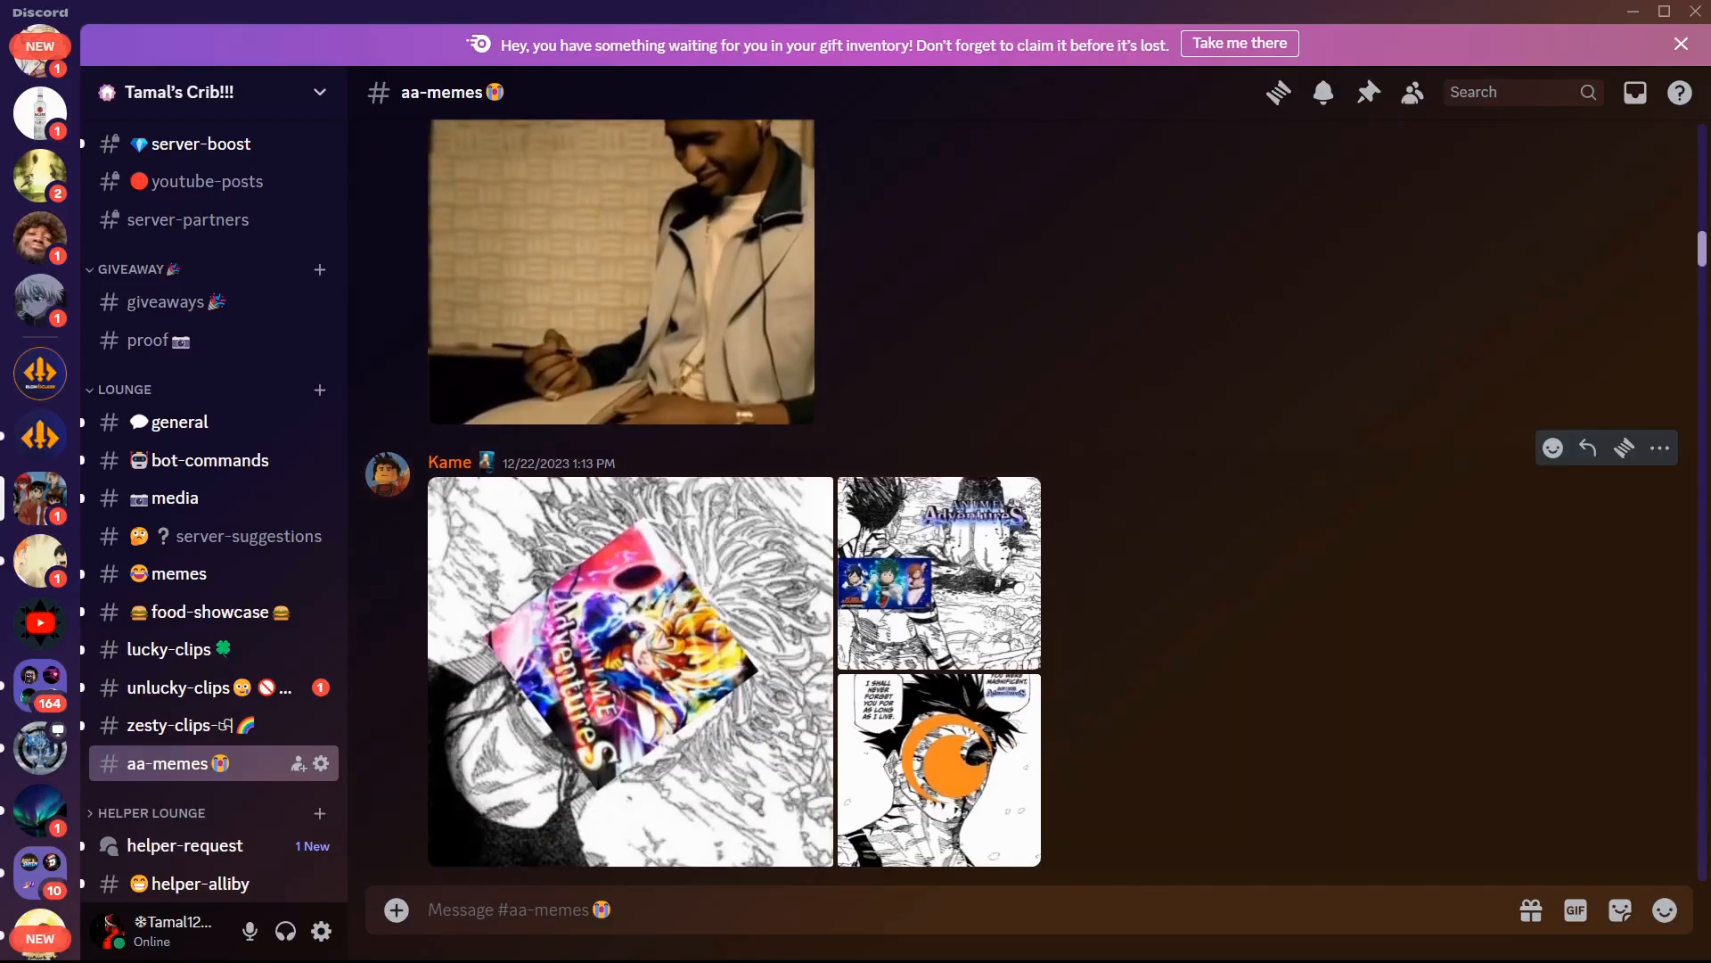
scroll(down, 3)
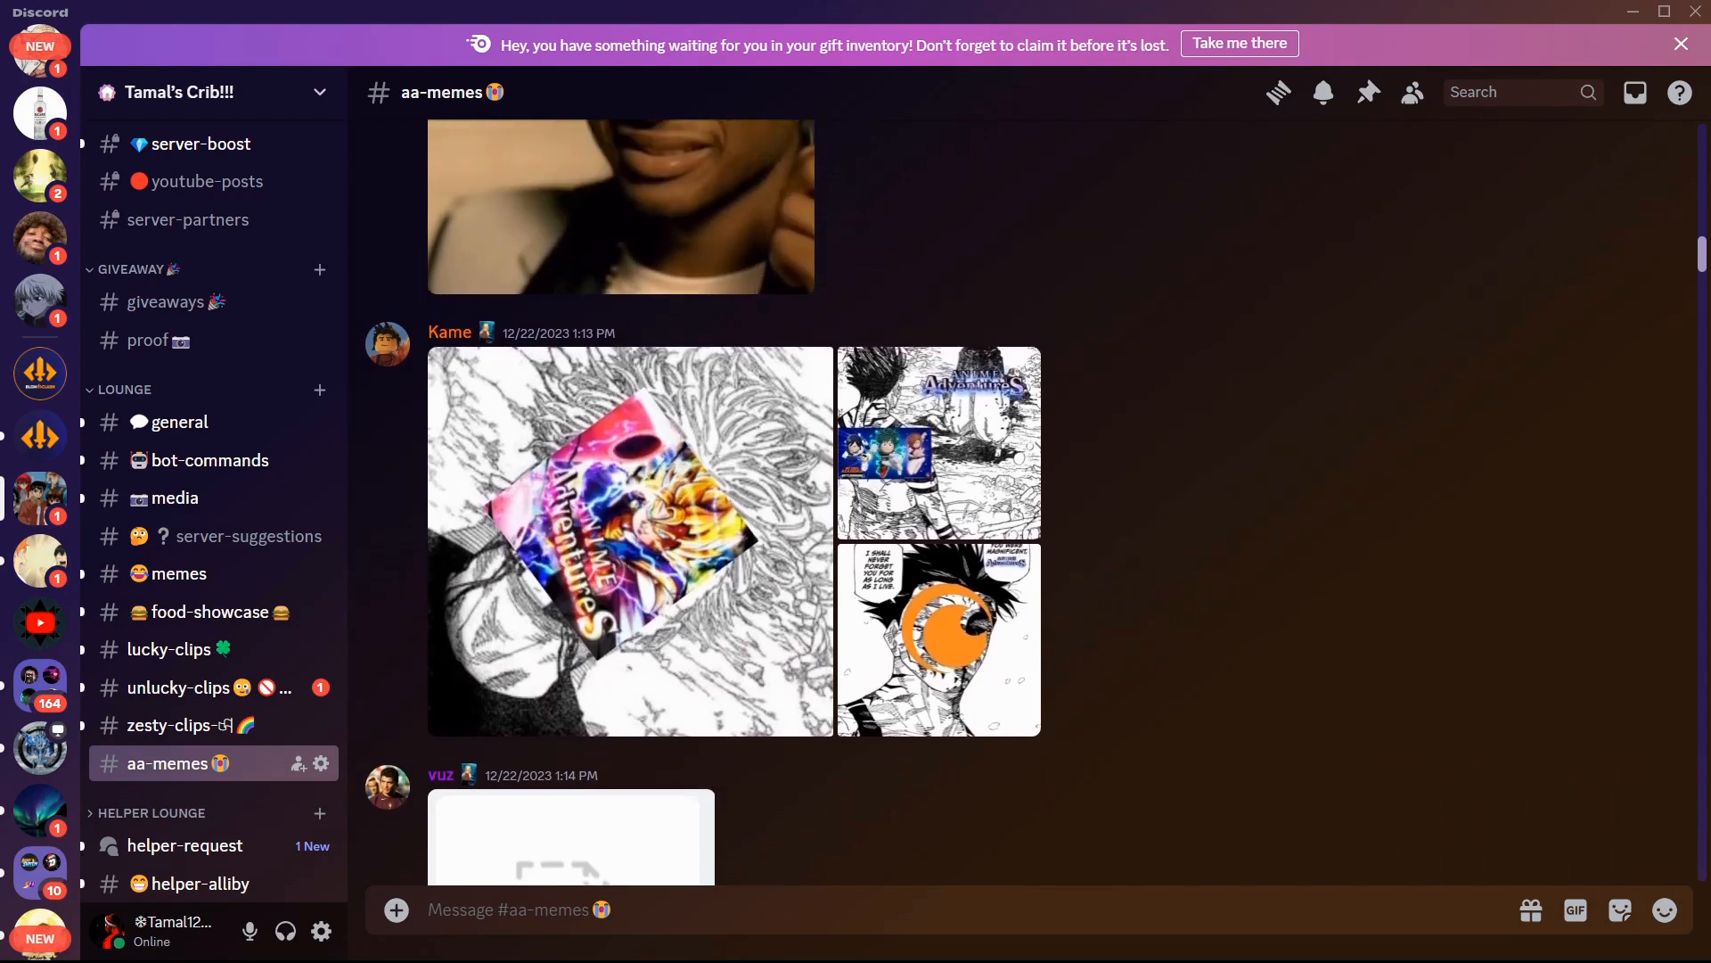
click(631, 540)
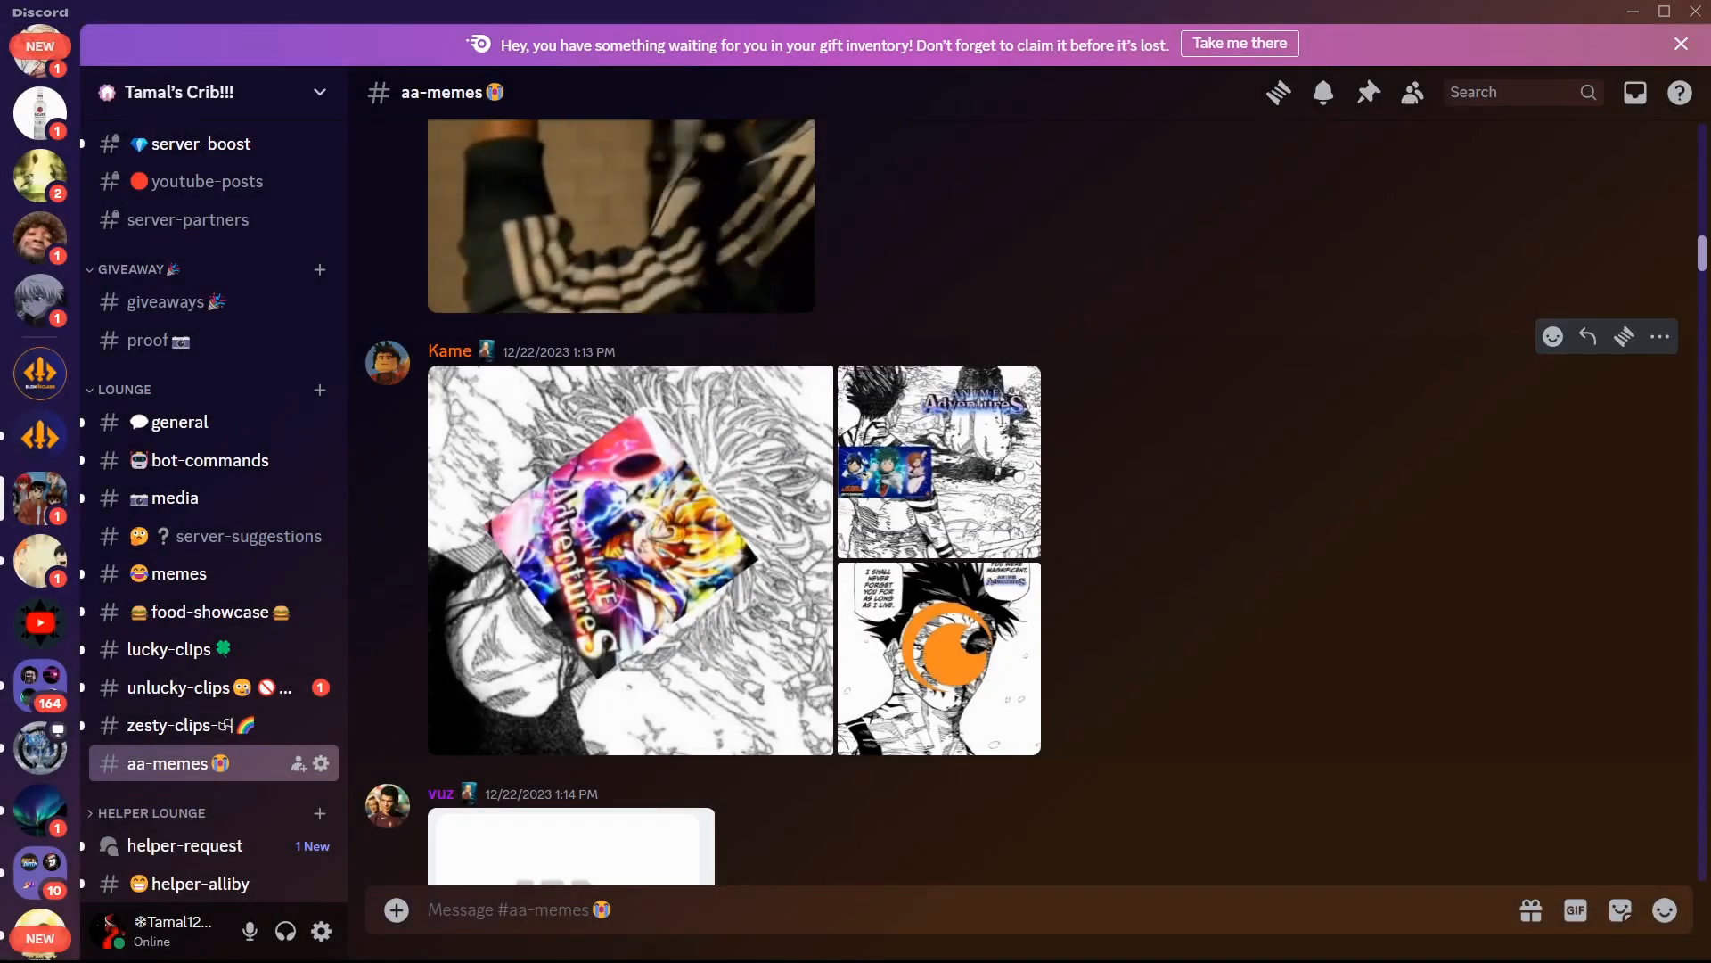
click(936, 657)
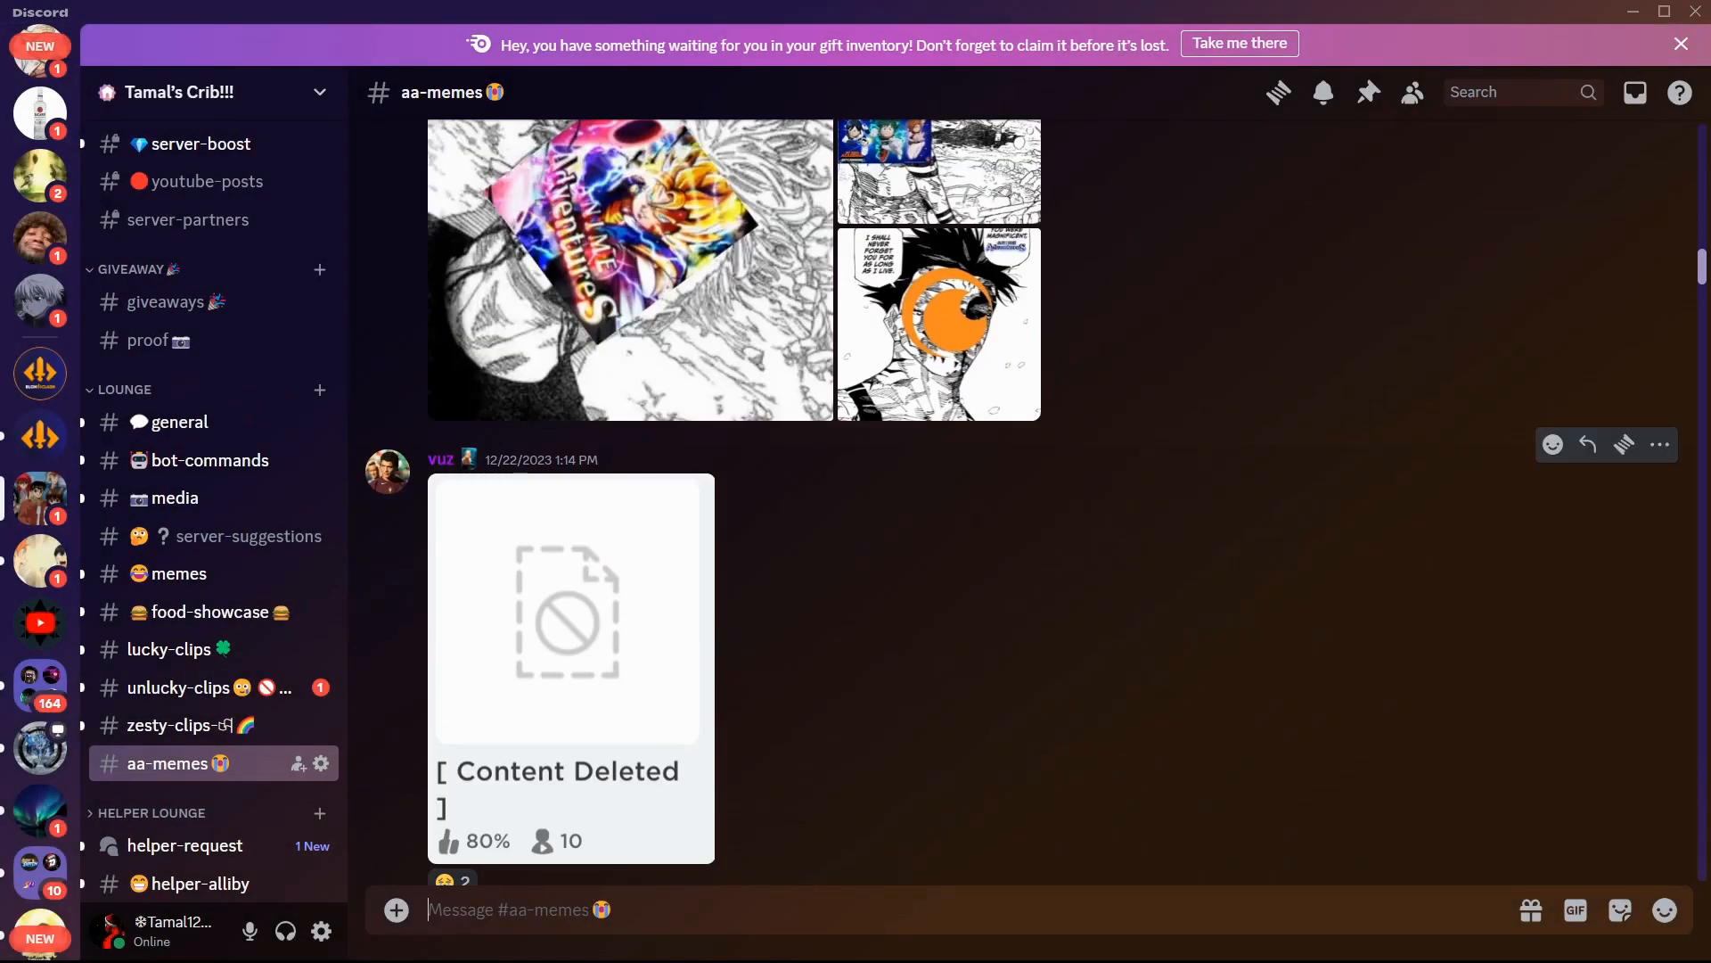
Step: View CHRONIC's Anime Adventures–Crunchyroll collage enlarged, then scroll to 'the aa killer' video
scroll(down, 3)
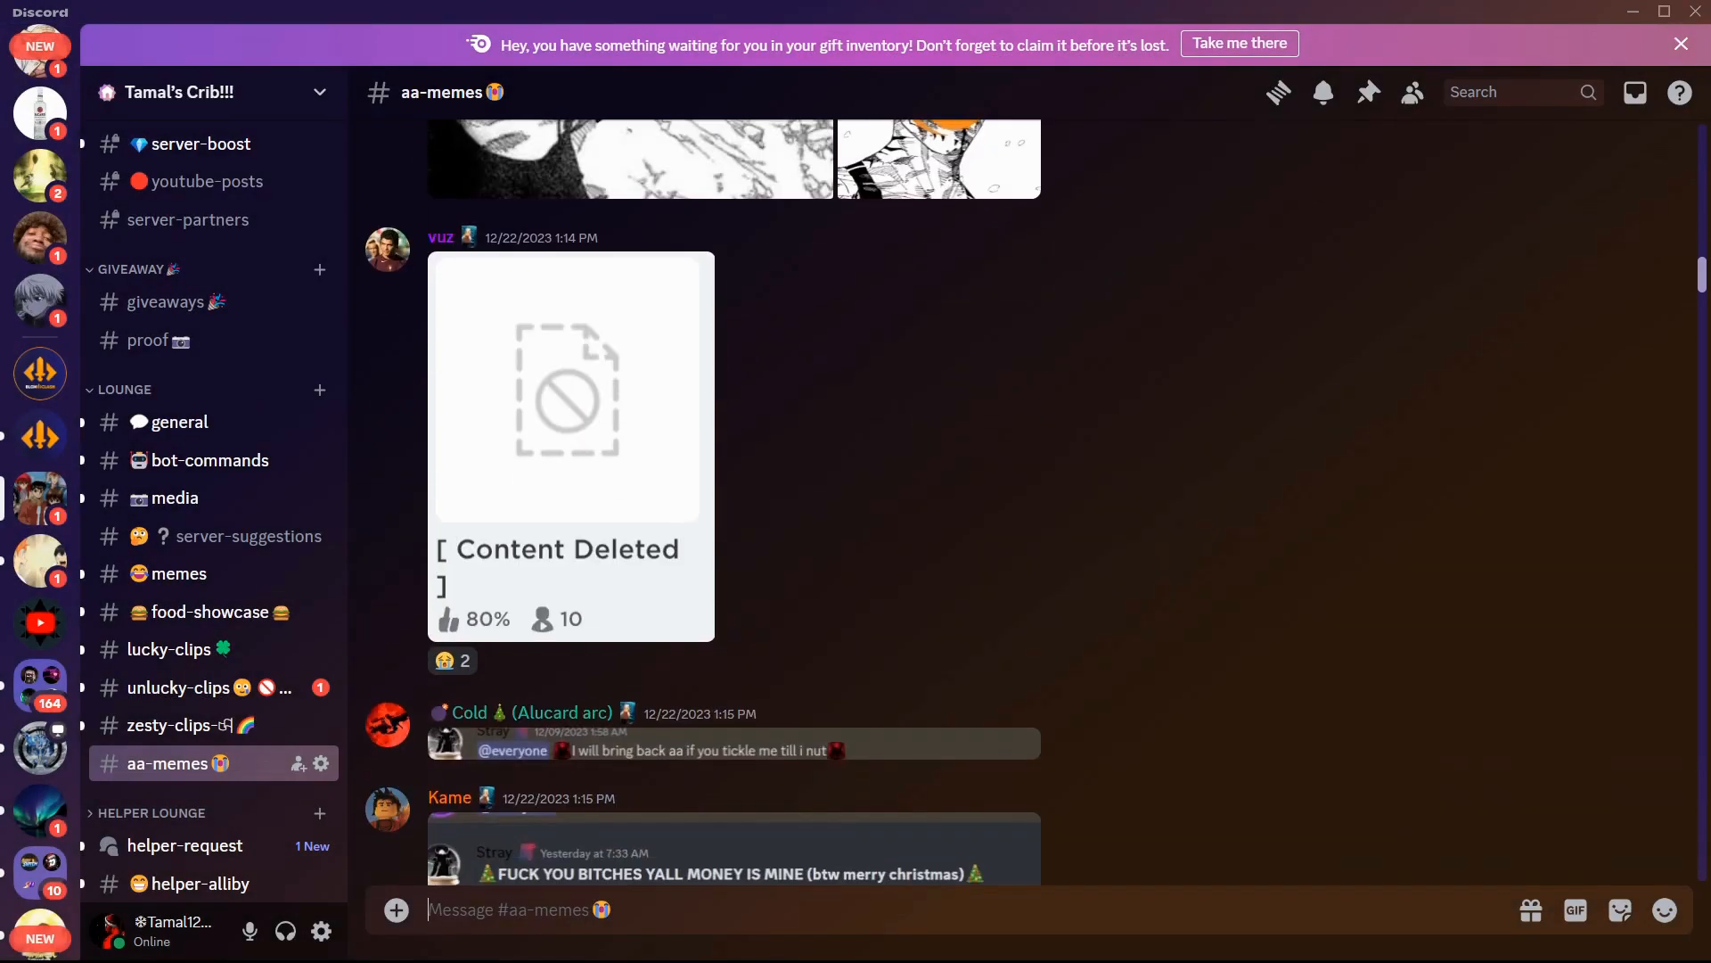
click(568, 393)
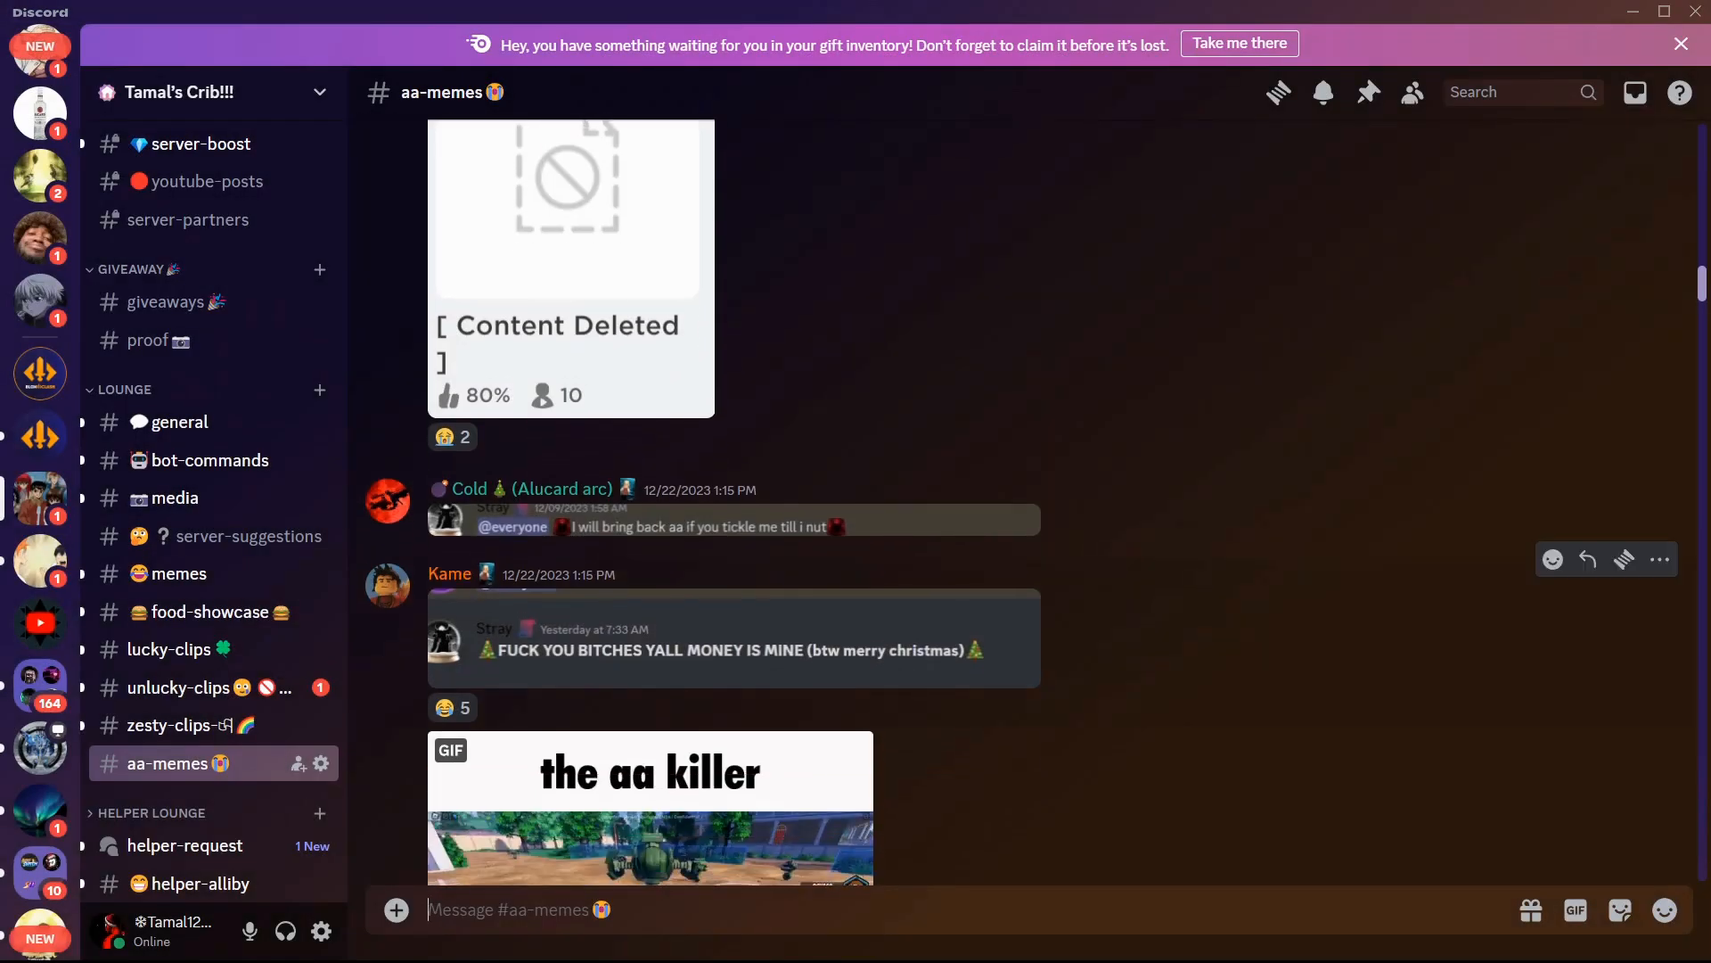
scroll(down, 3)
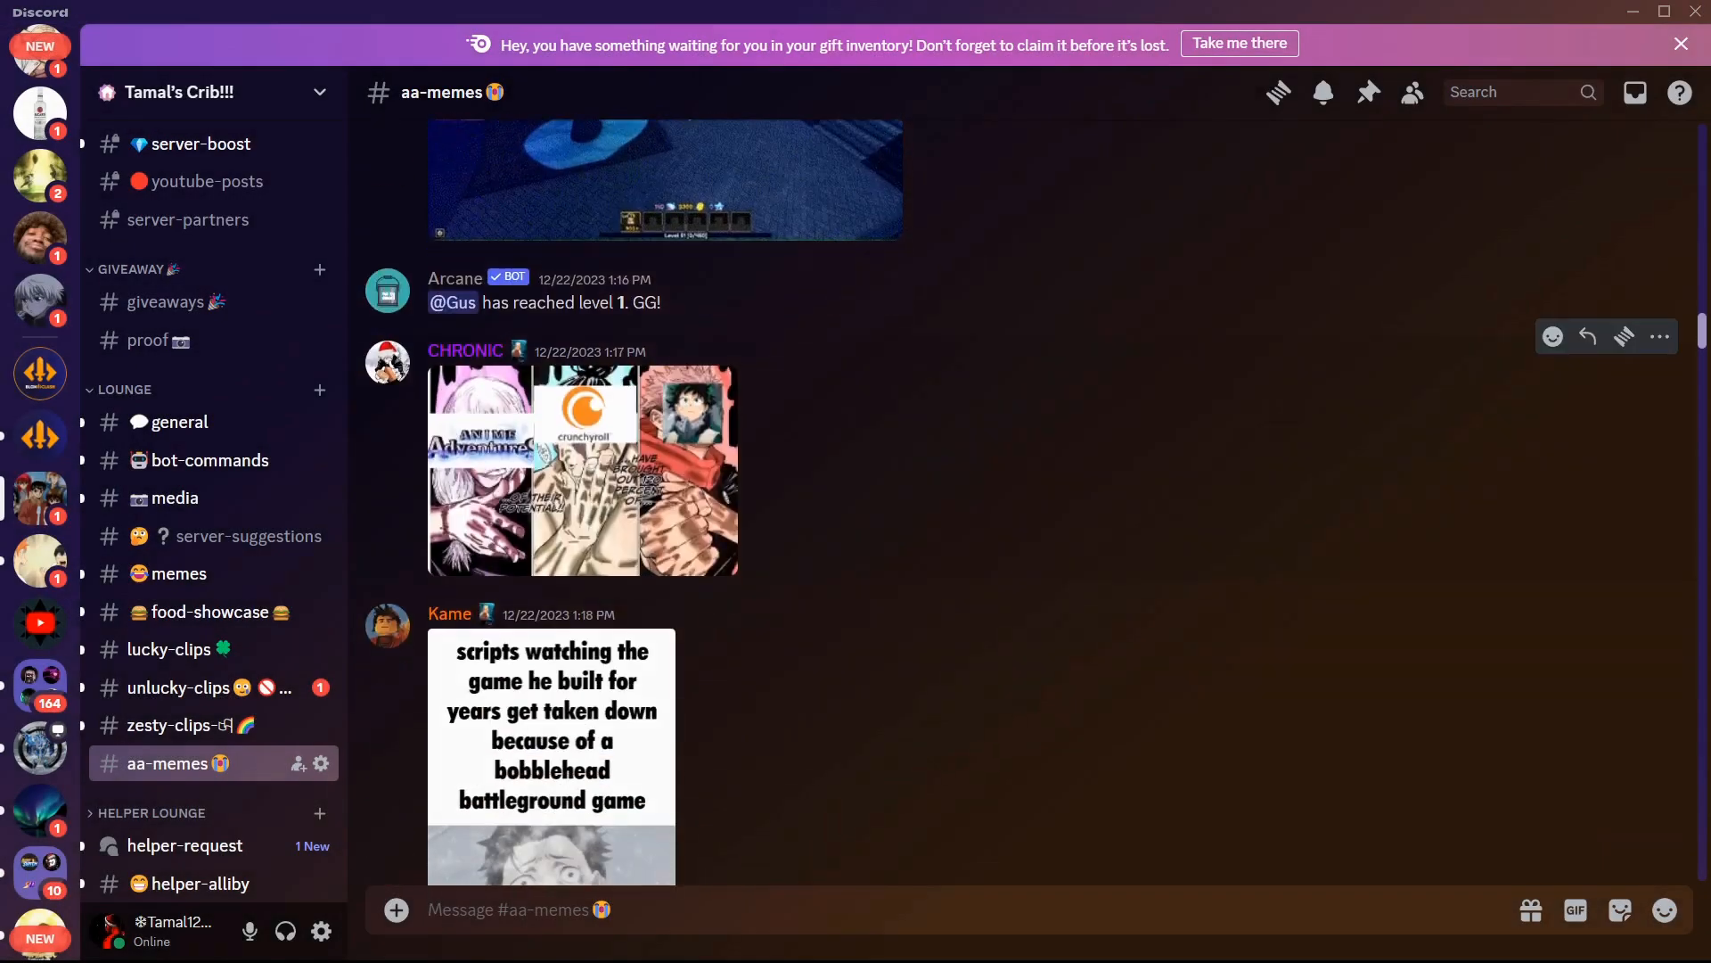
click(583, 471)
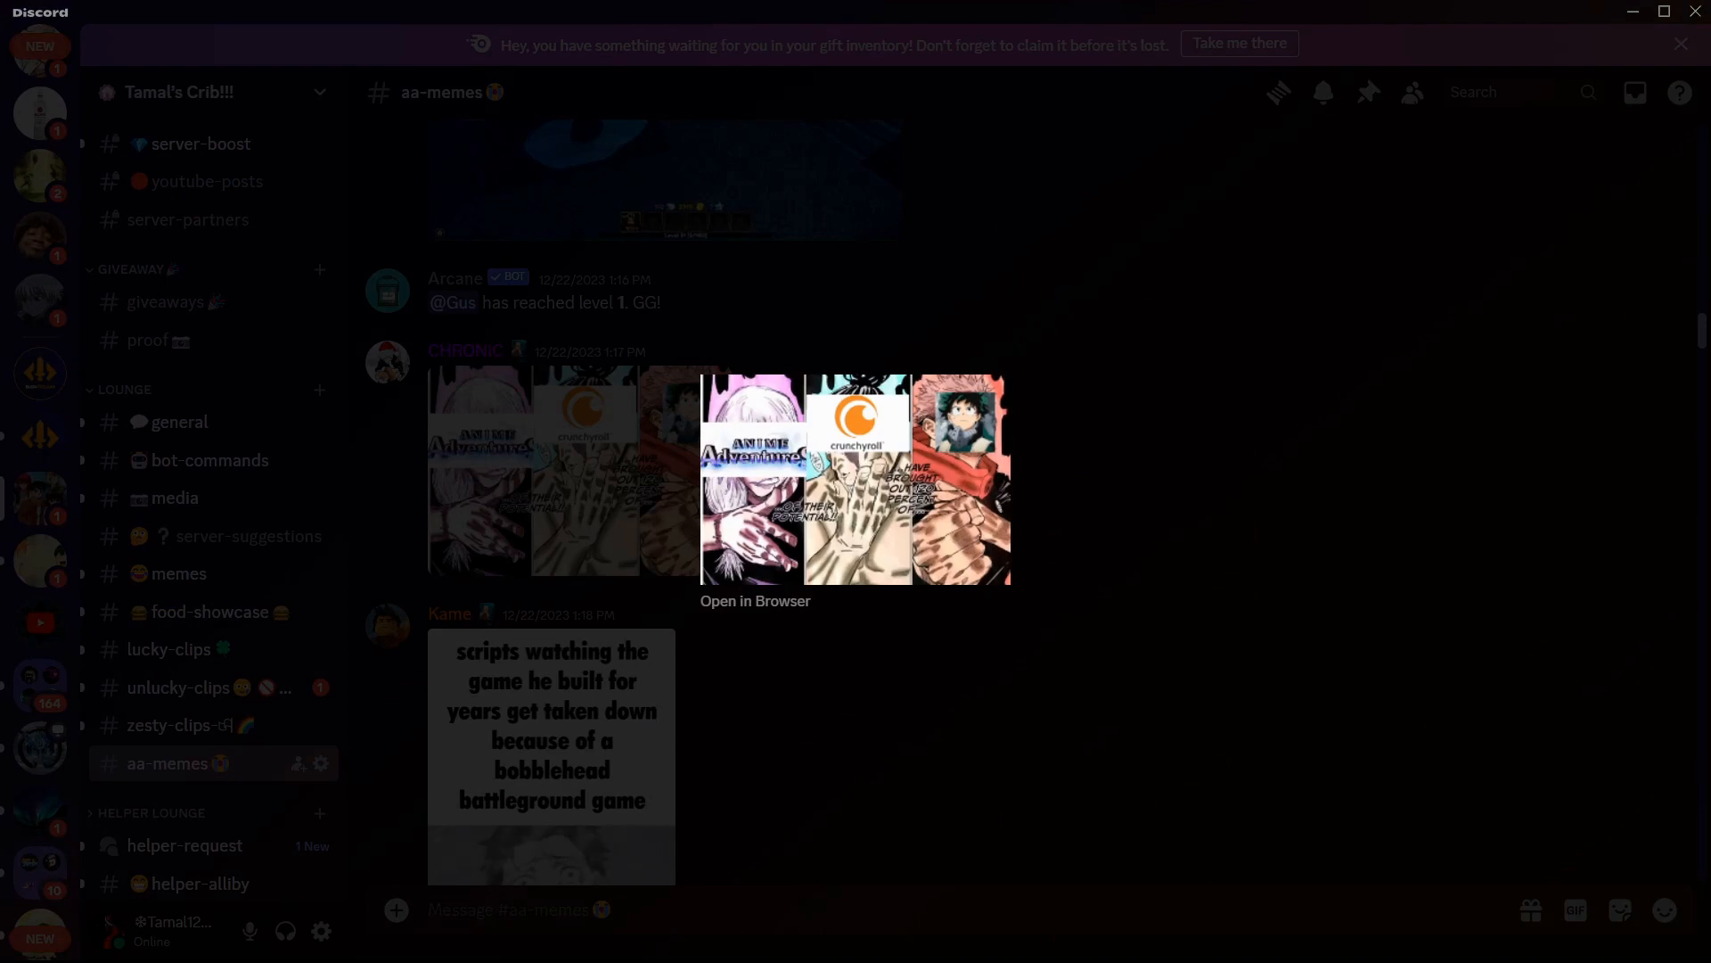
scroll(down, 3)
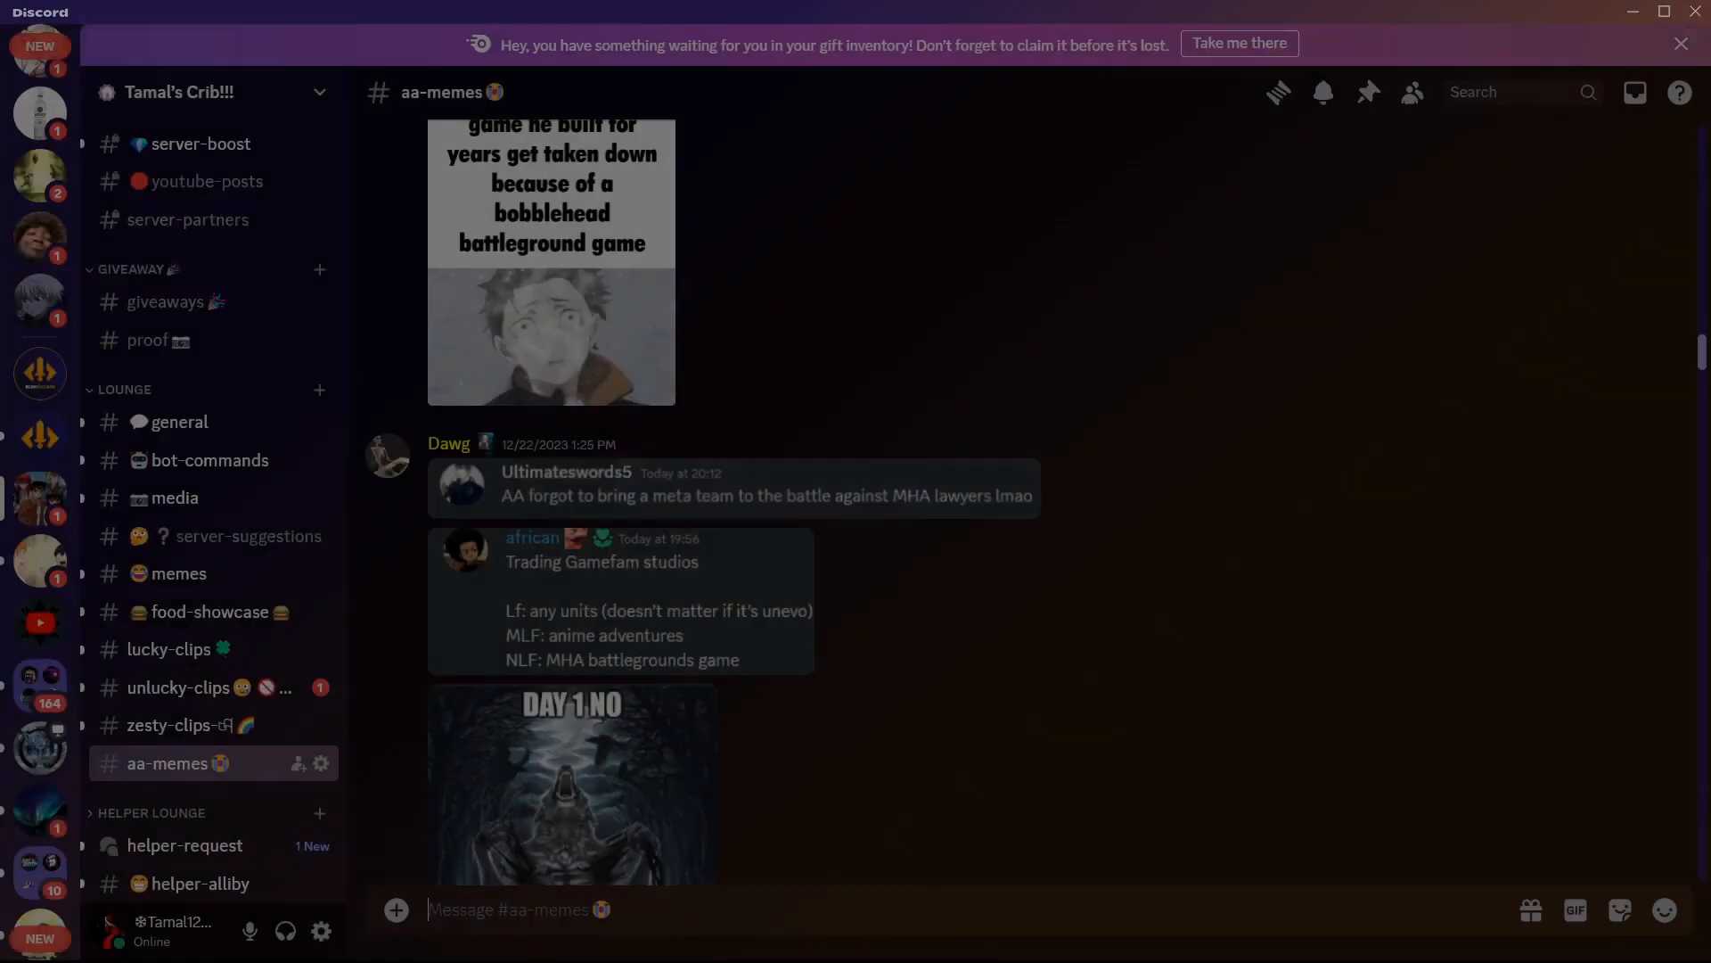
scroll(down, 3)
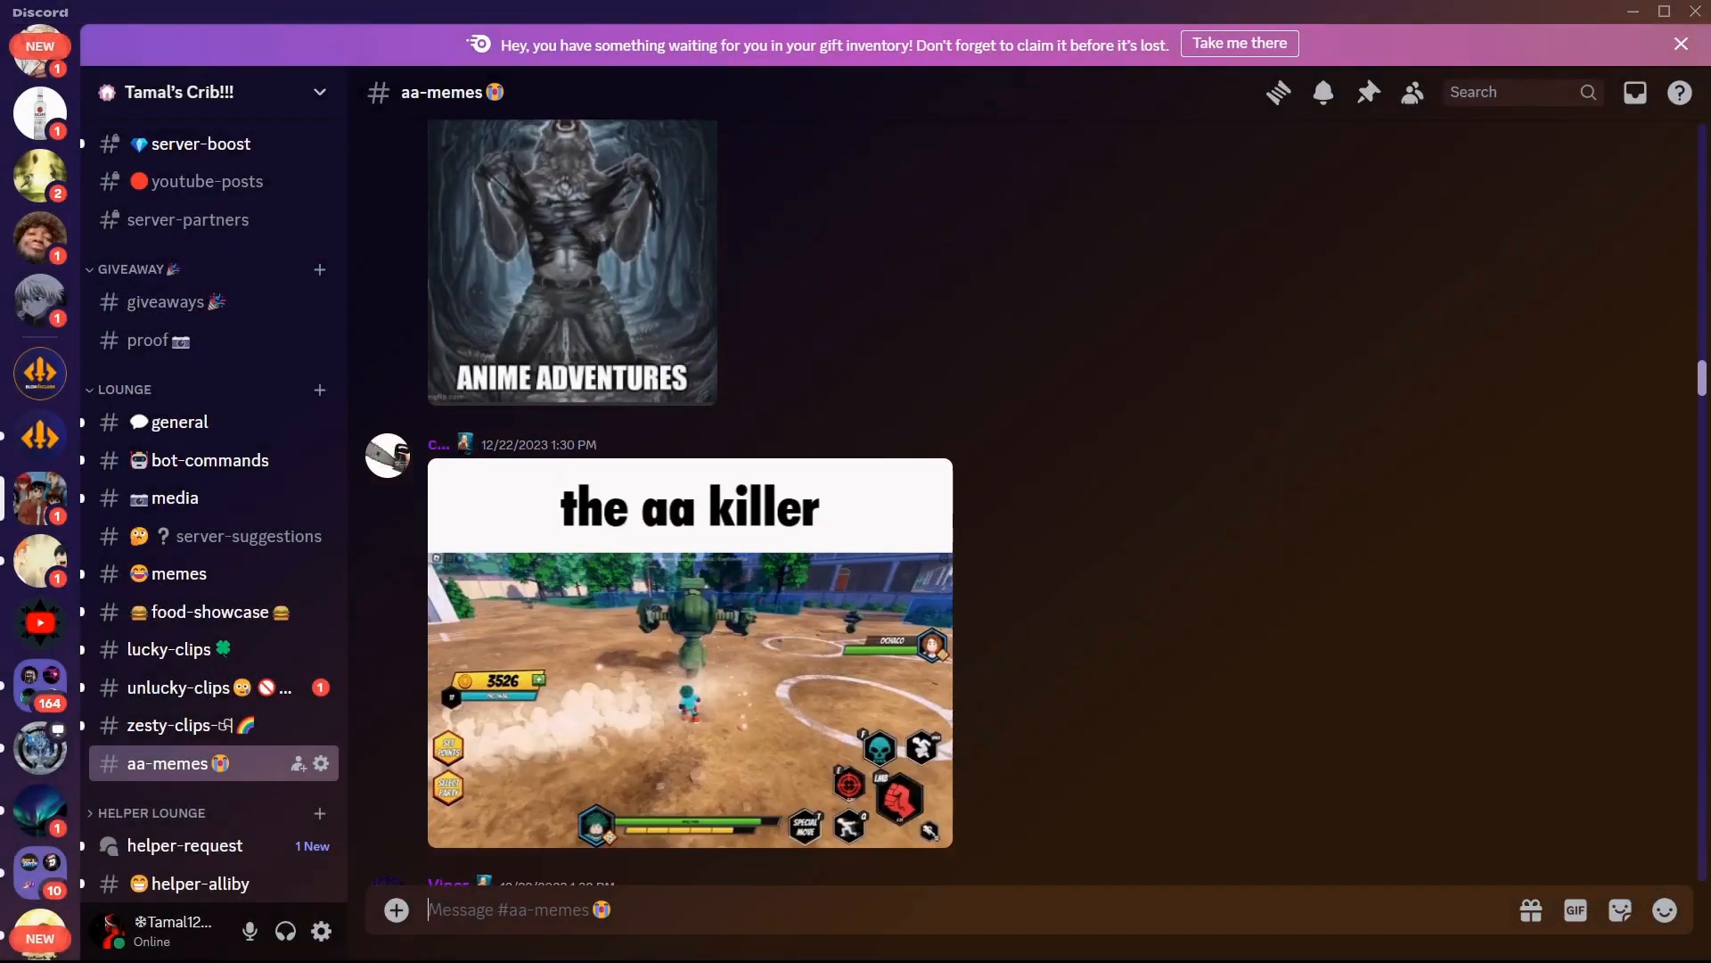
Step: Scroll past Viper's and gojo's media to Dawg's 'Leaked footage' meme and NoLife's GIF
scroll(down, 3)
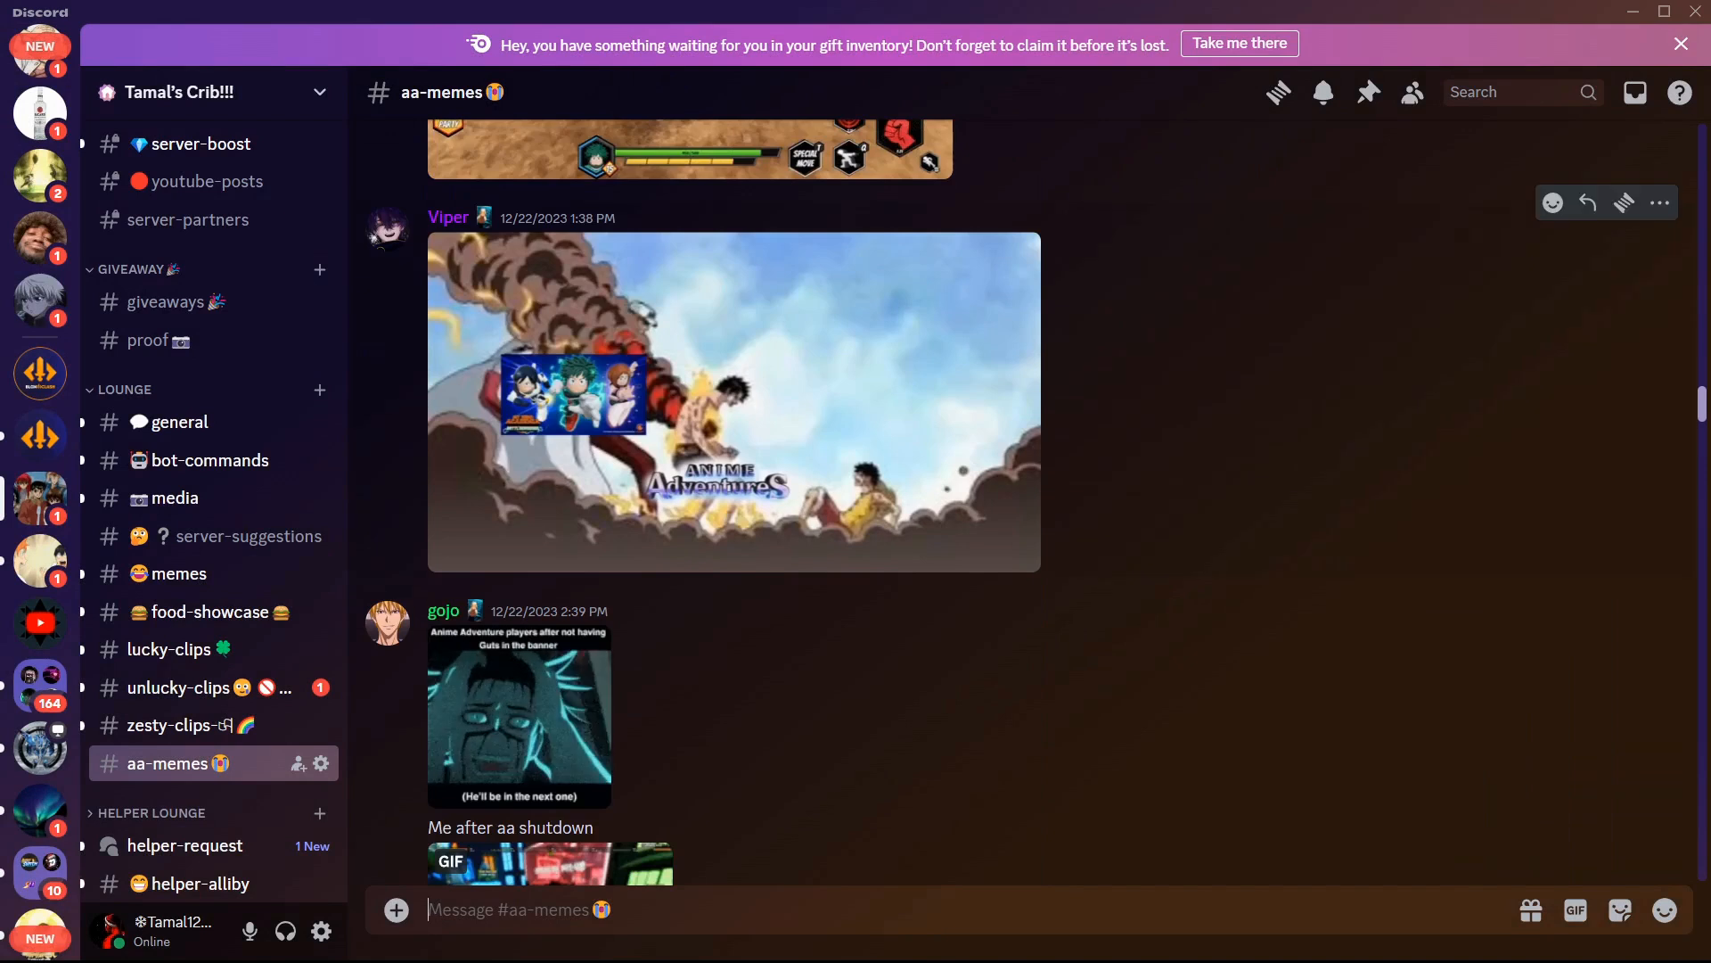
click(733, 402)
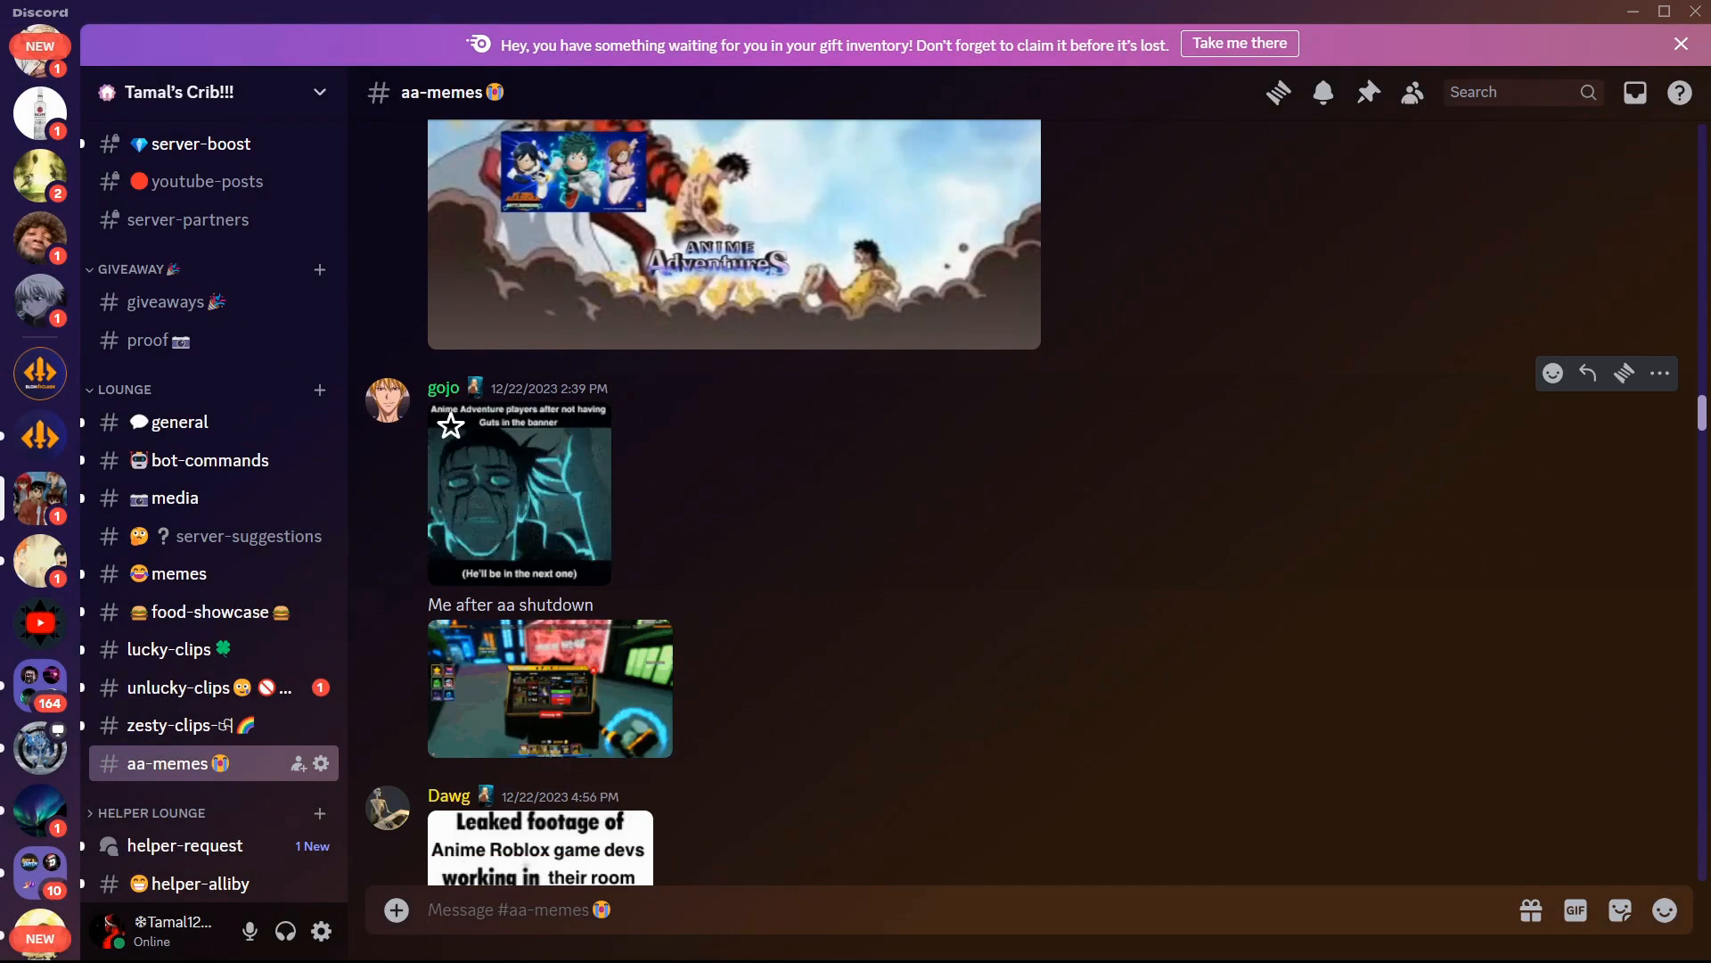
click(520, 497)
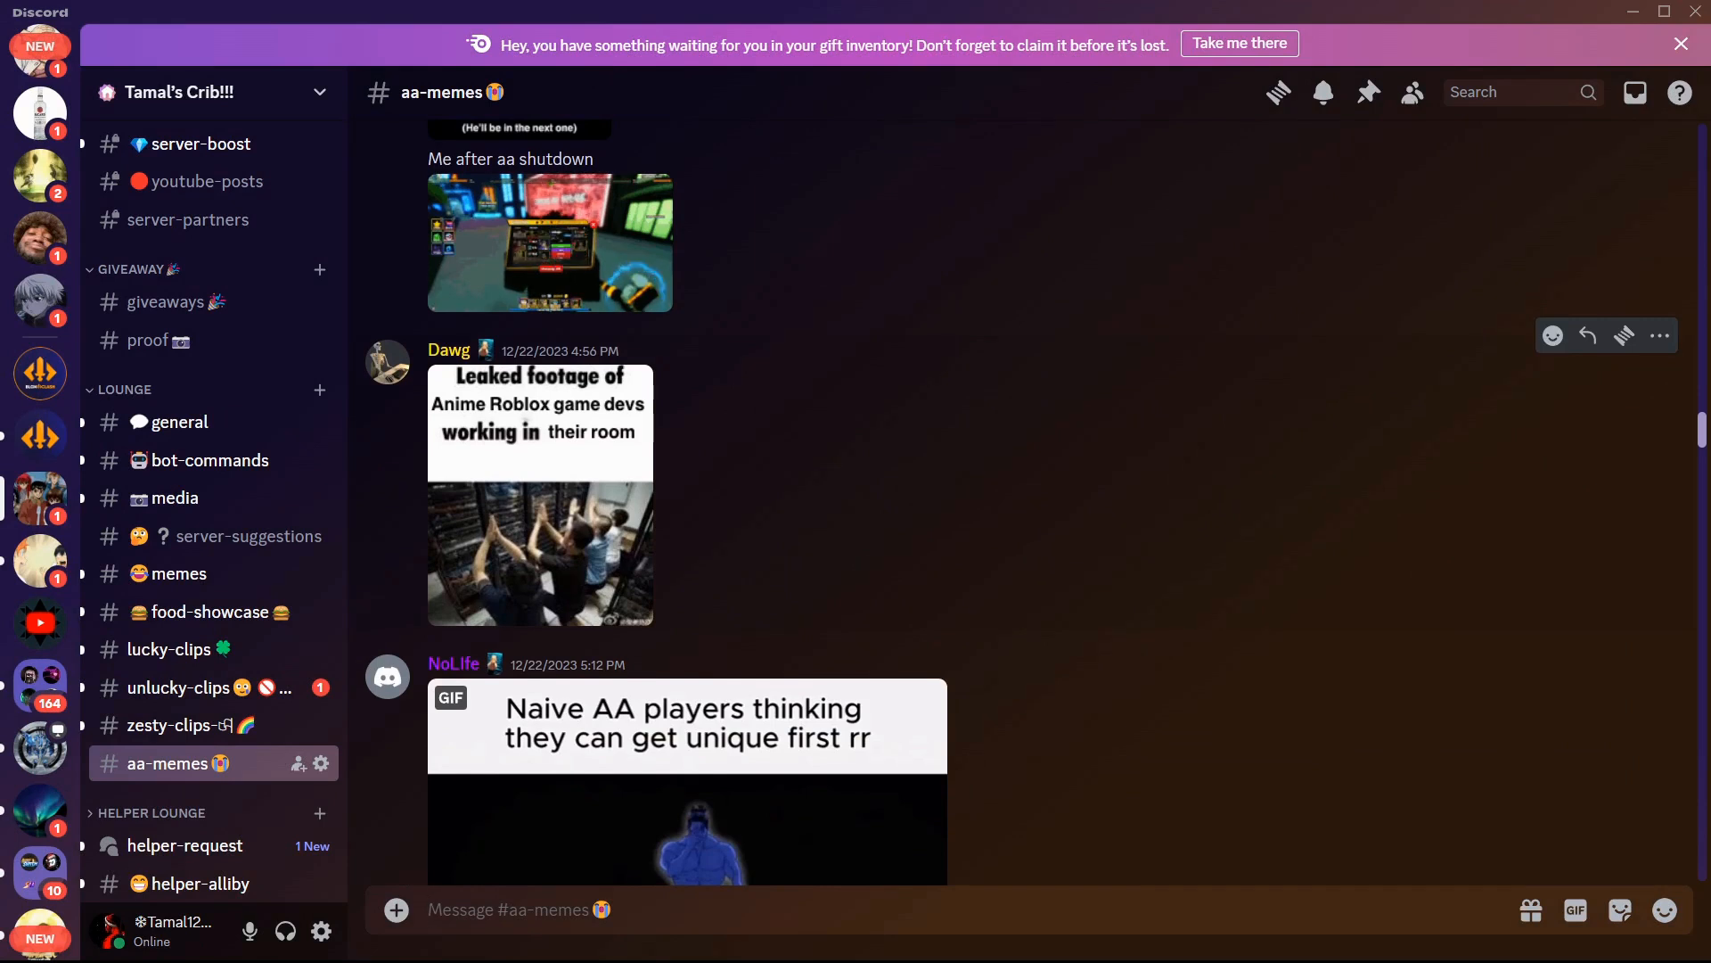
Step: Scroll past the brain GIF and manga memes, opening images, to NoLife's Inside Out video
scroll(down, 3)
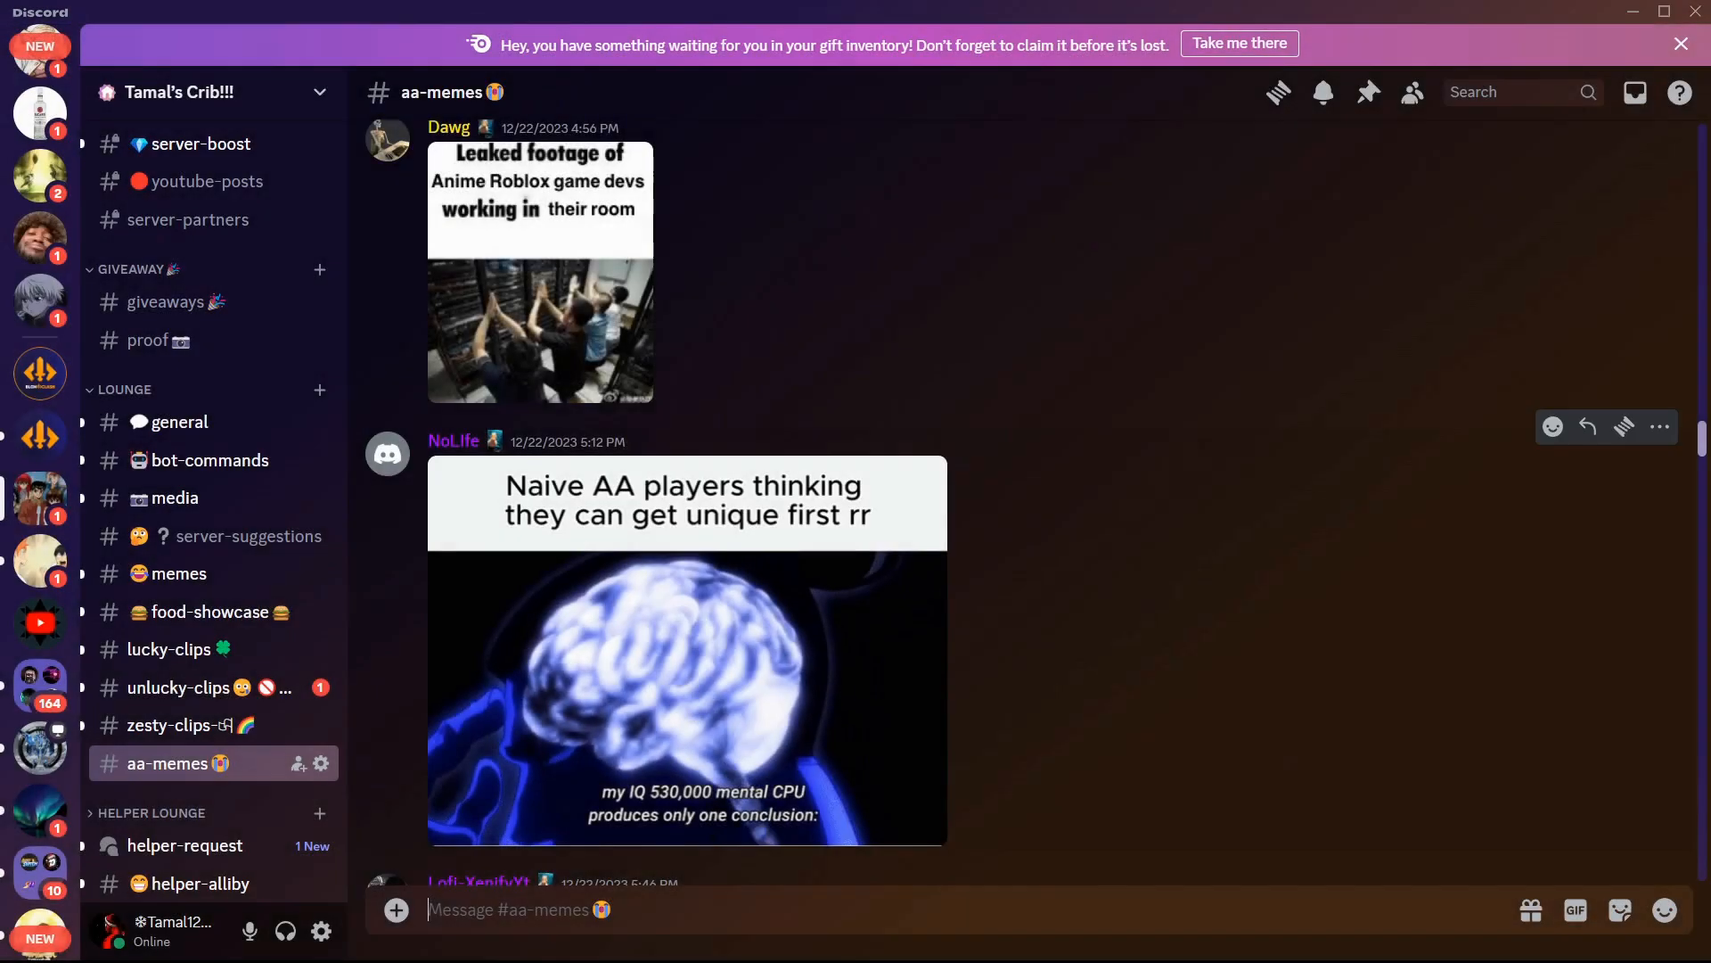
scroll(down, 3)
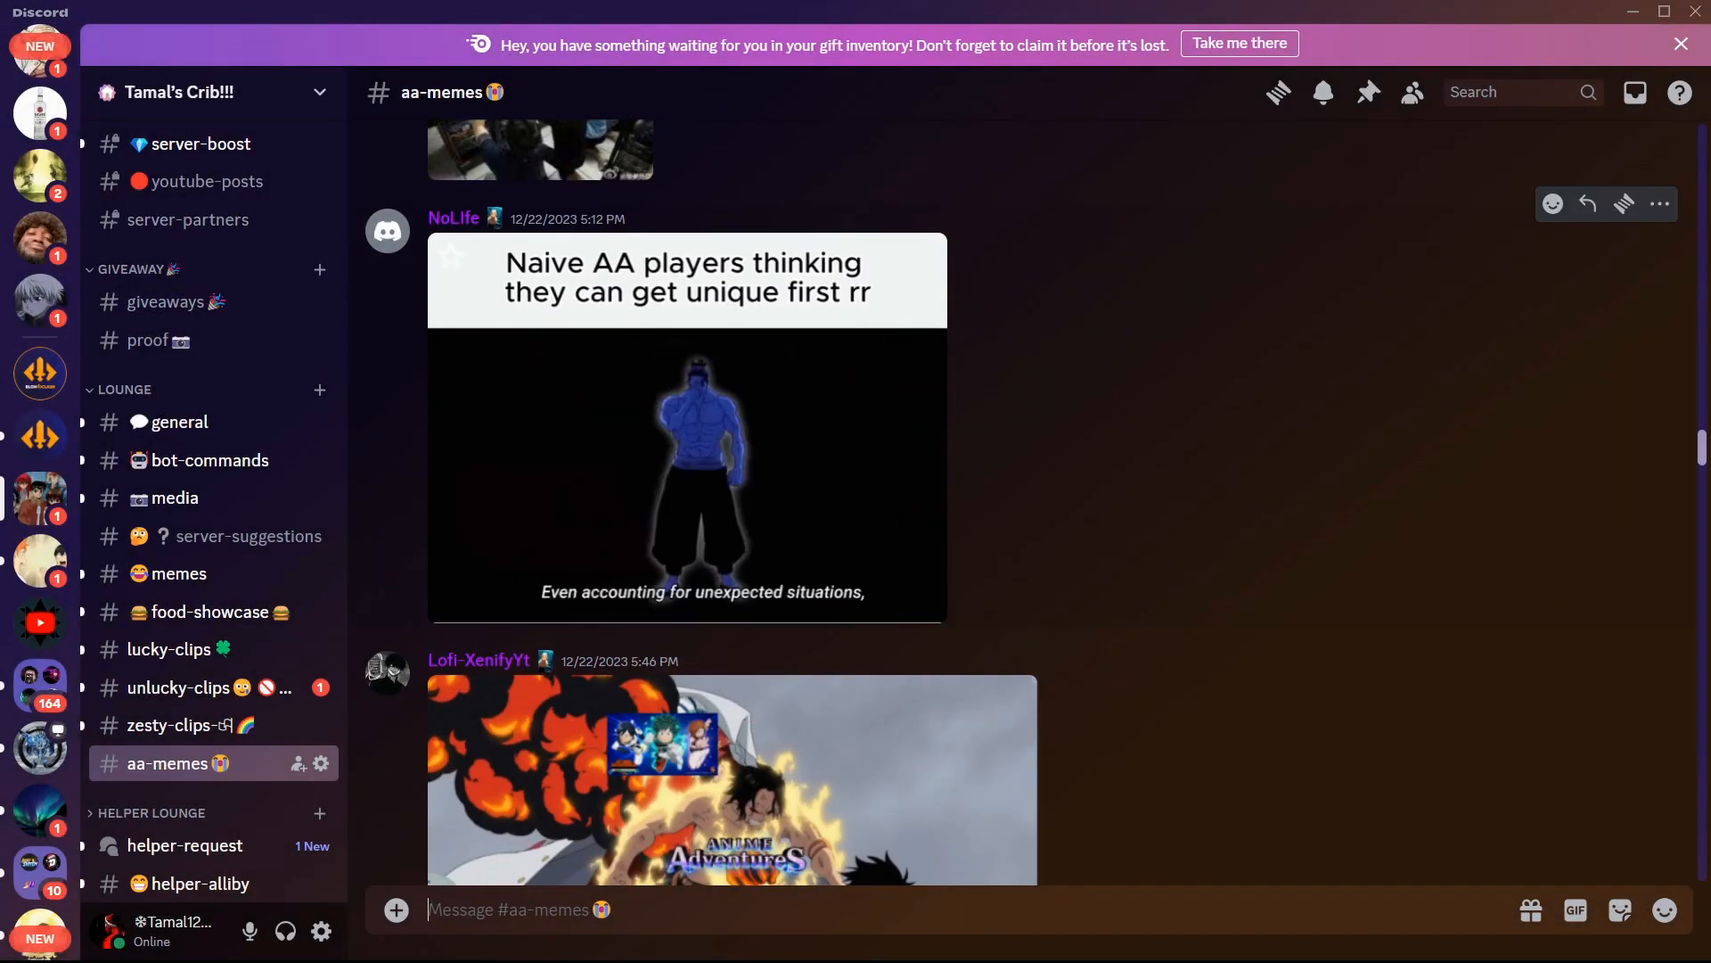
scroll(down, 3)
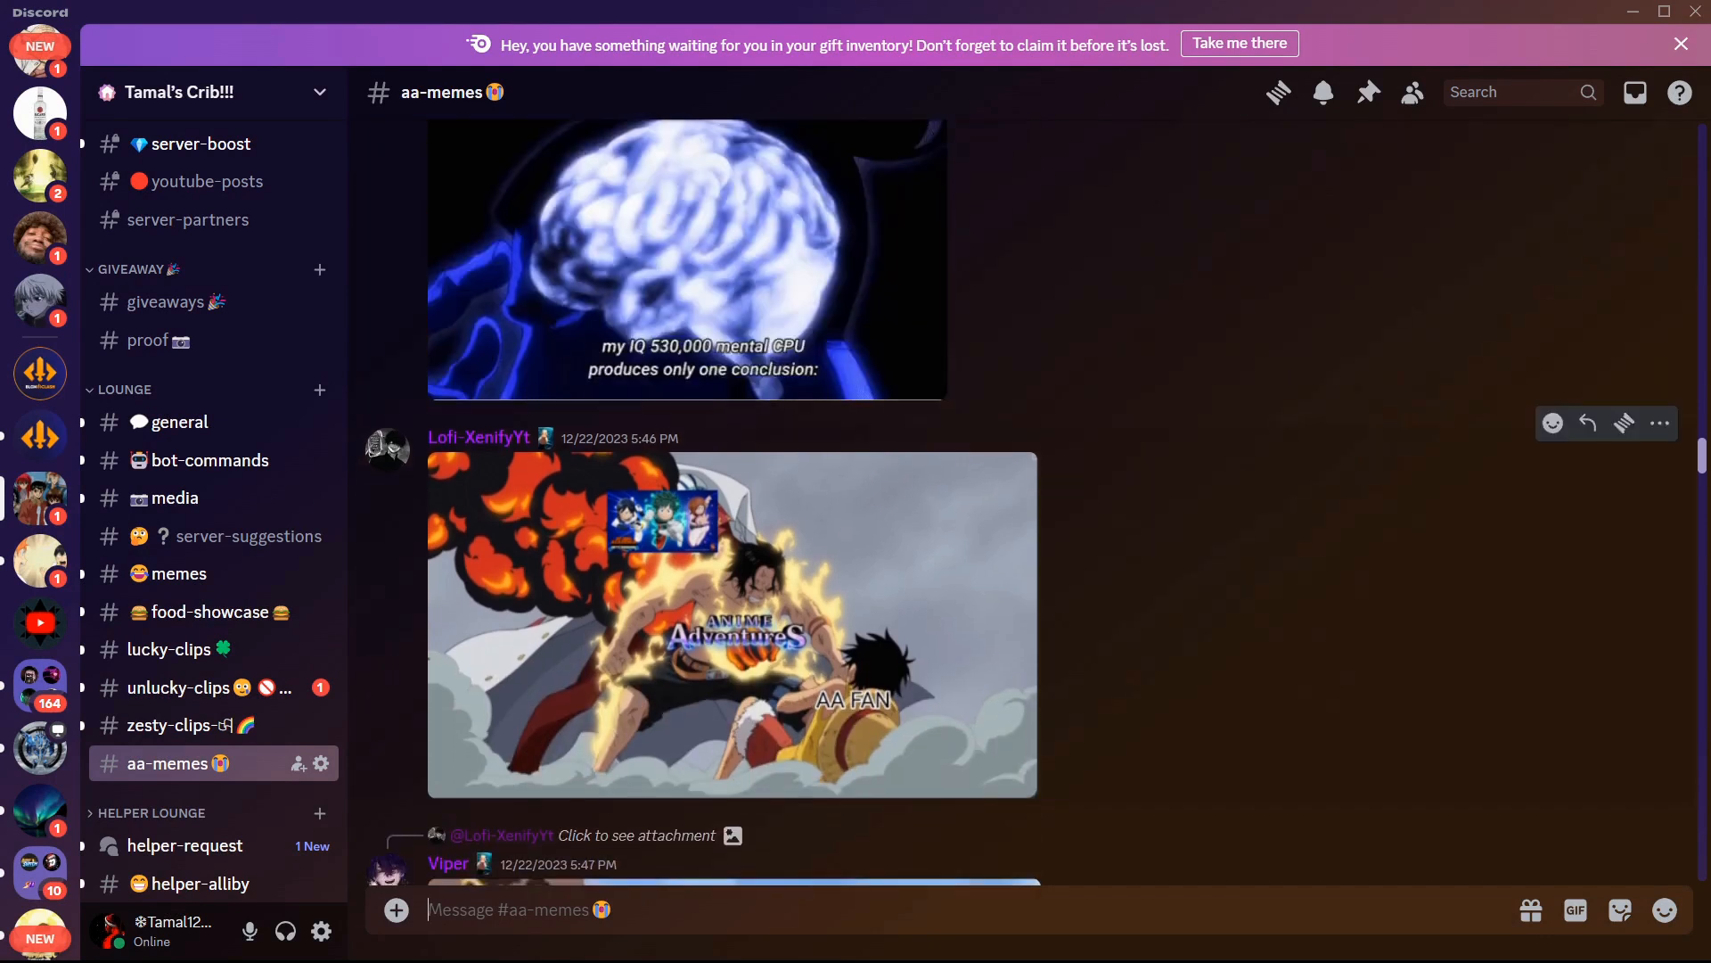
click(731, 622)
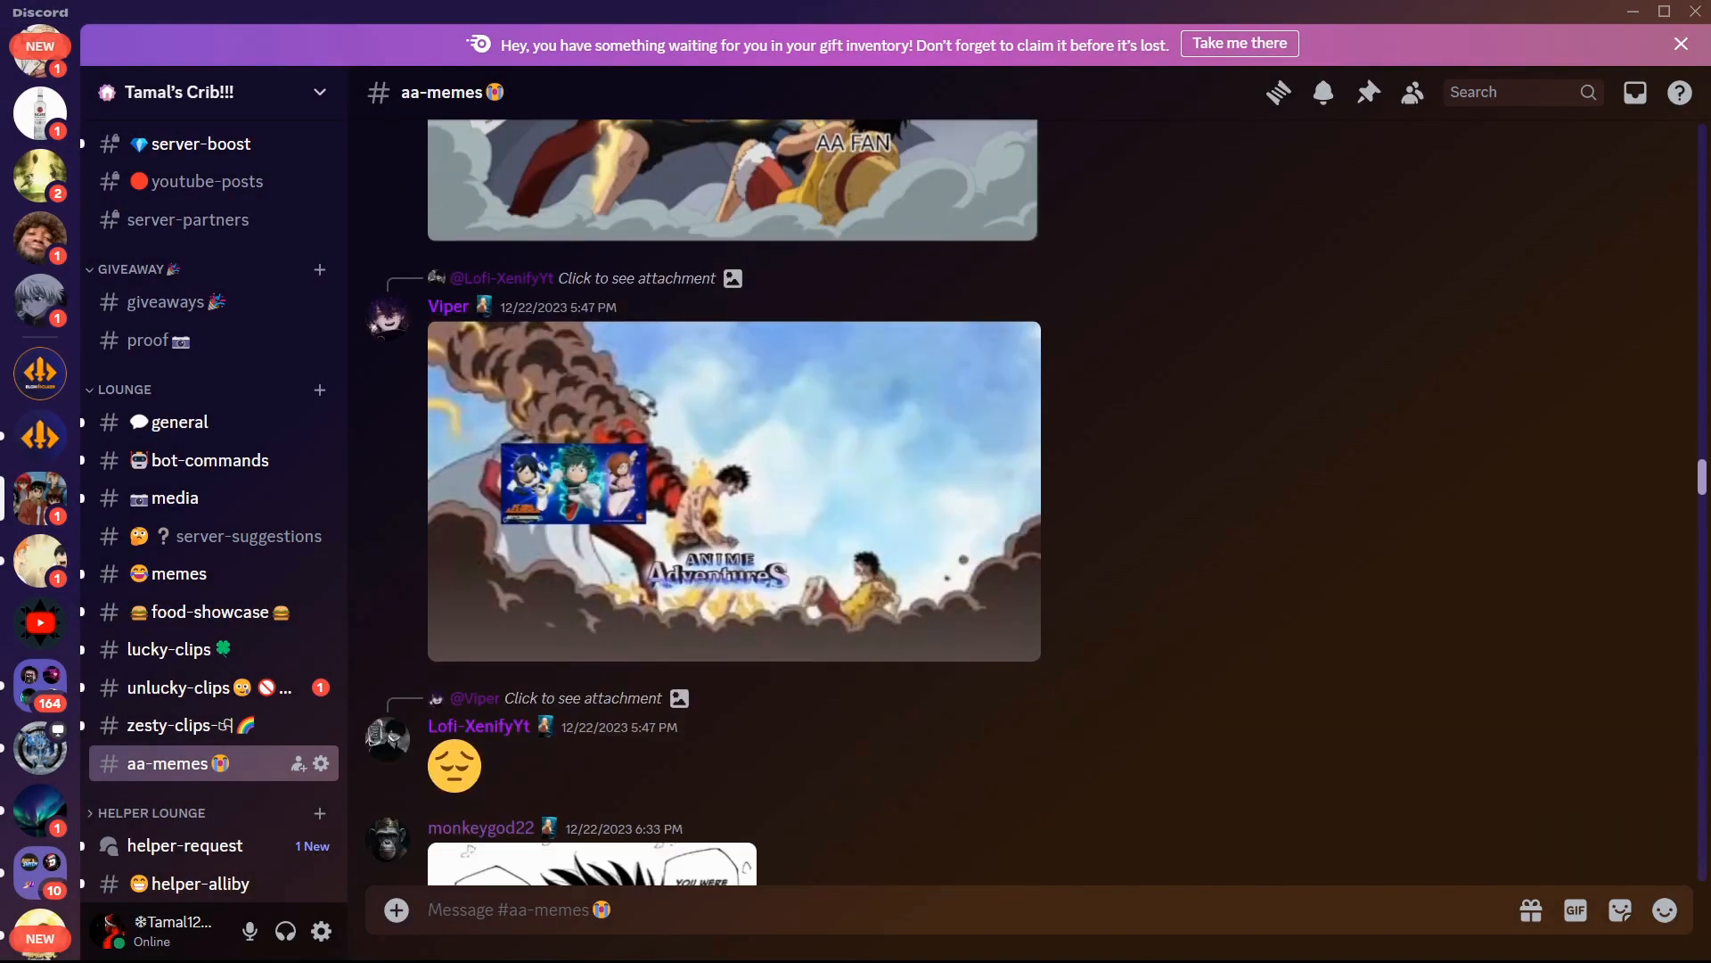
scroll(down, 3)
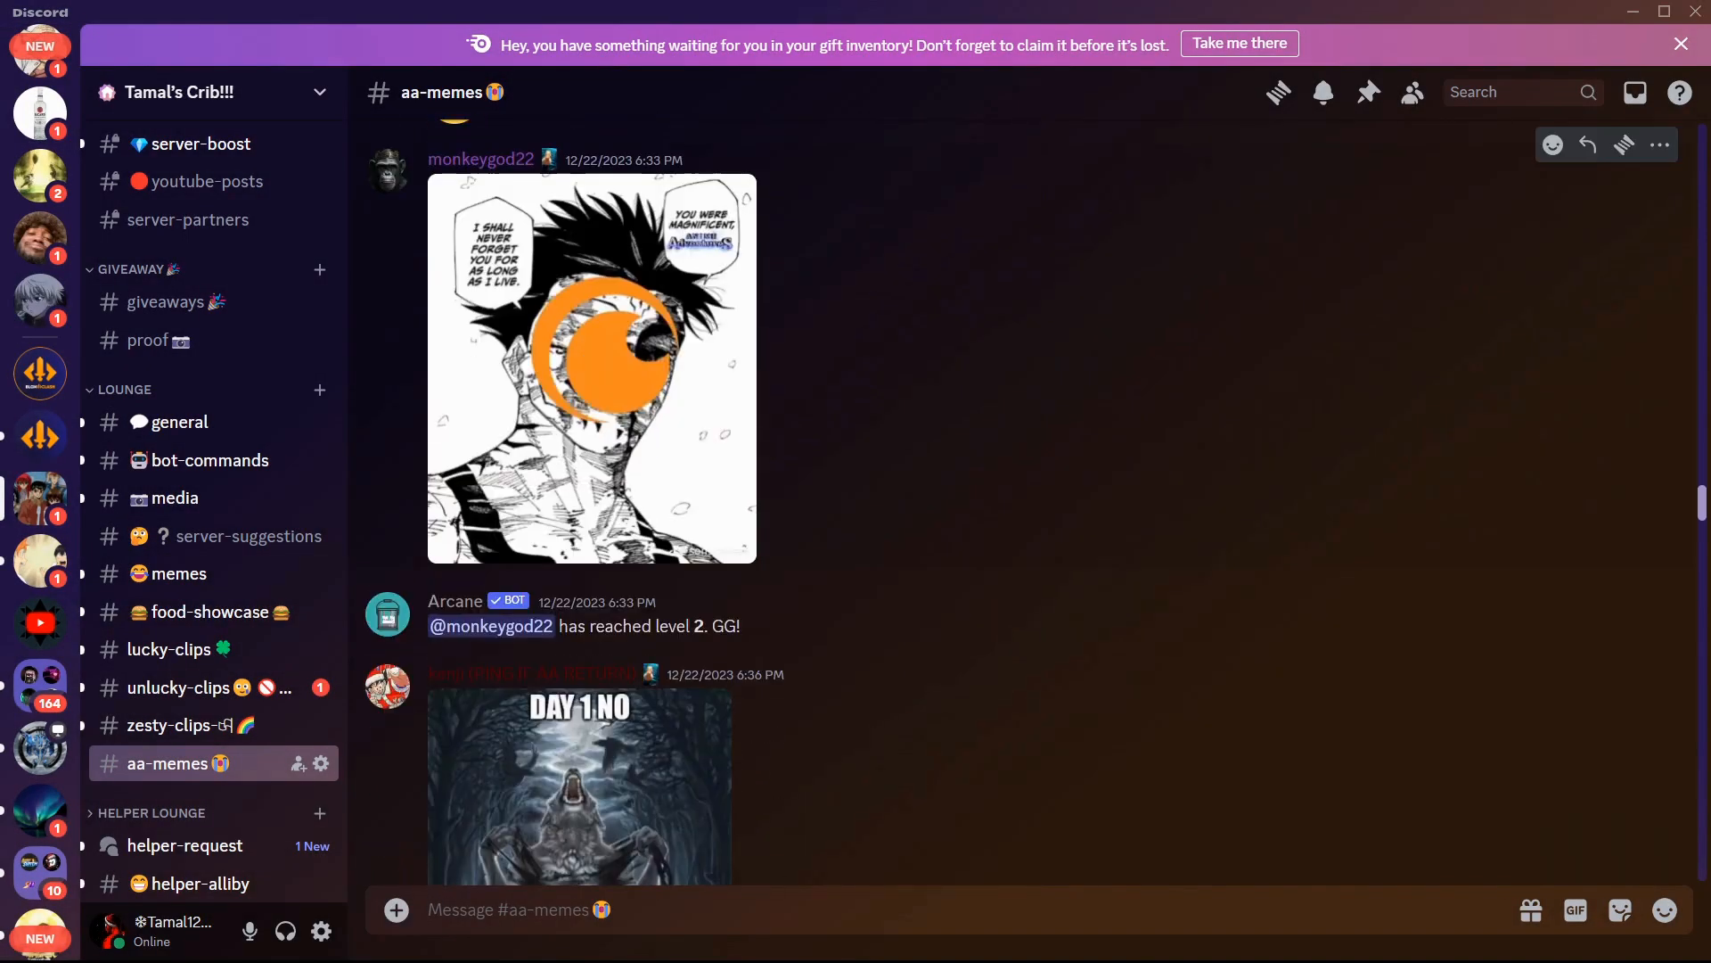
click(592, 369)
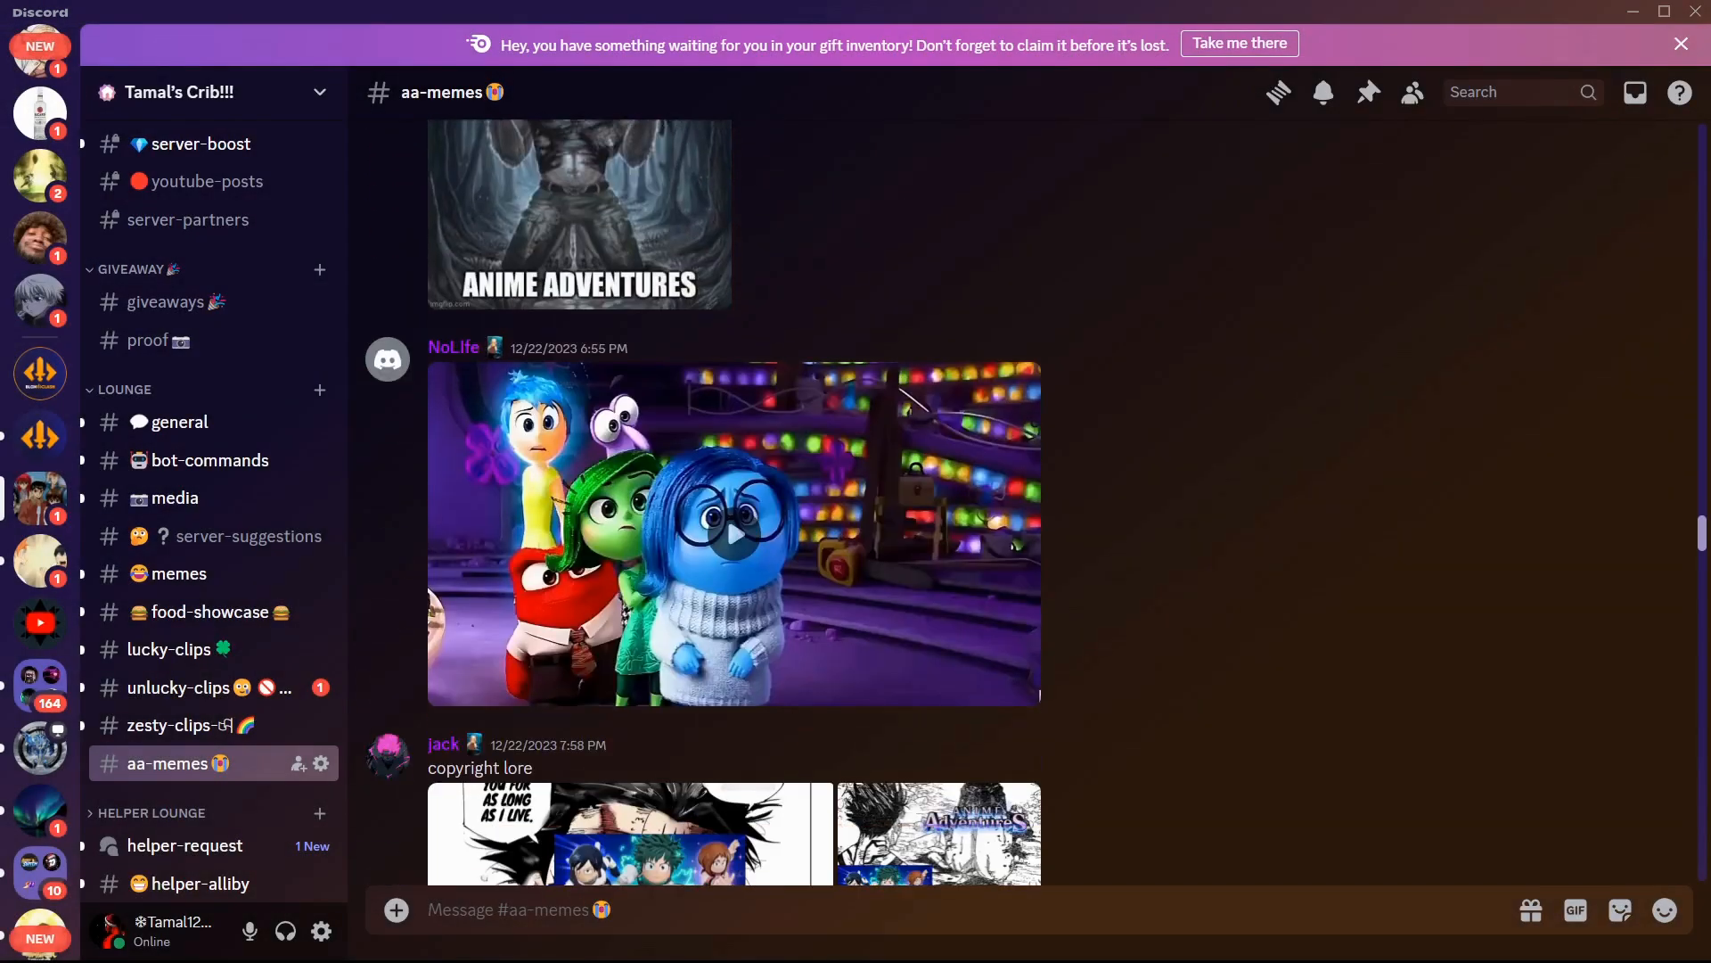
Step: Play NoLife's 17-second Inside Out clip to the end, then scroll to 'copyright lore'
click(733, 534)
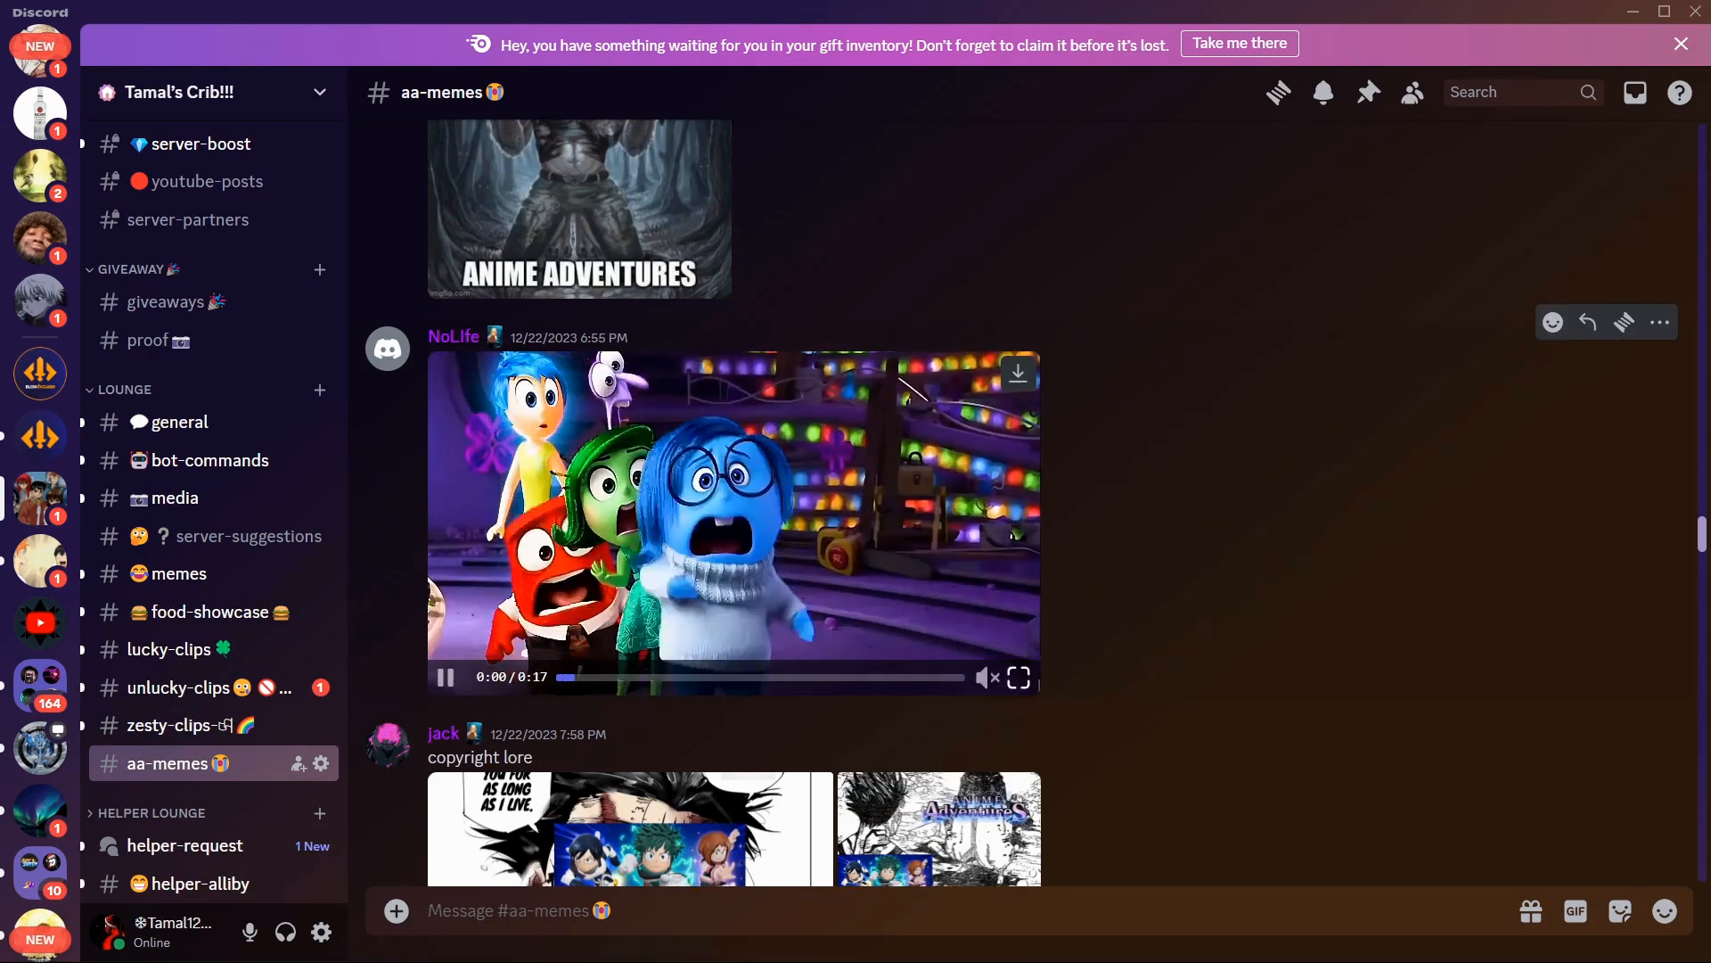
click(1016, 677)
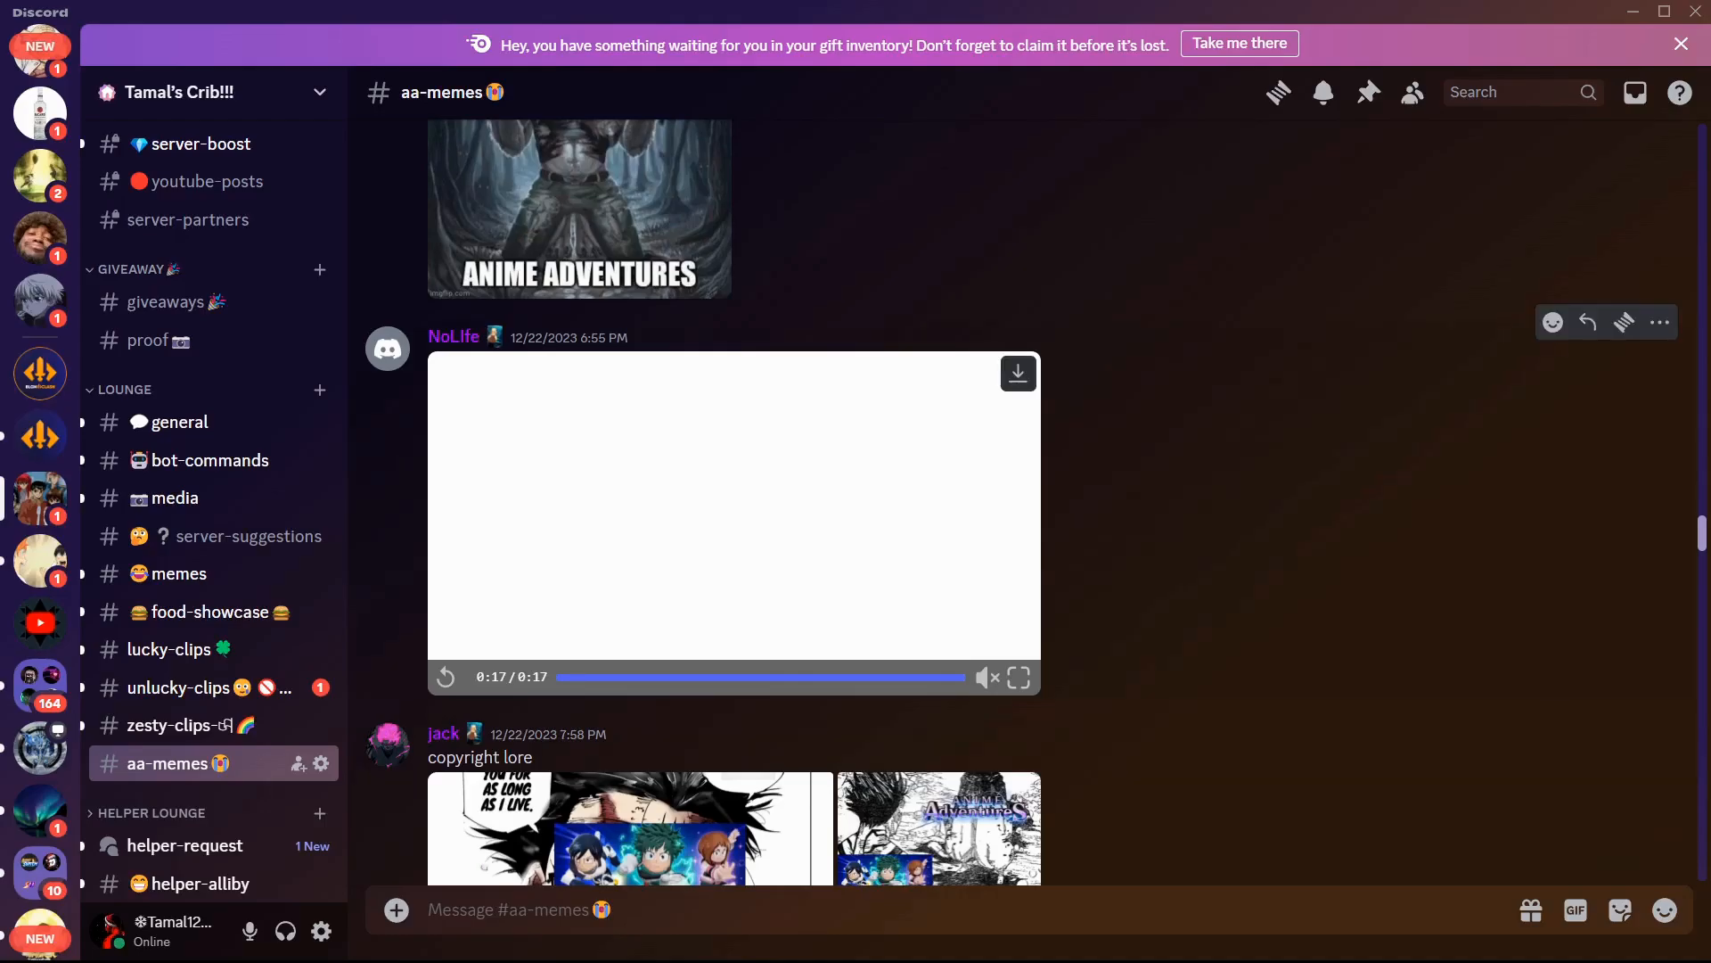
scroll(down, 3)
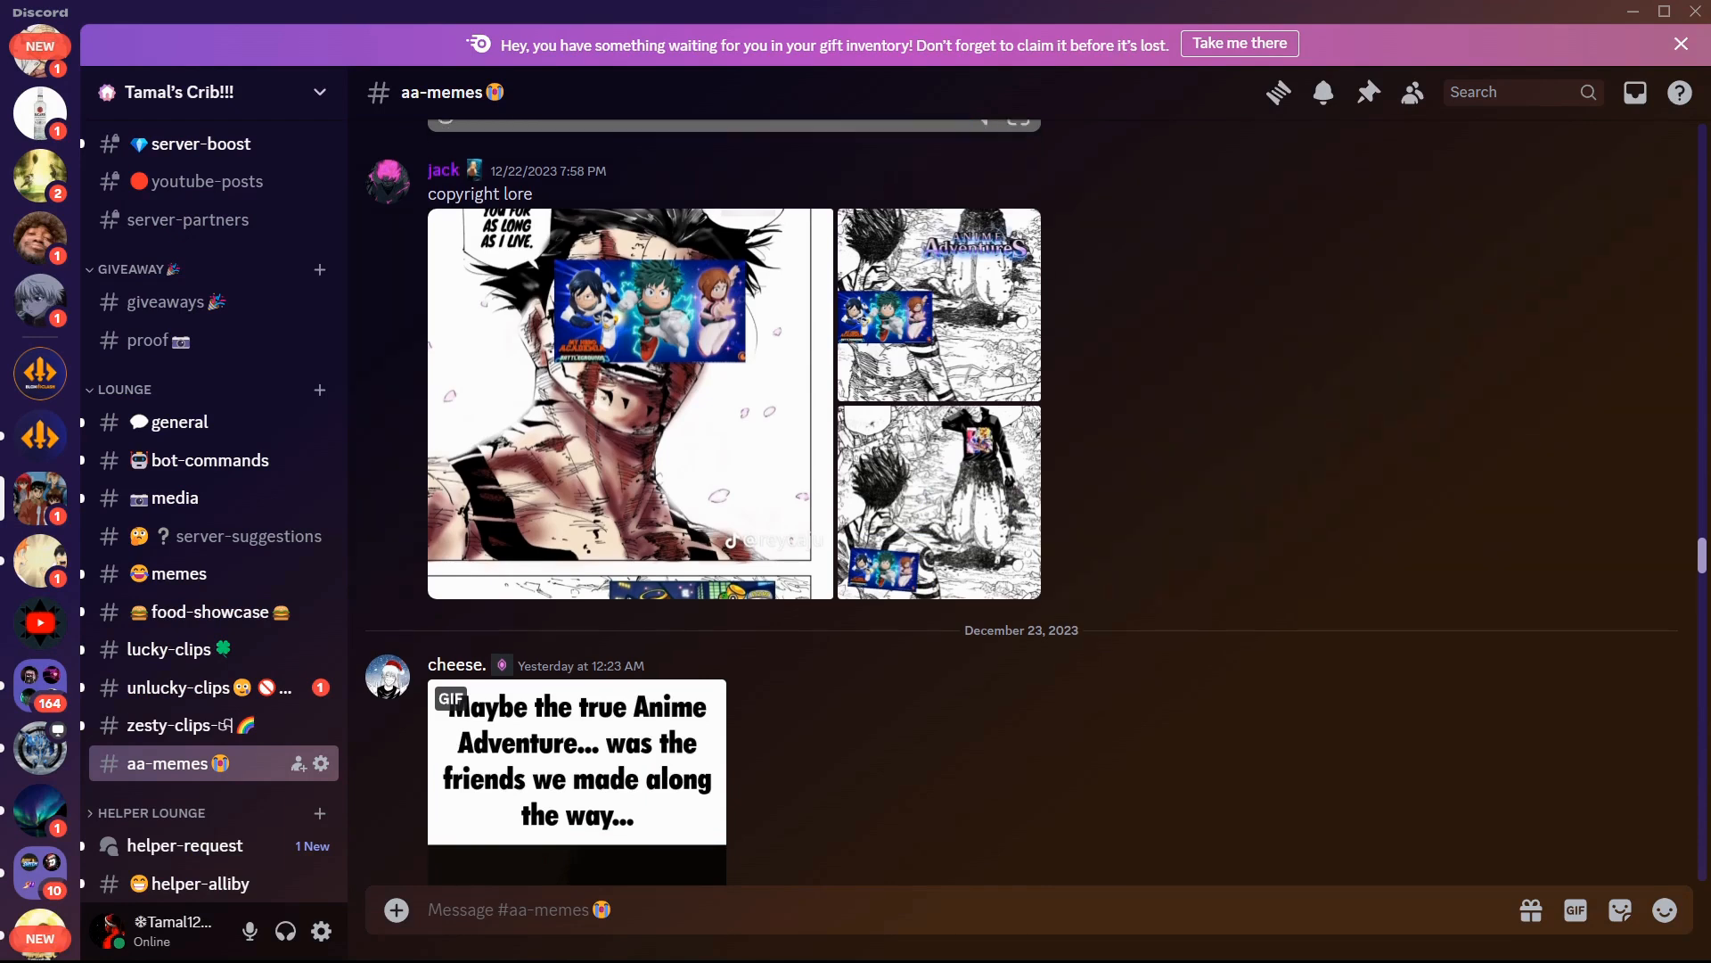
Step: Scroll past Onyxx's Tom GIF and Mark.'s replies to NoLife's 9:05 AM video
scroll(down, 3)
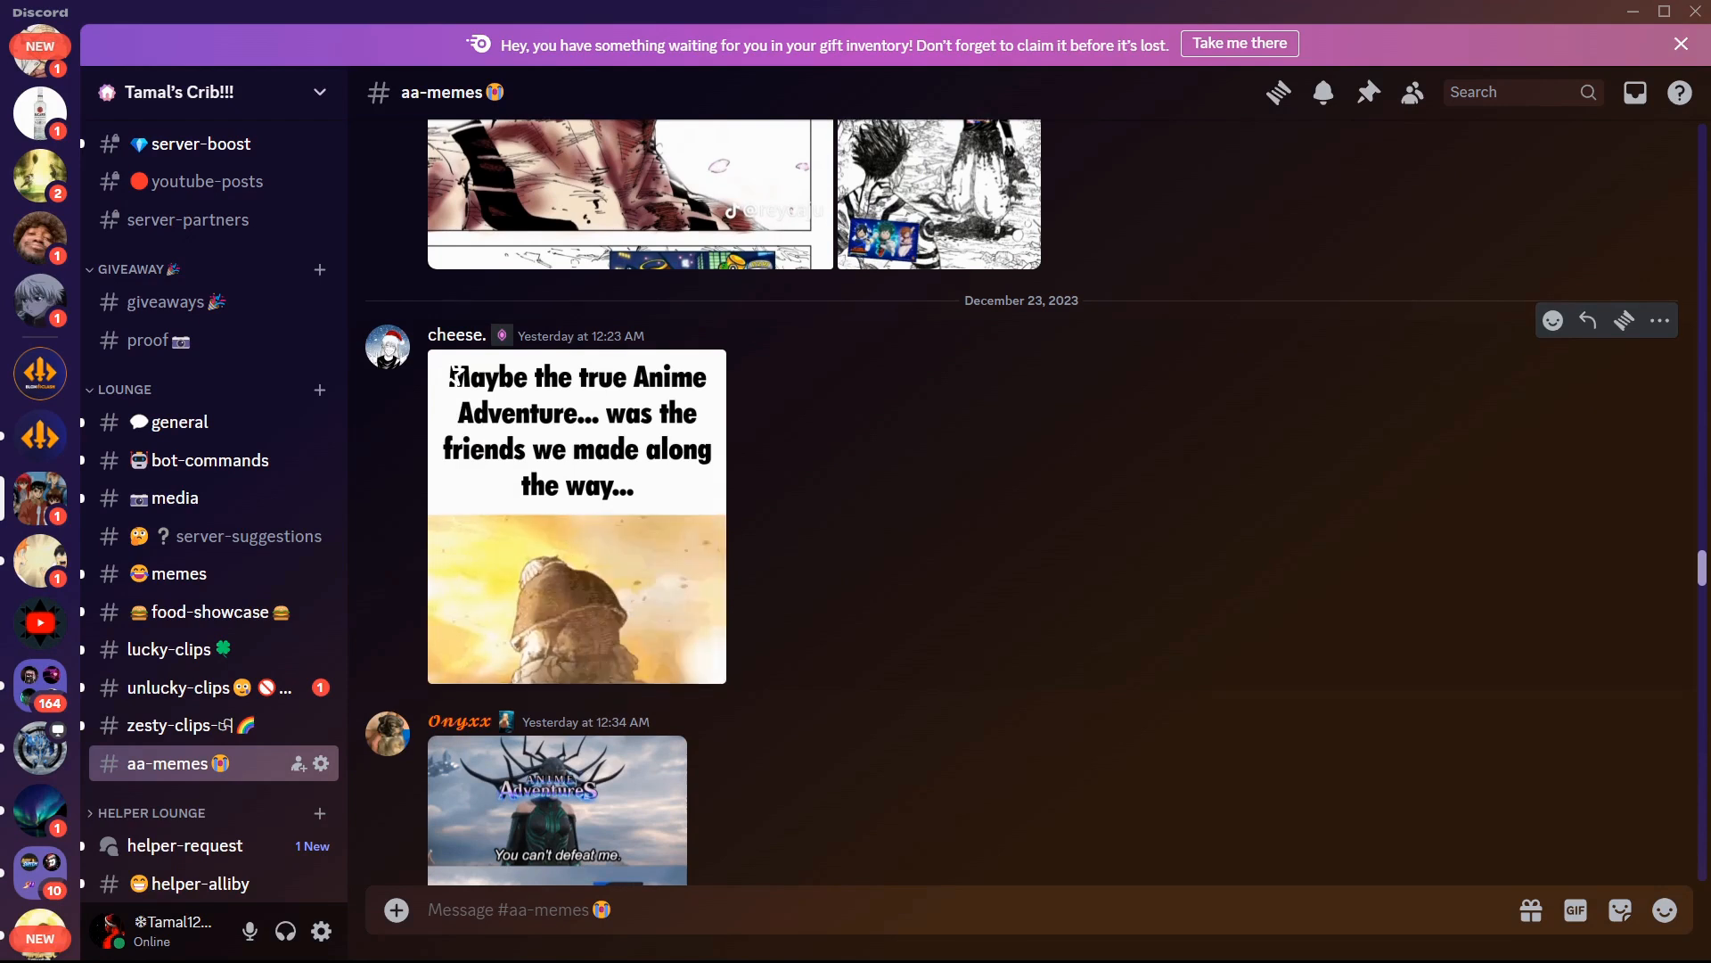
scroll(down, 3)
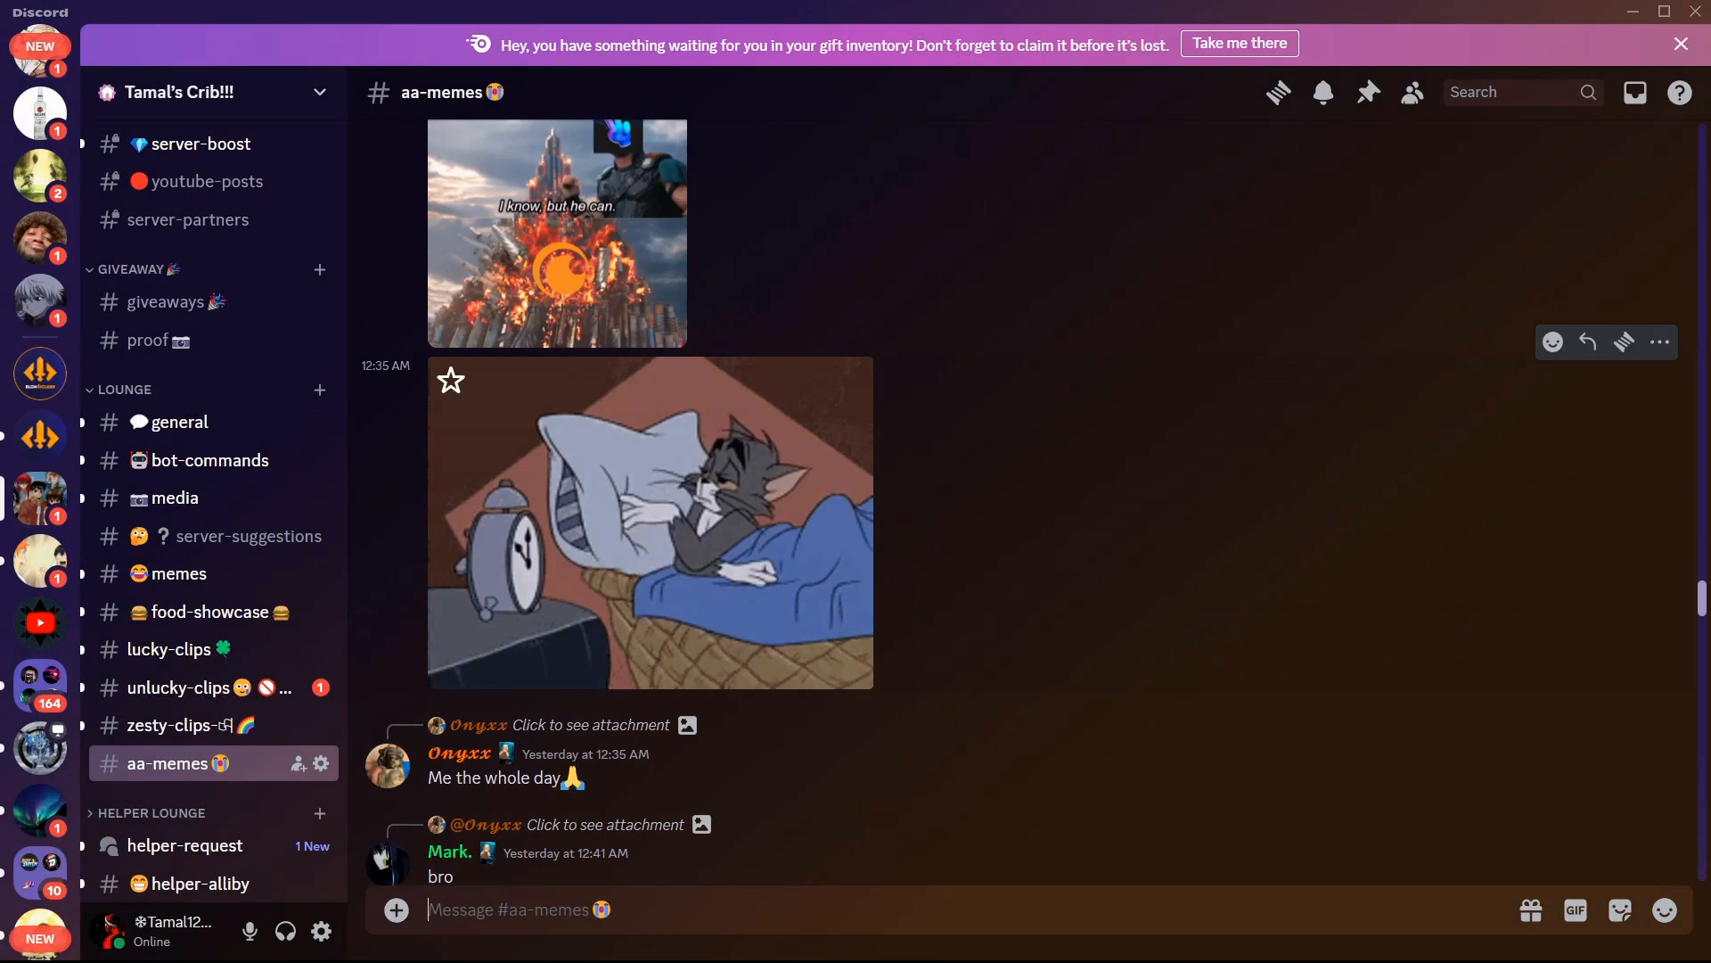
scroll(down, 3)
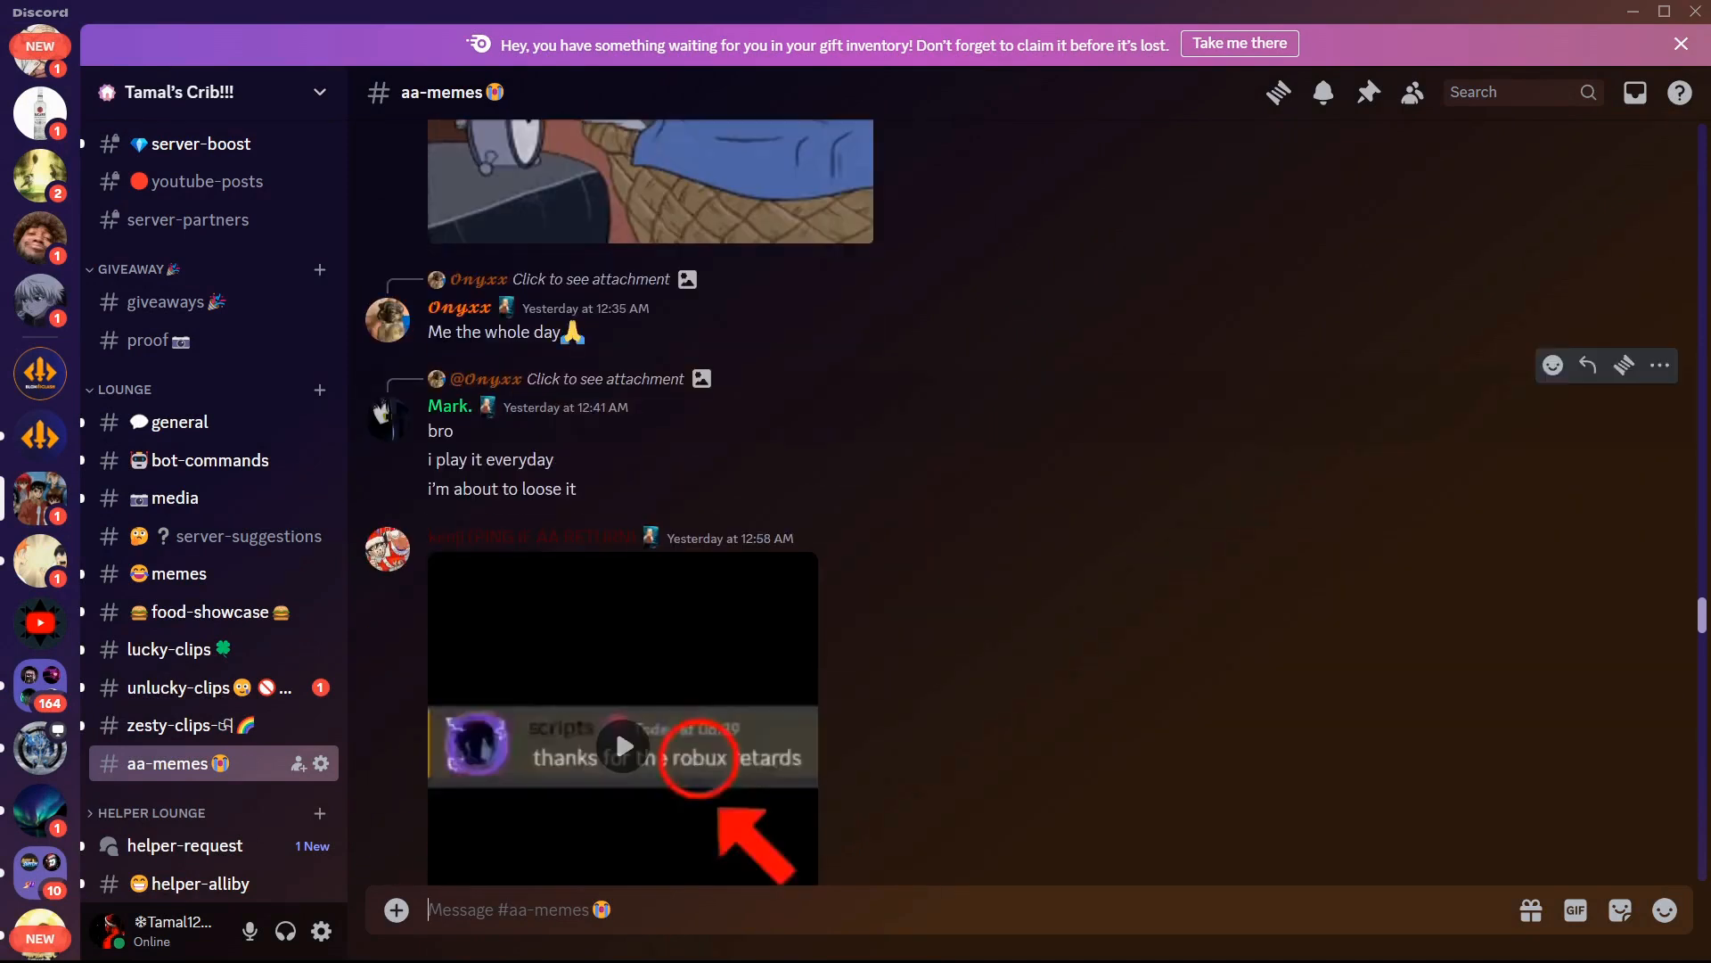
scroll(down, 3)
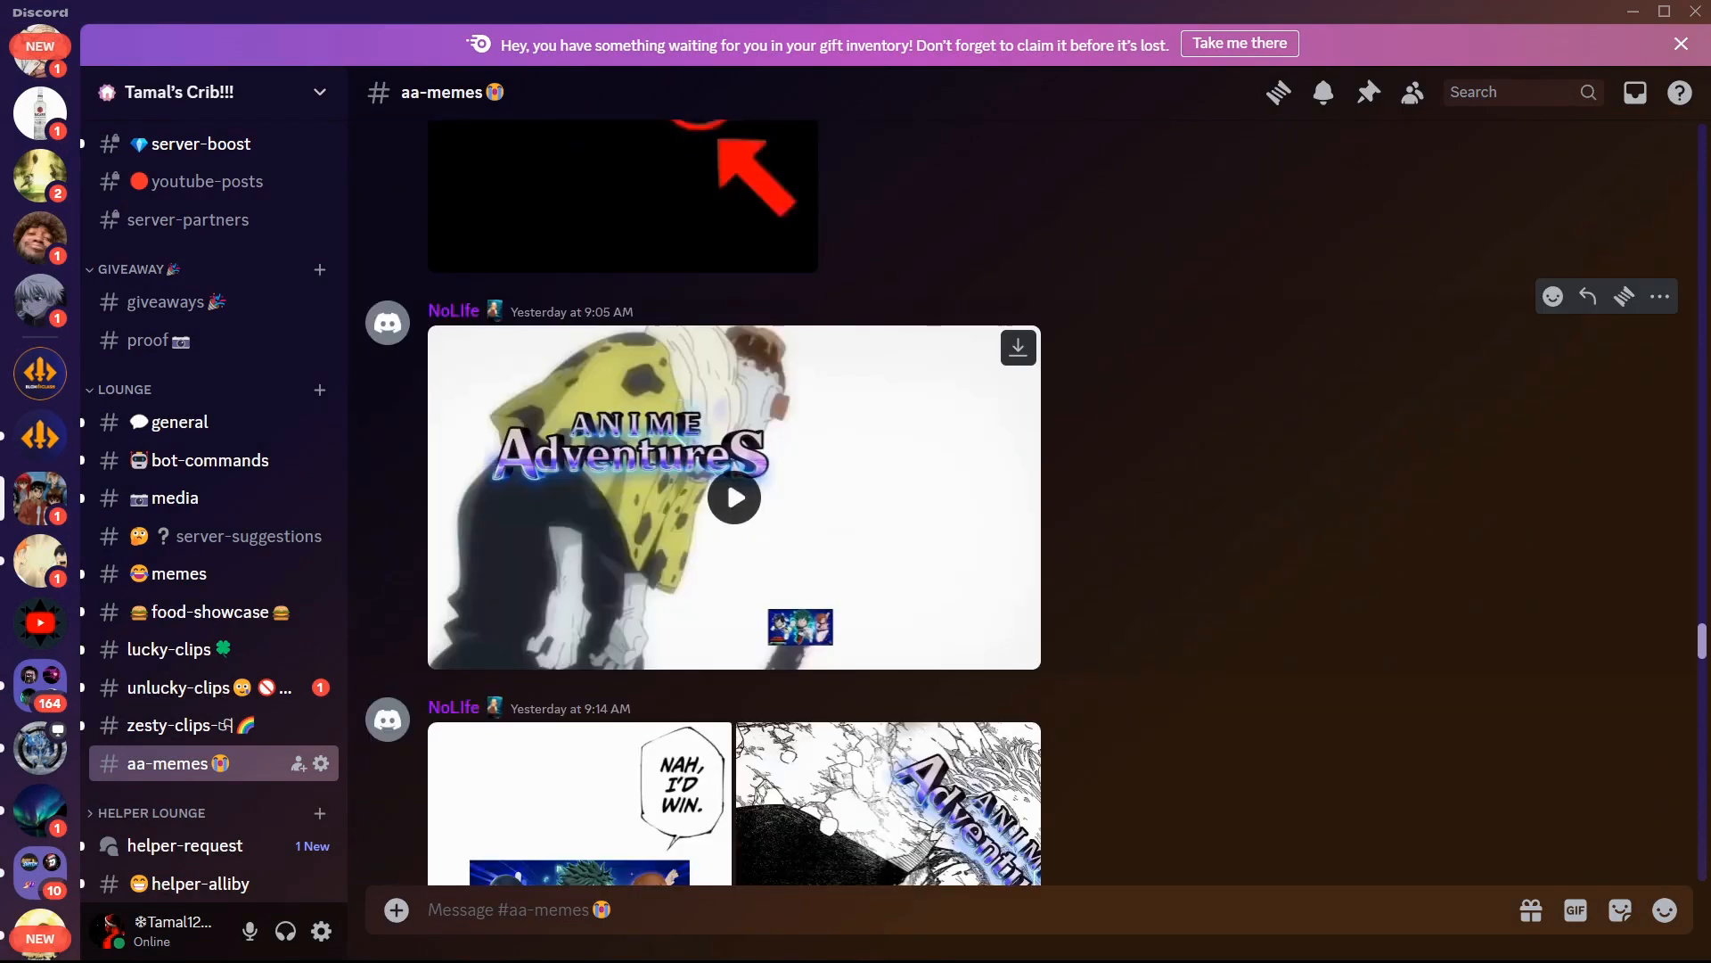
Step: Play NoLife's 19-second Anime Adventures video through to the end
click(734, 497)
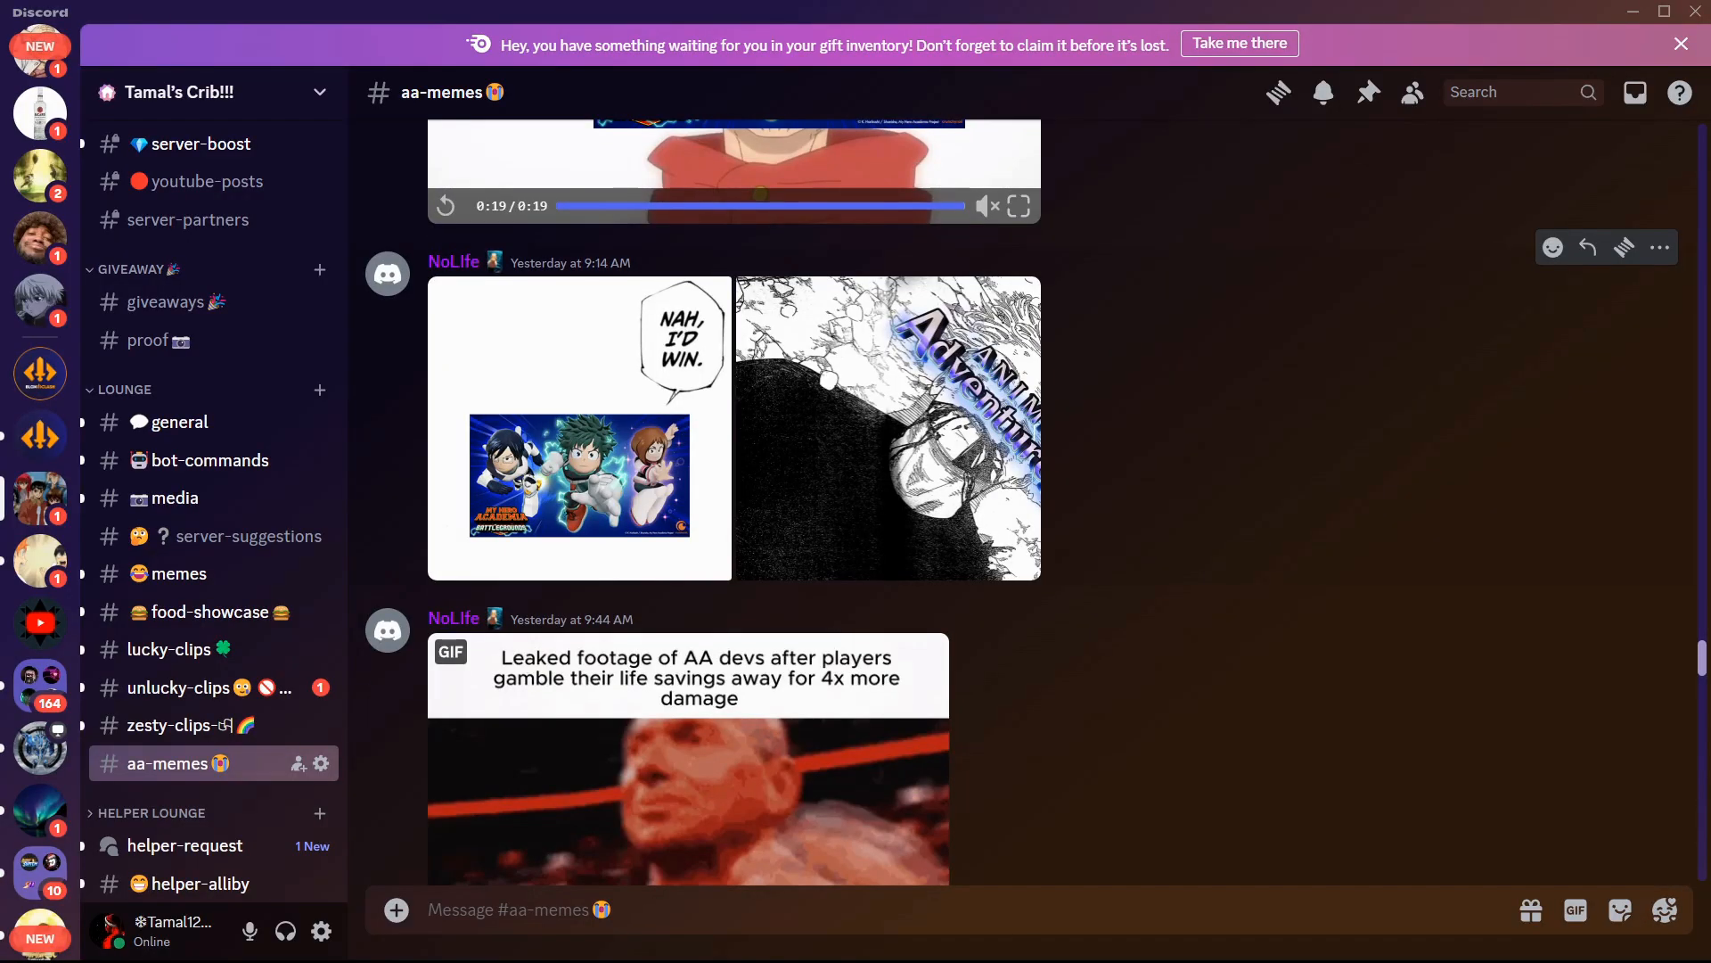
click(888, 427)
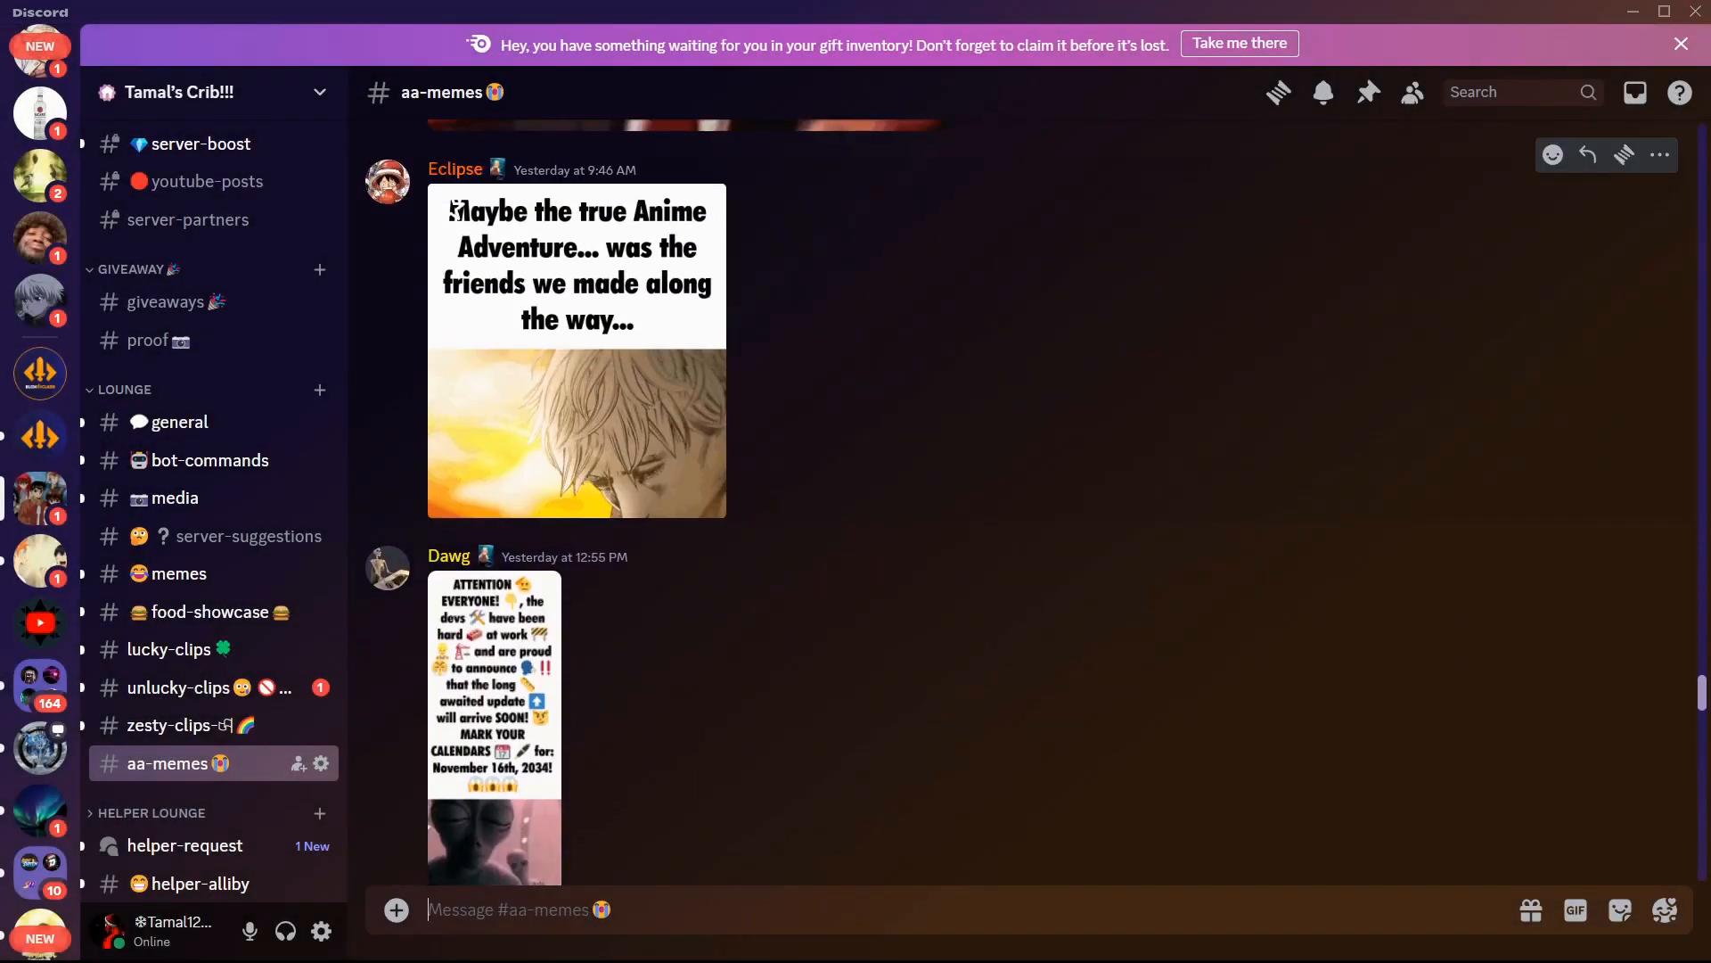
Step: Scroll to NoLife's 5:59 PM Zoolander-style clip and play its 10 seconds through
scroll(down, 3)
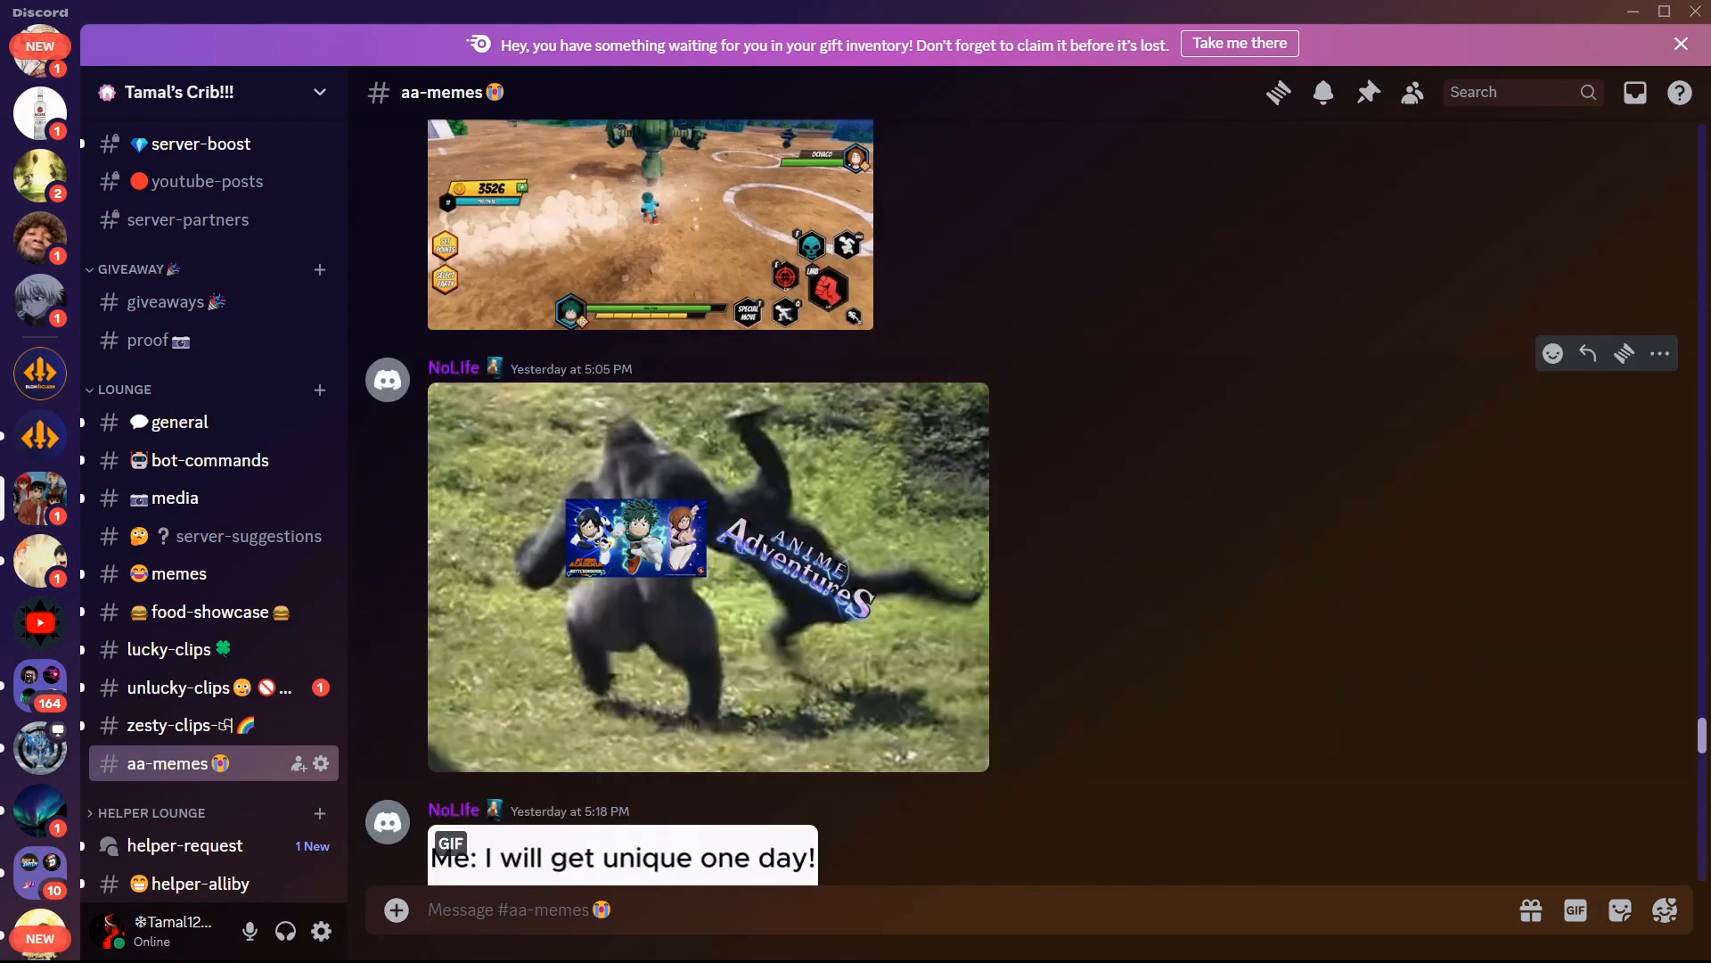
scroll(down, 3)
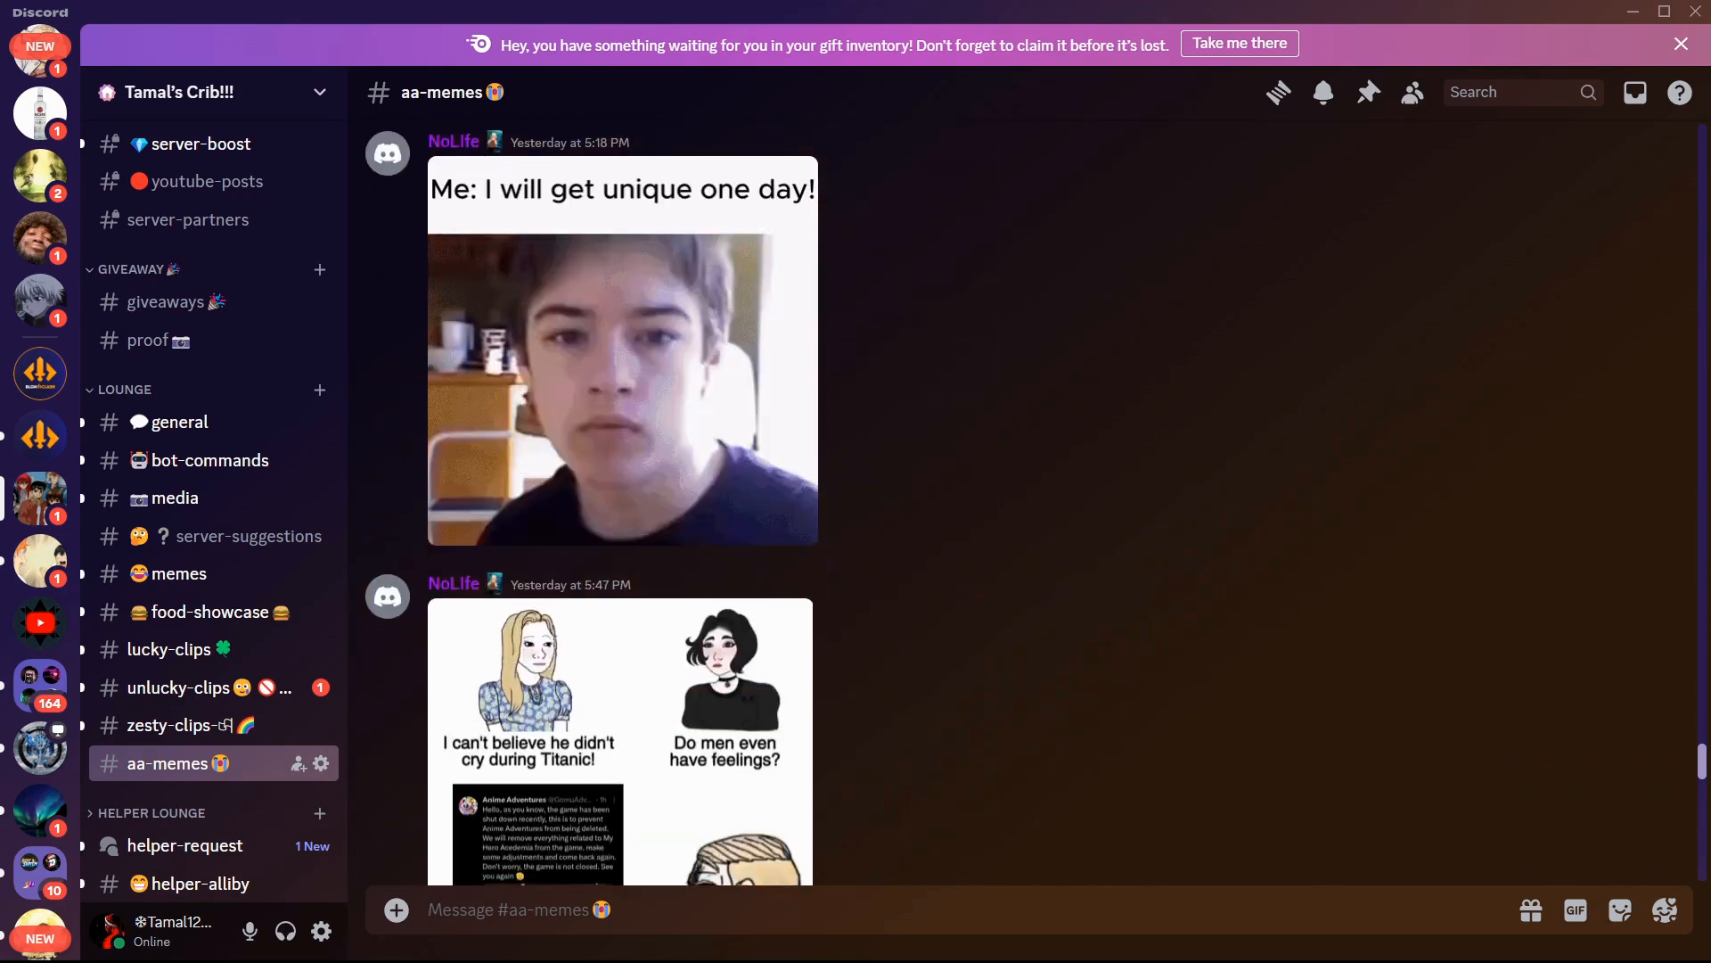
scroll(down, 3)
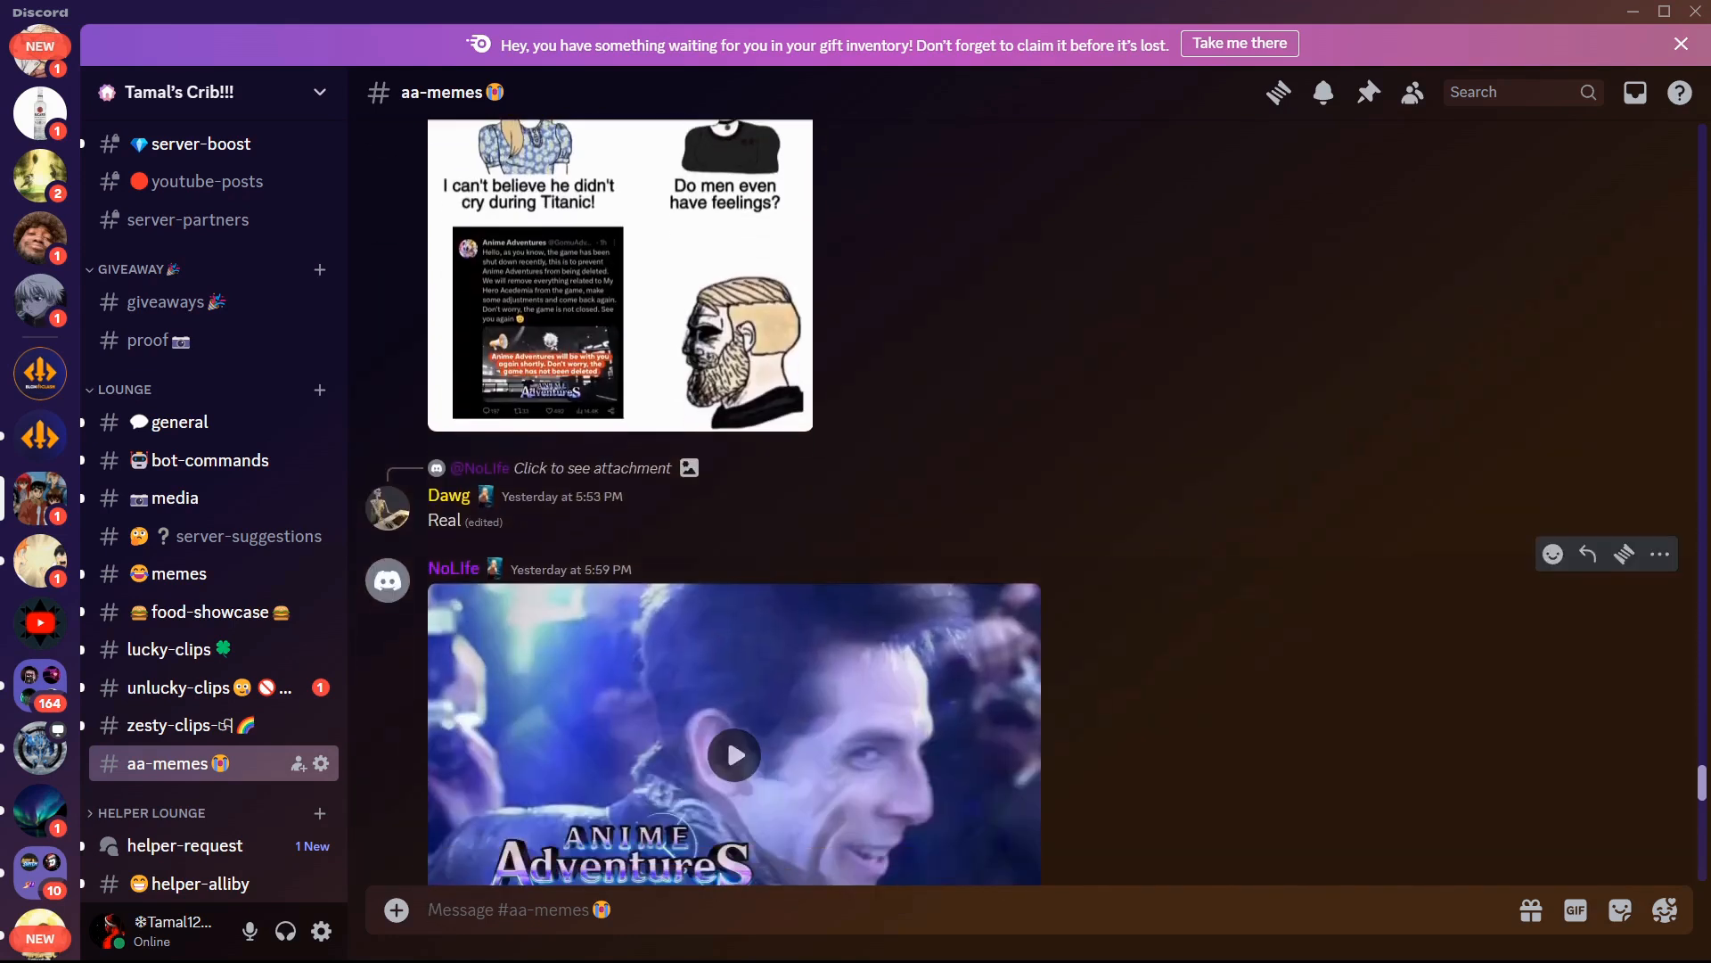
click(734, 755)
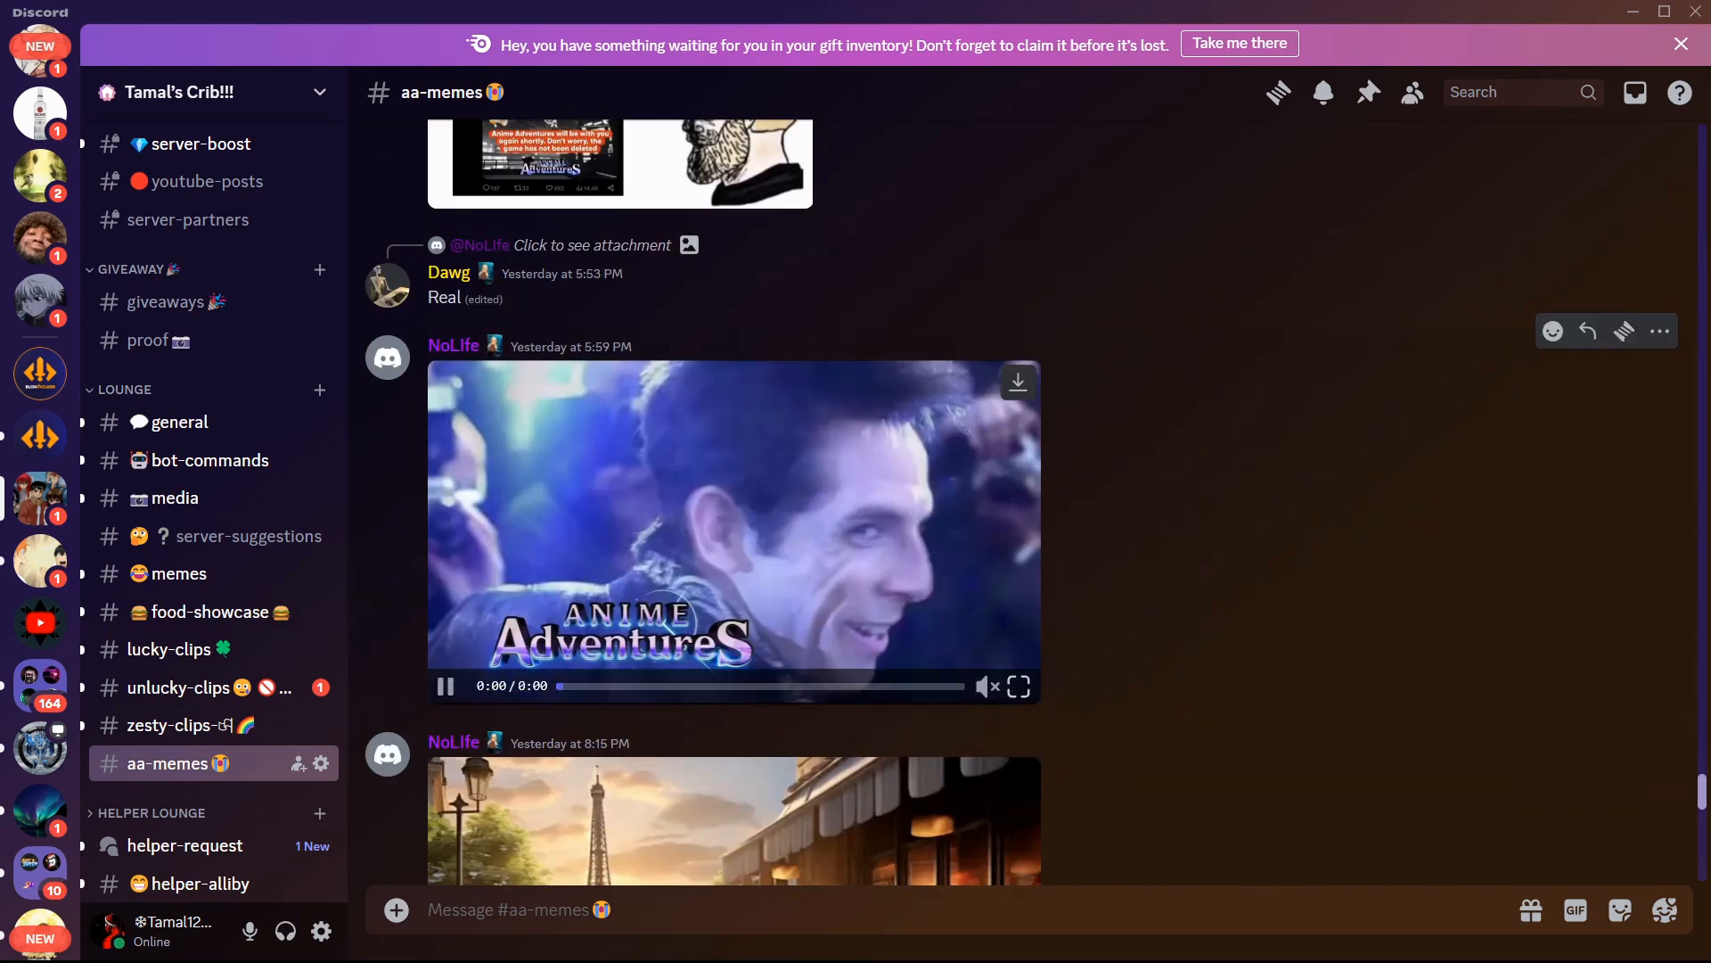
click(1017, 686)
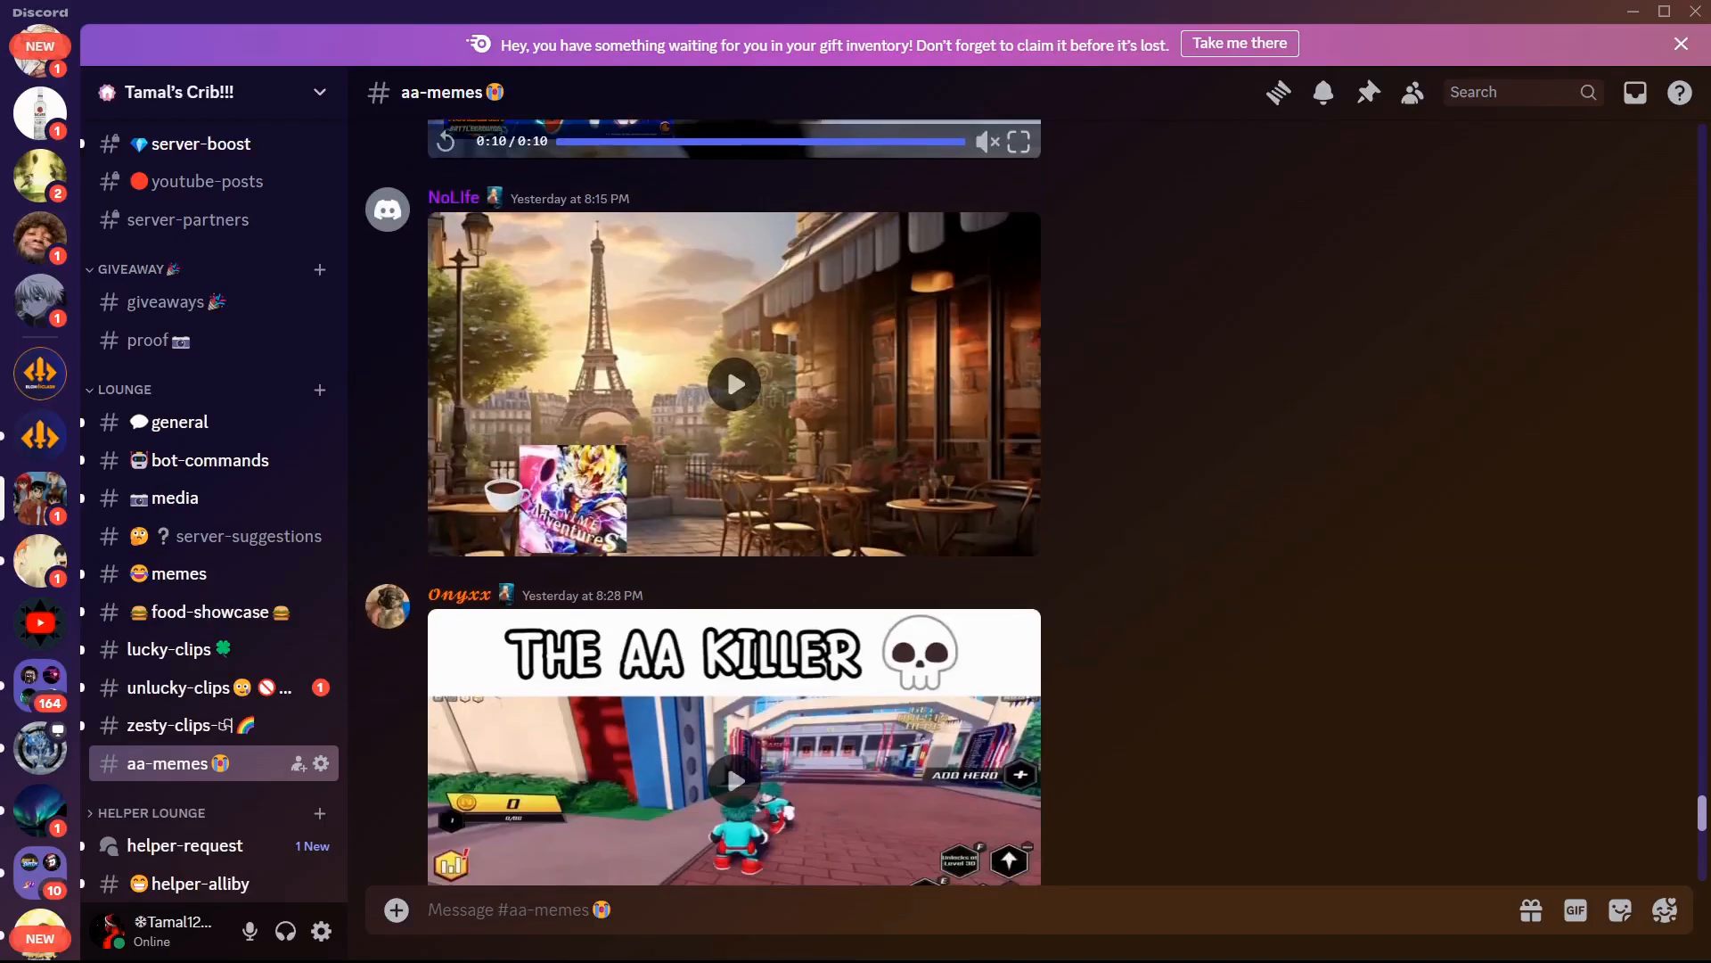
Step: Watch NoLife's 12-second Eiffel Tower café video full screen to the end, then return inline
click(734, 384)
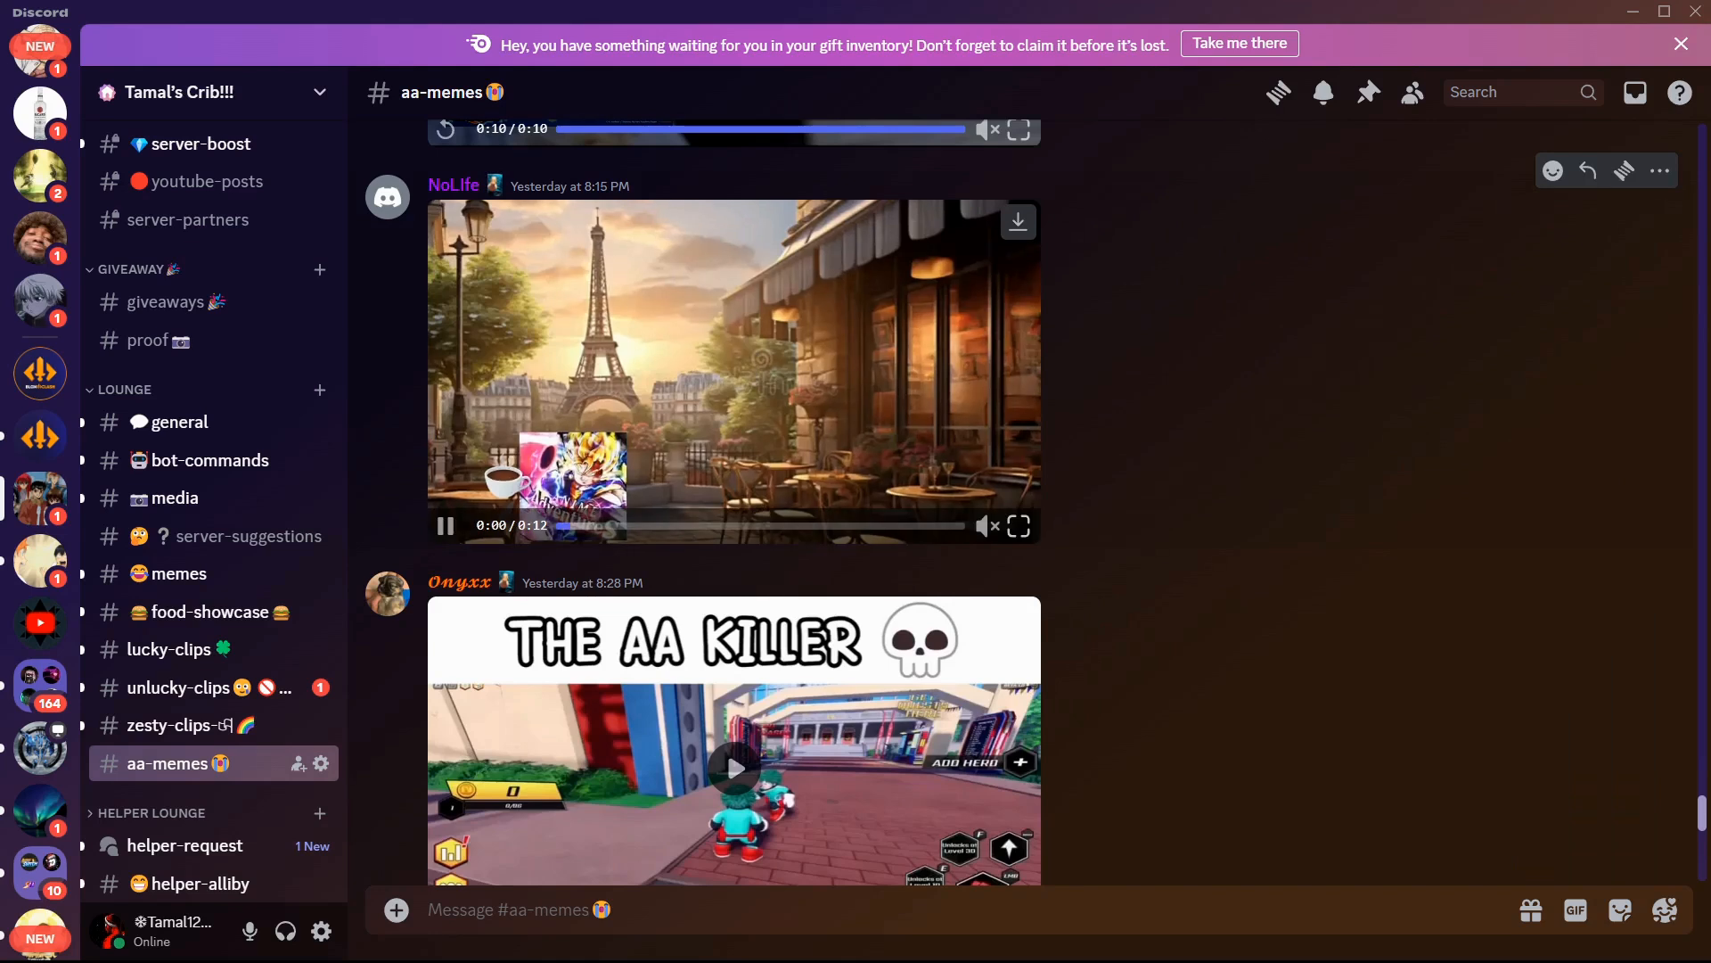
mouse_move(1017, 525)
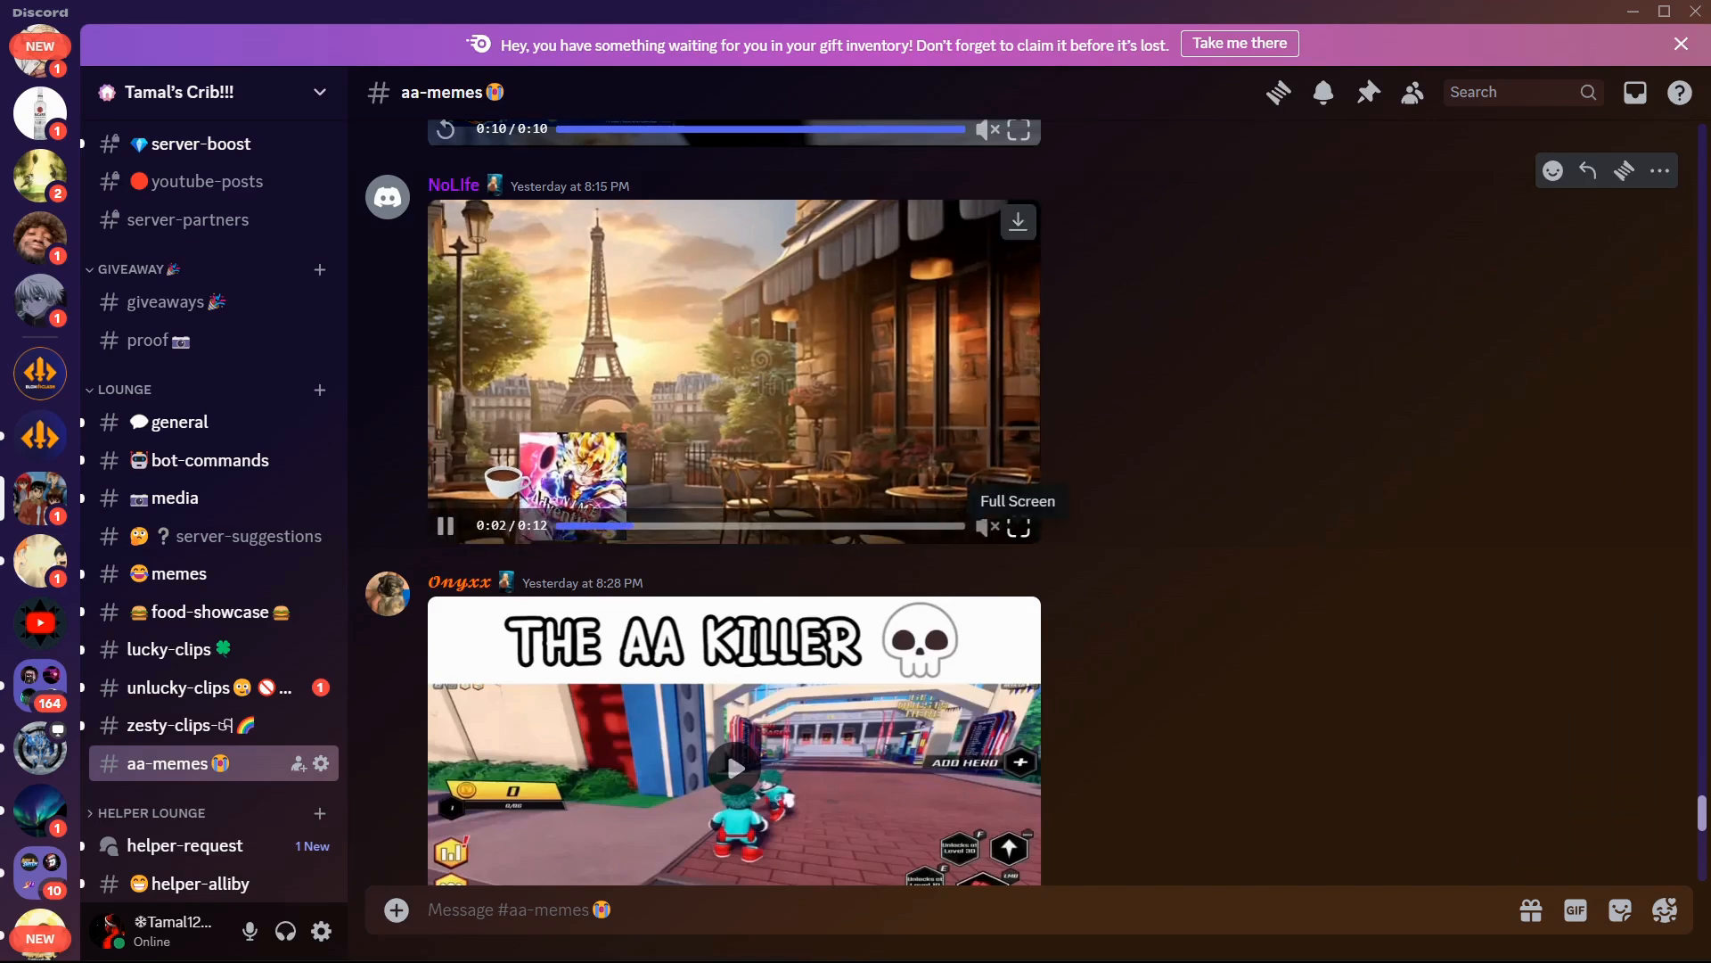
click(1016, 526)
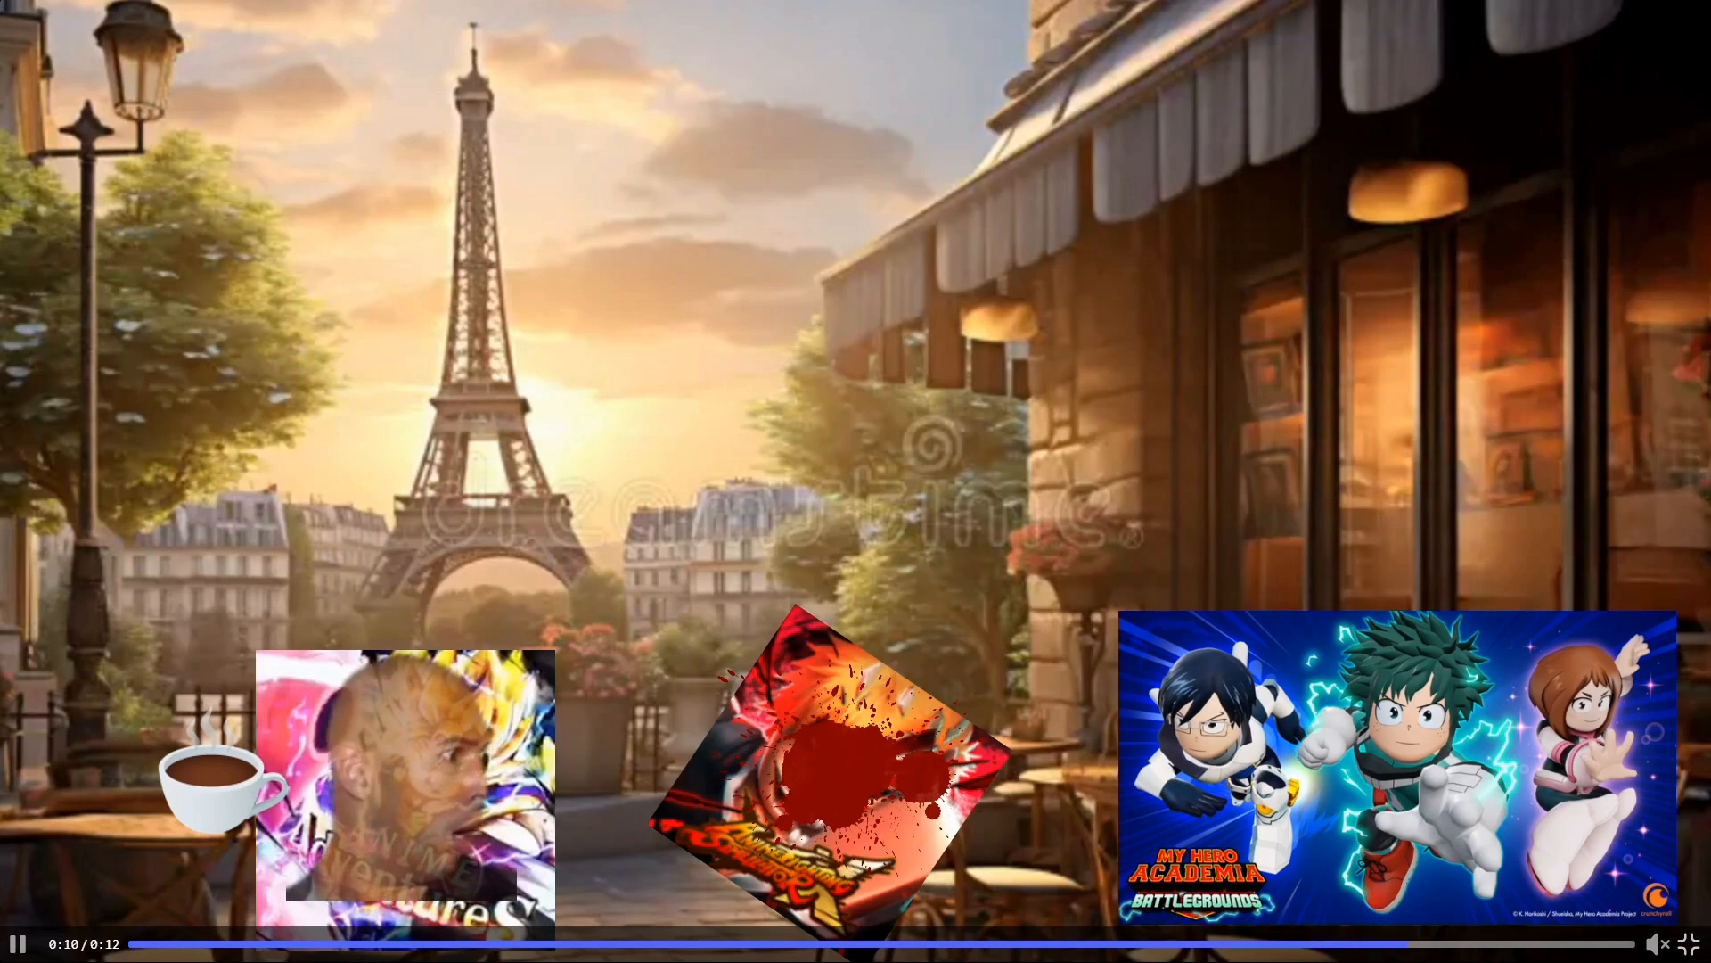
click(855, 482)
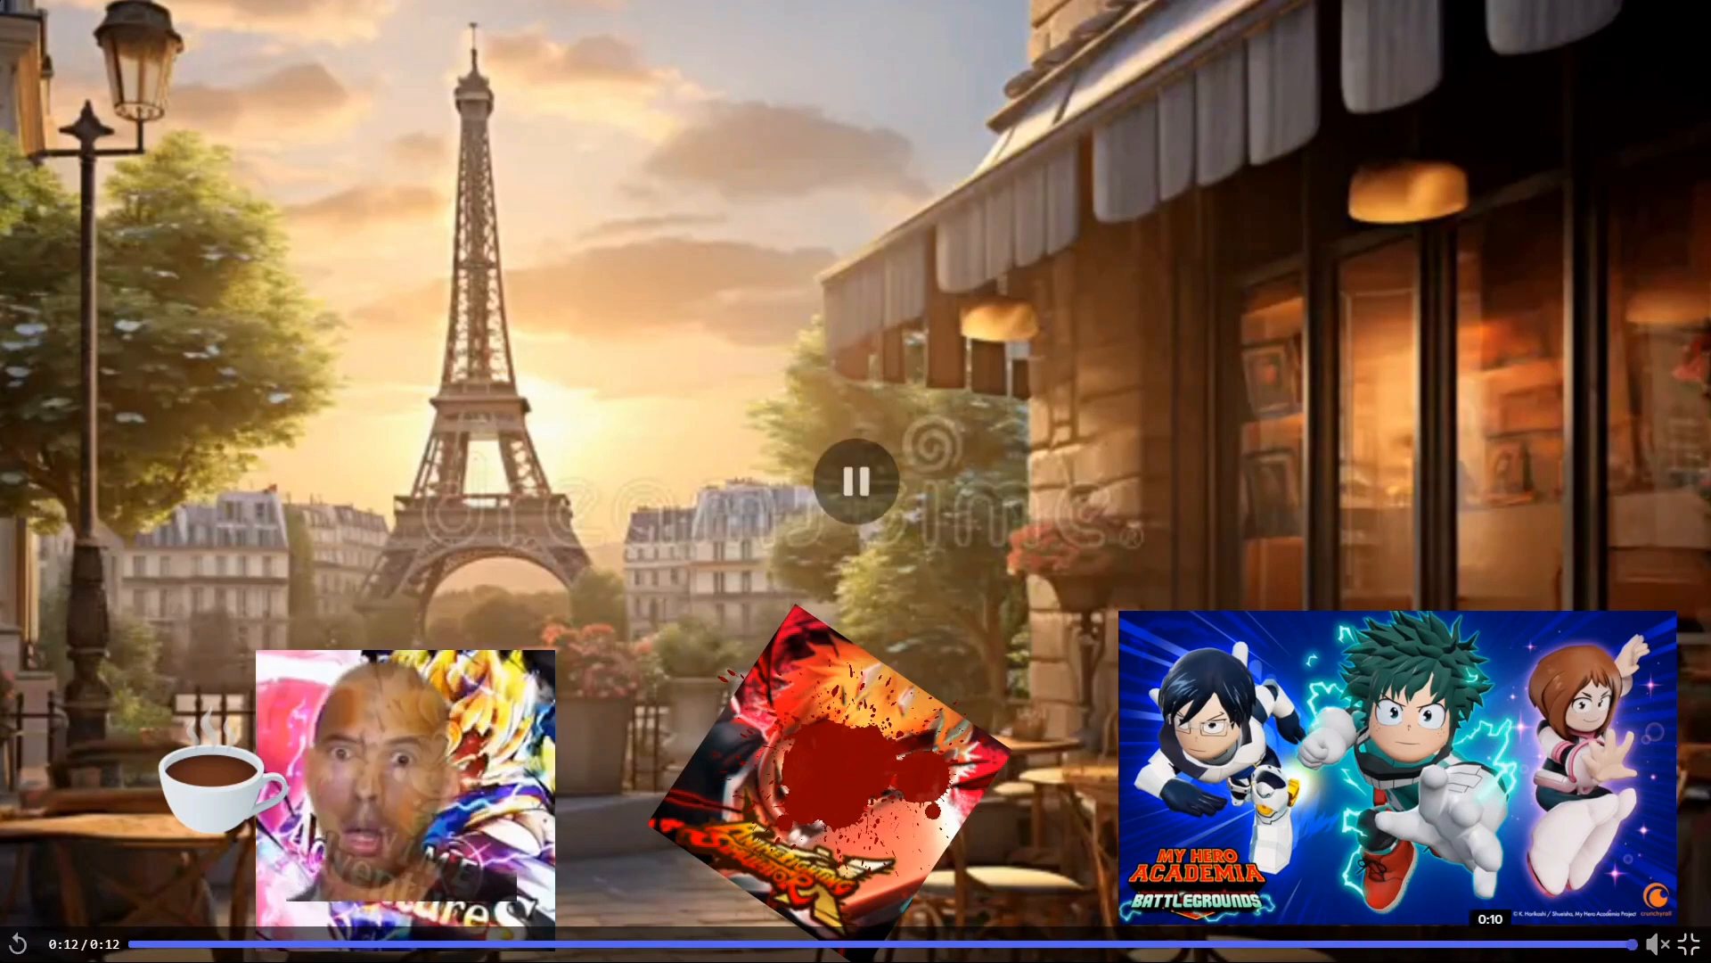
click(1016, 525)
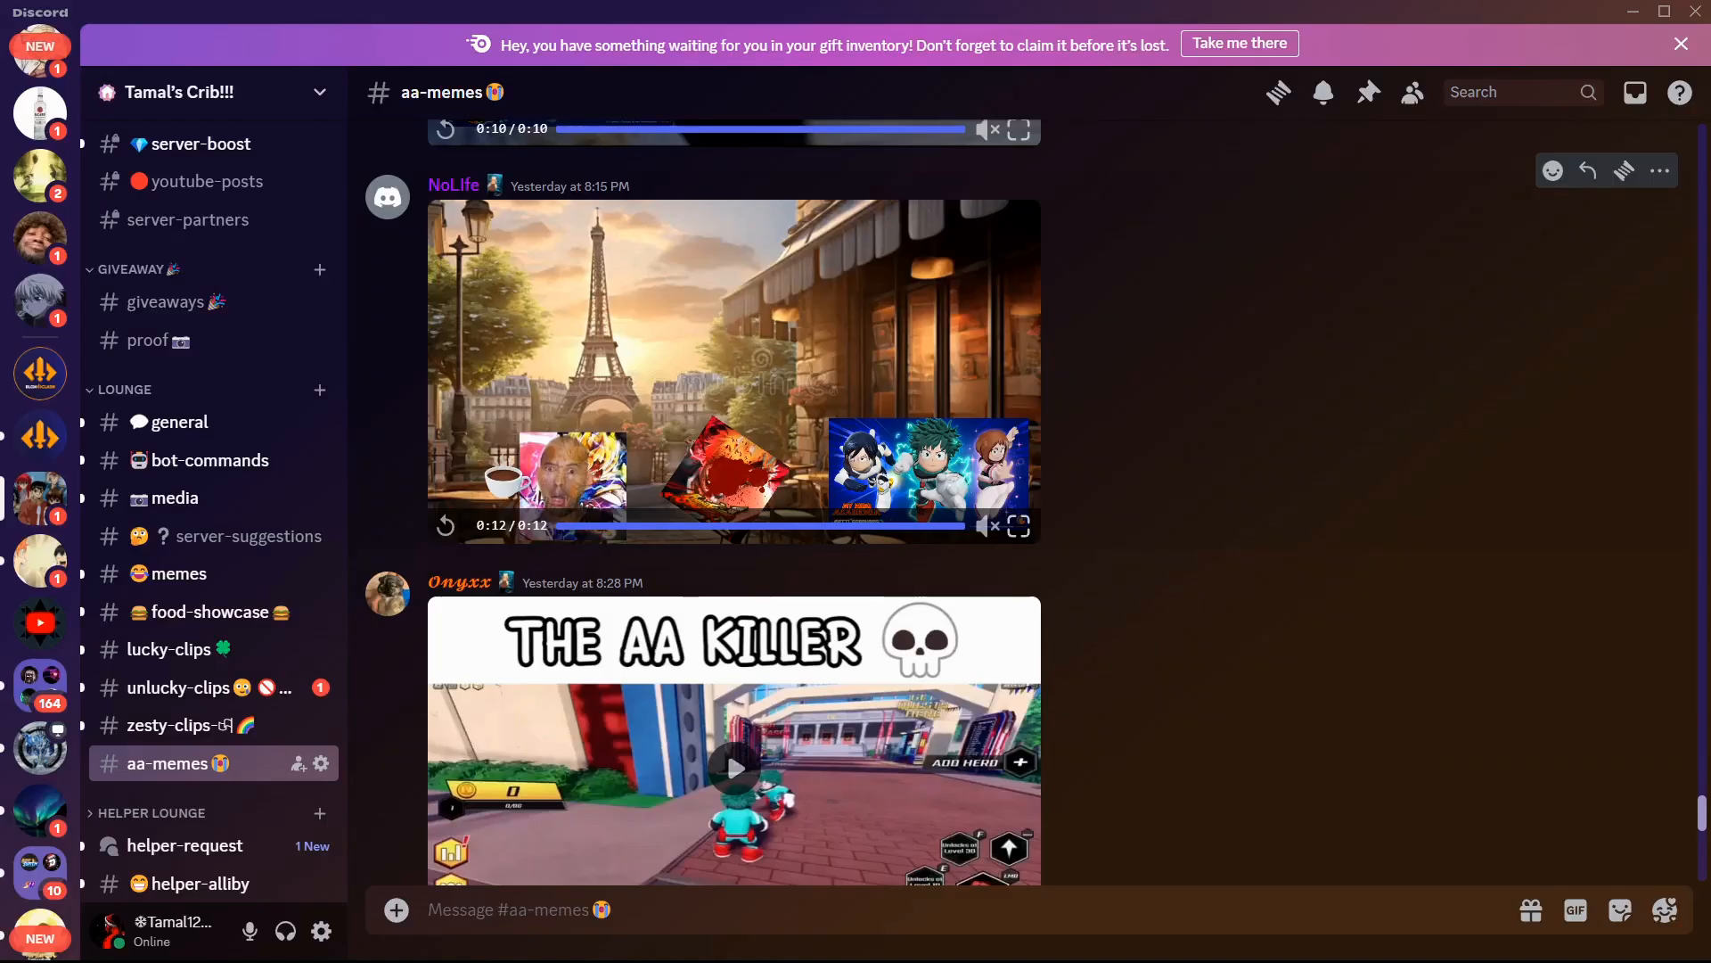
Step: Scroll to NoLife's latest 14-second uniques video and play it full screen
scroll(down, 3)
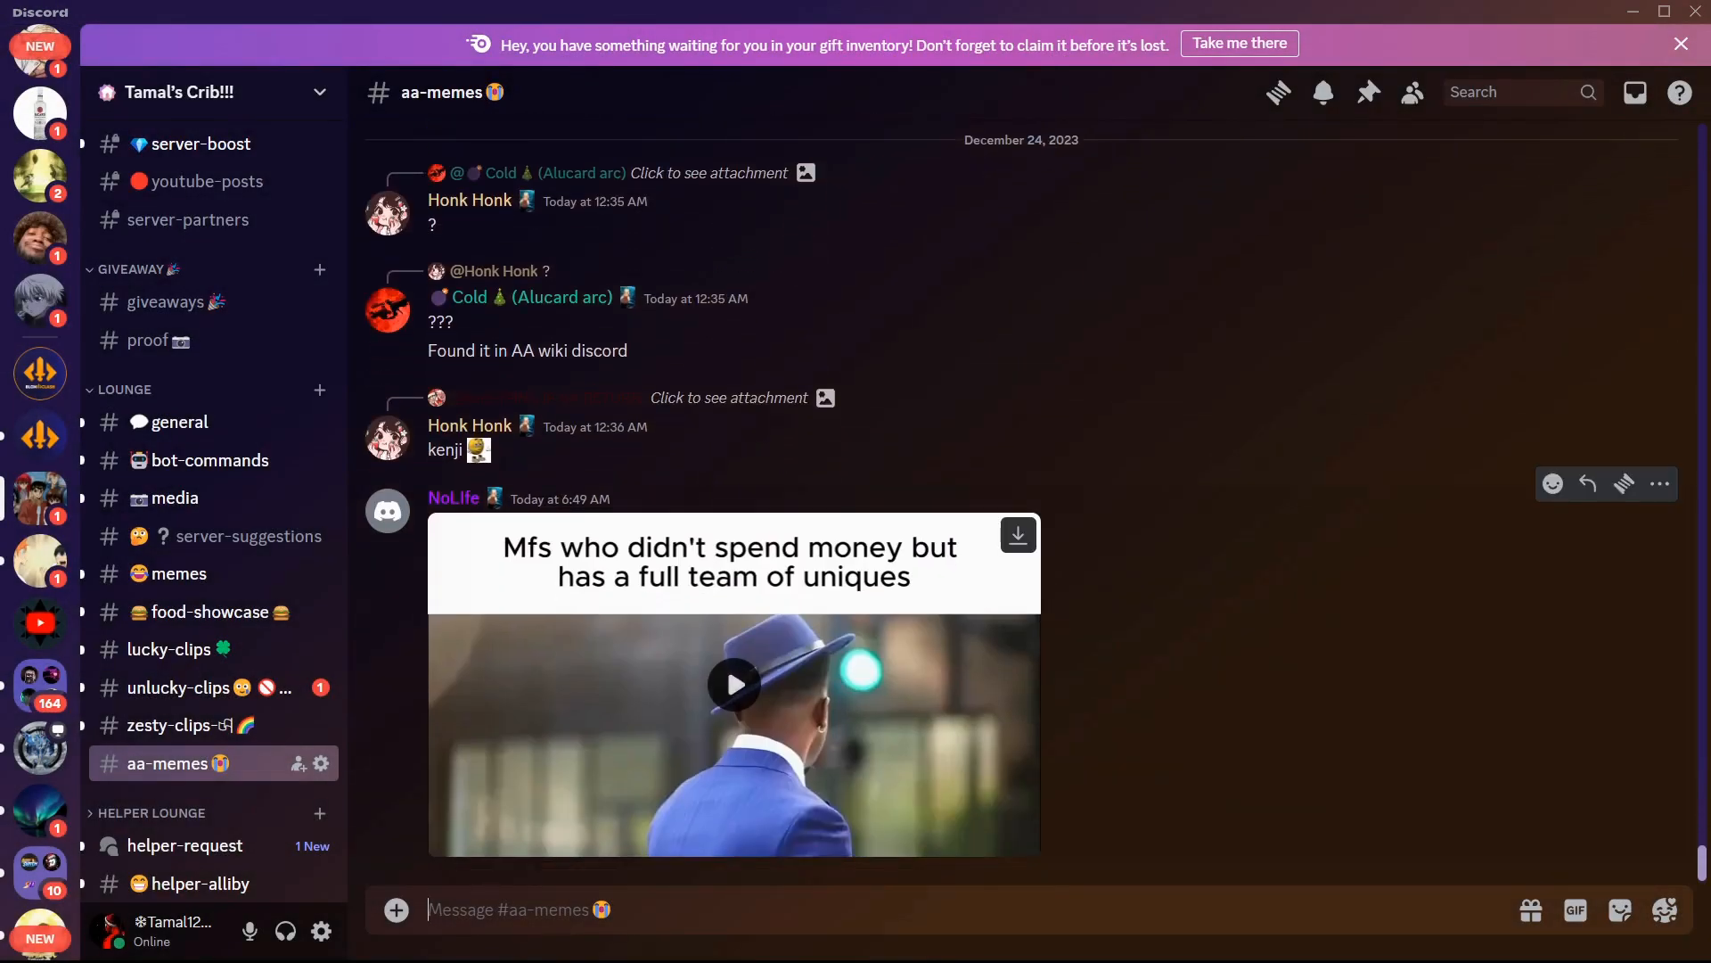
click(733, 684)
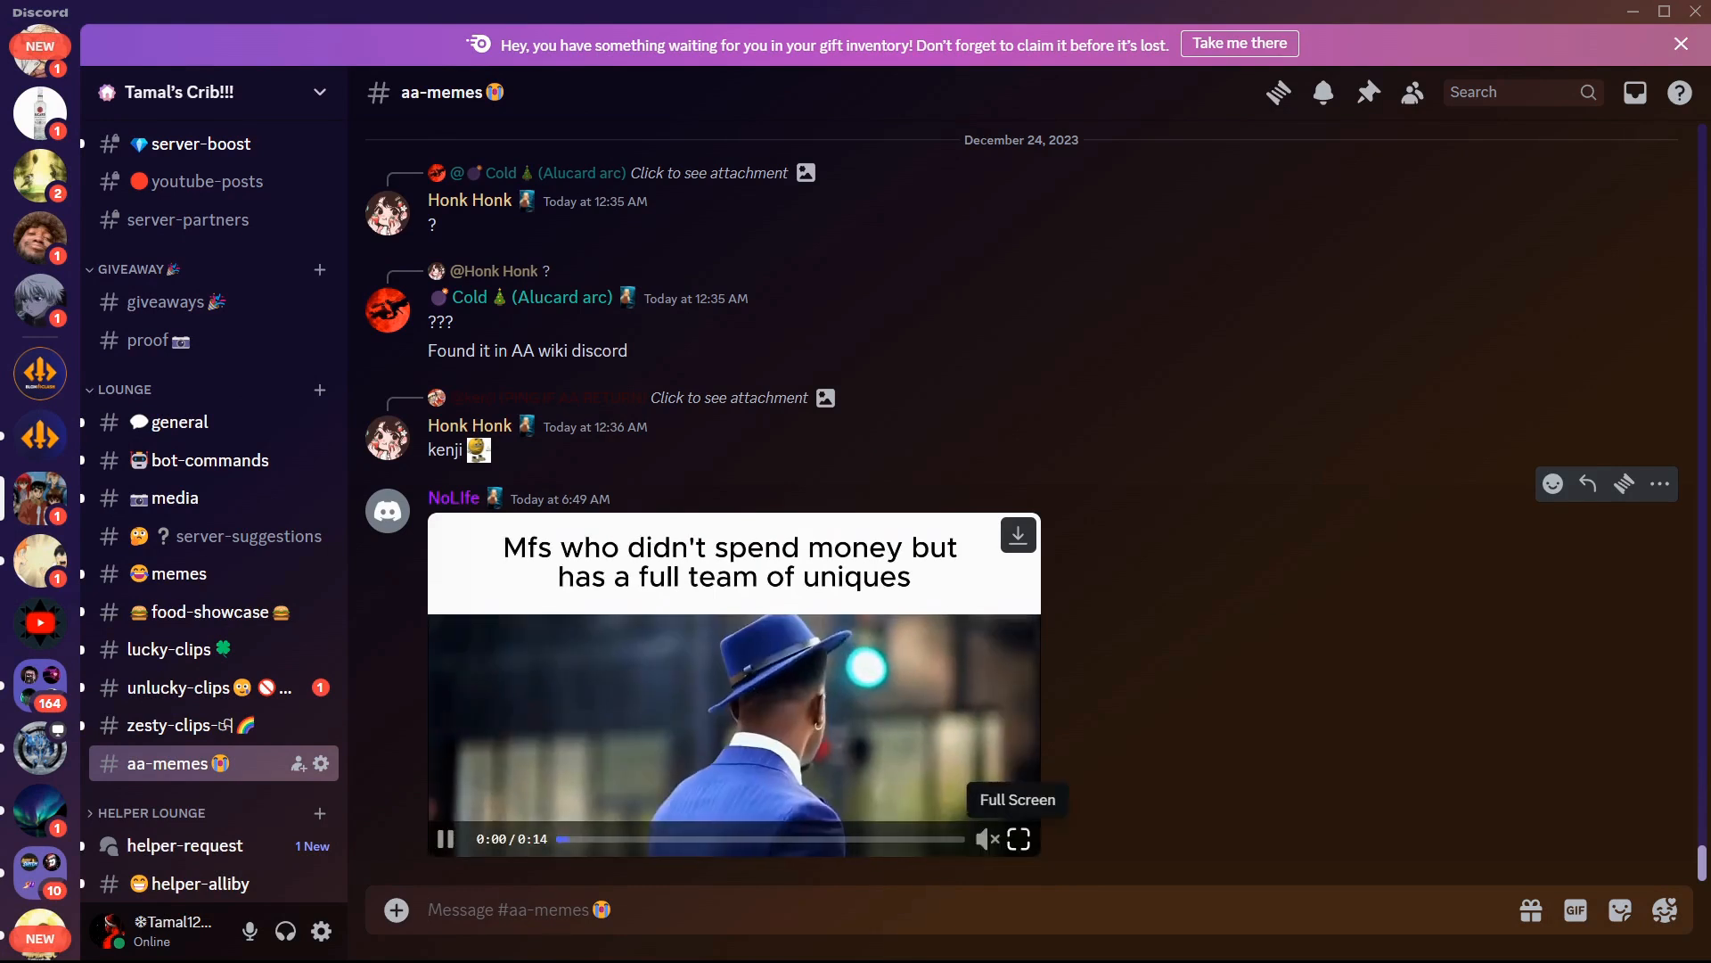
click(1016, 838)
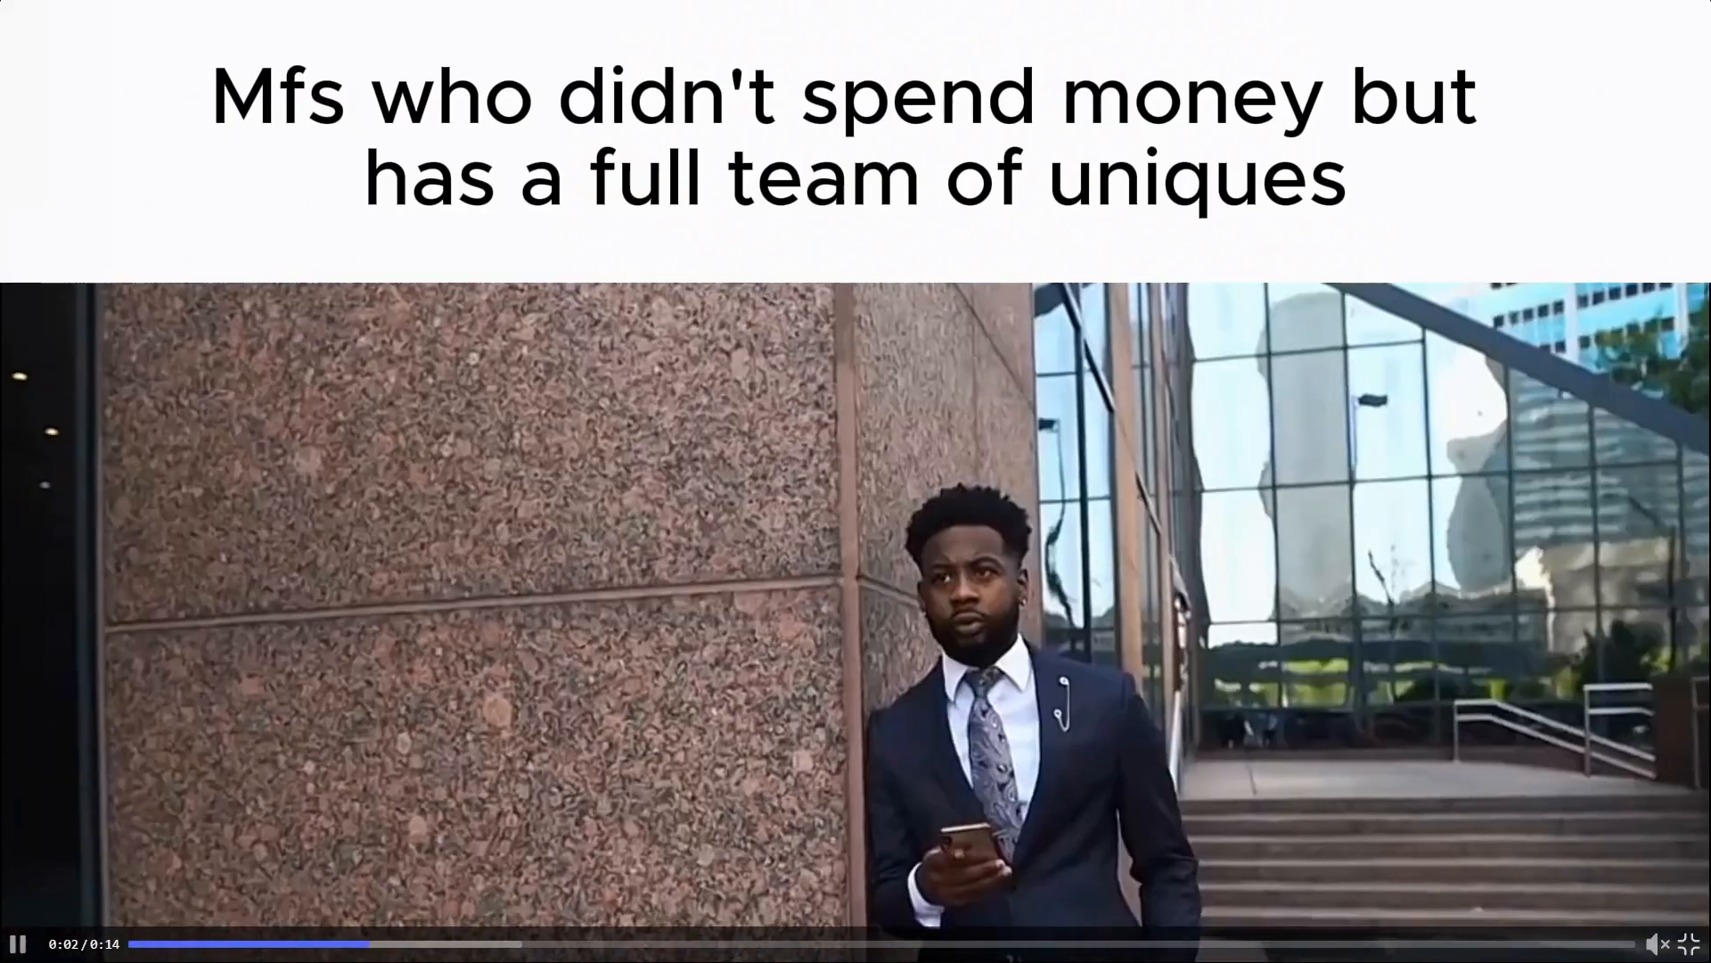